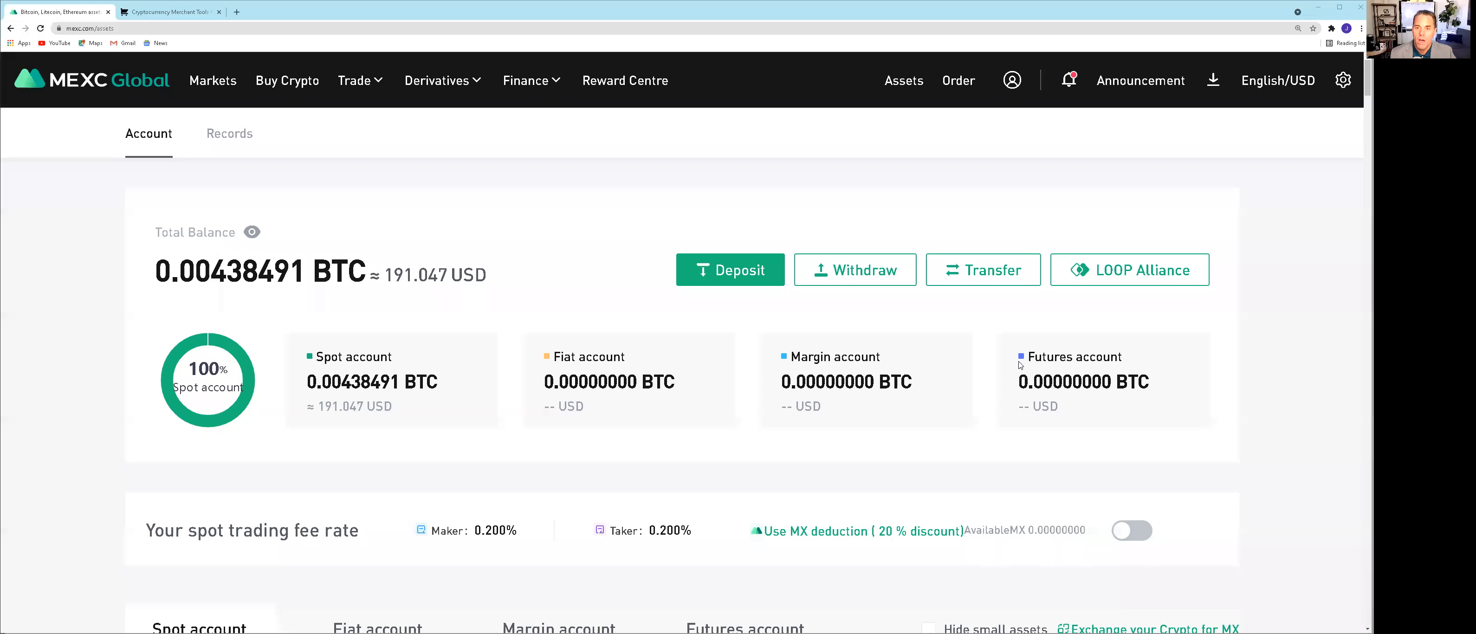
mouse_move(1234, 399)
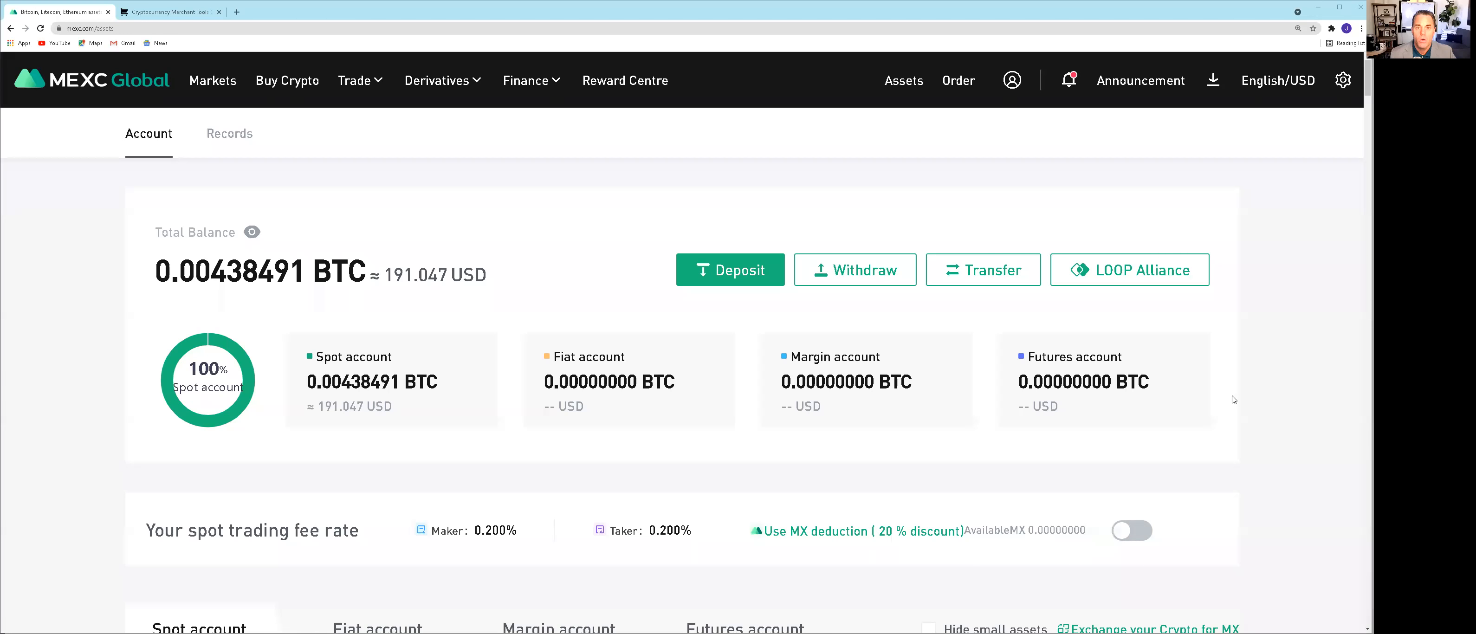
mouse_move(1091, 490)
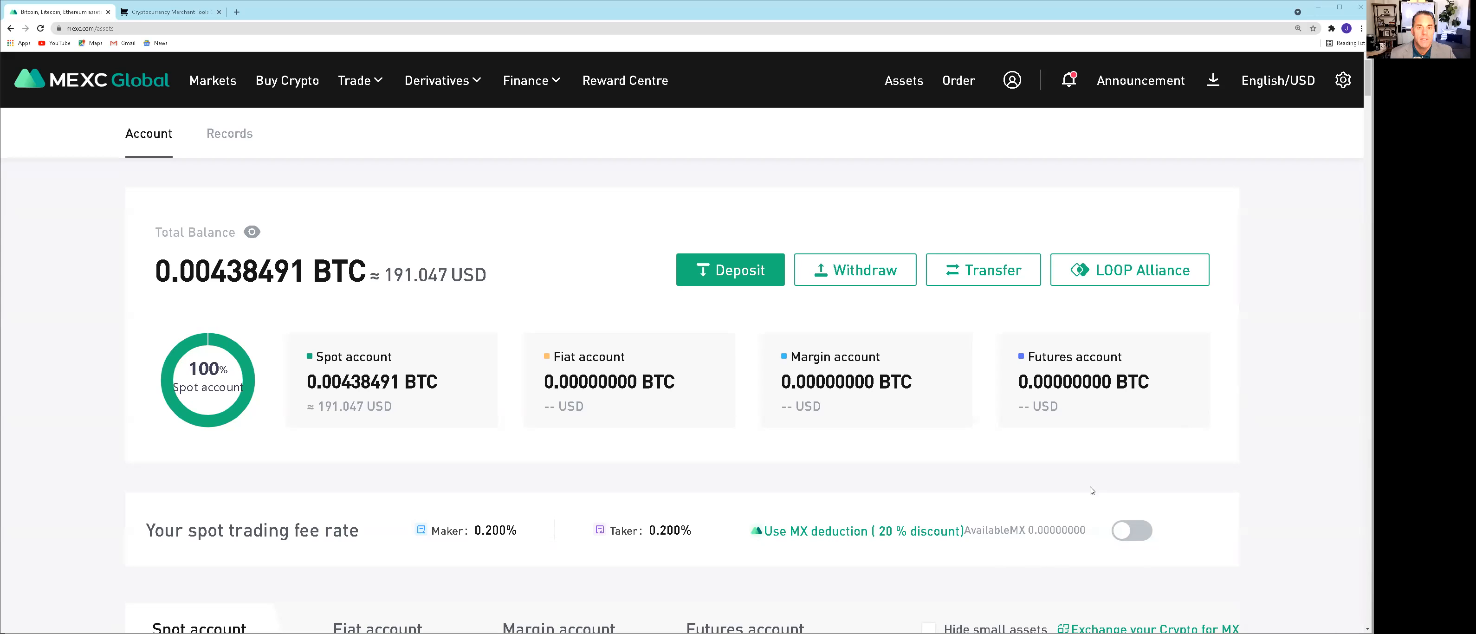
mouse_move(377, 348)
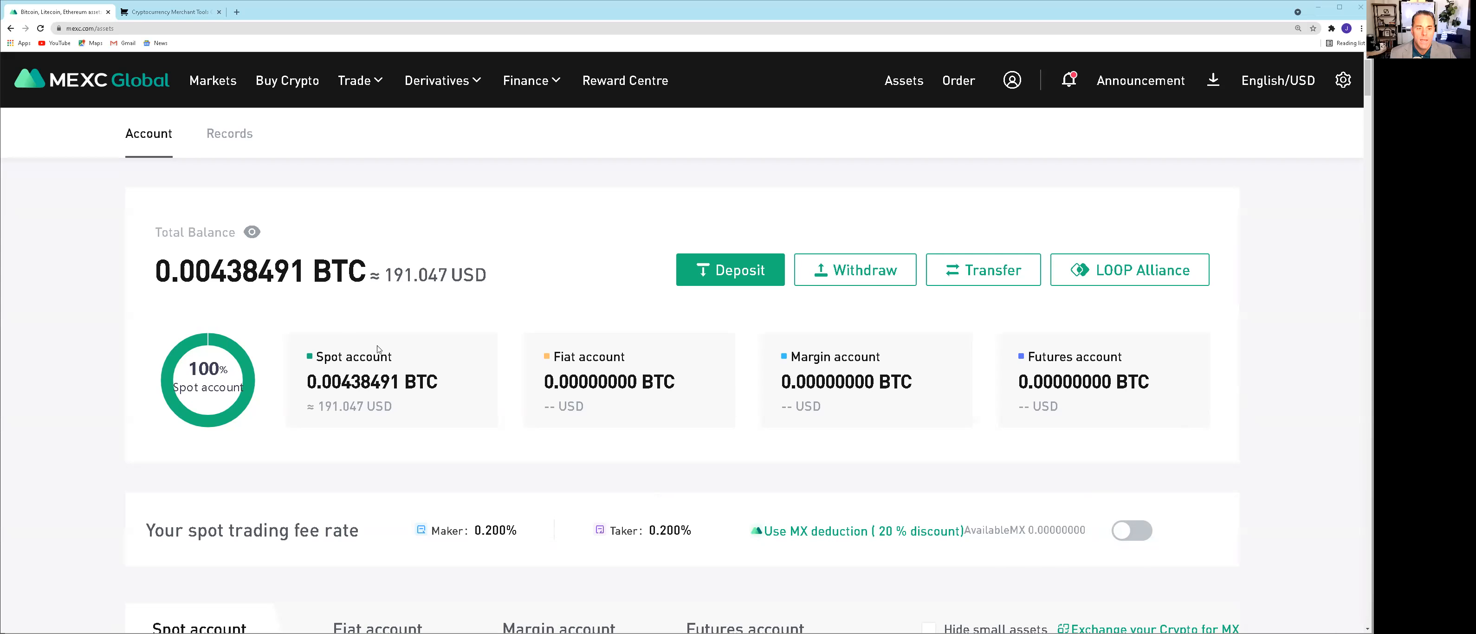
mouse_move(410, 305)
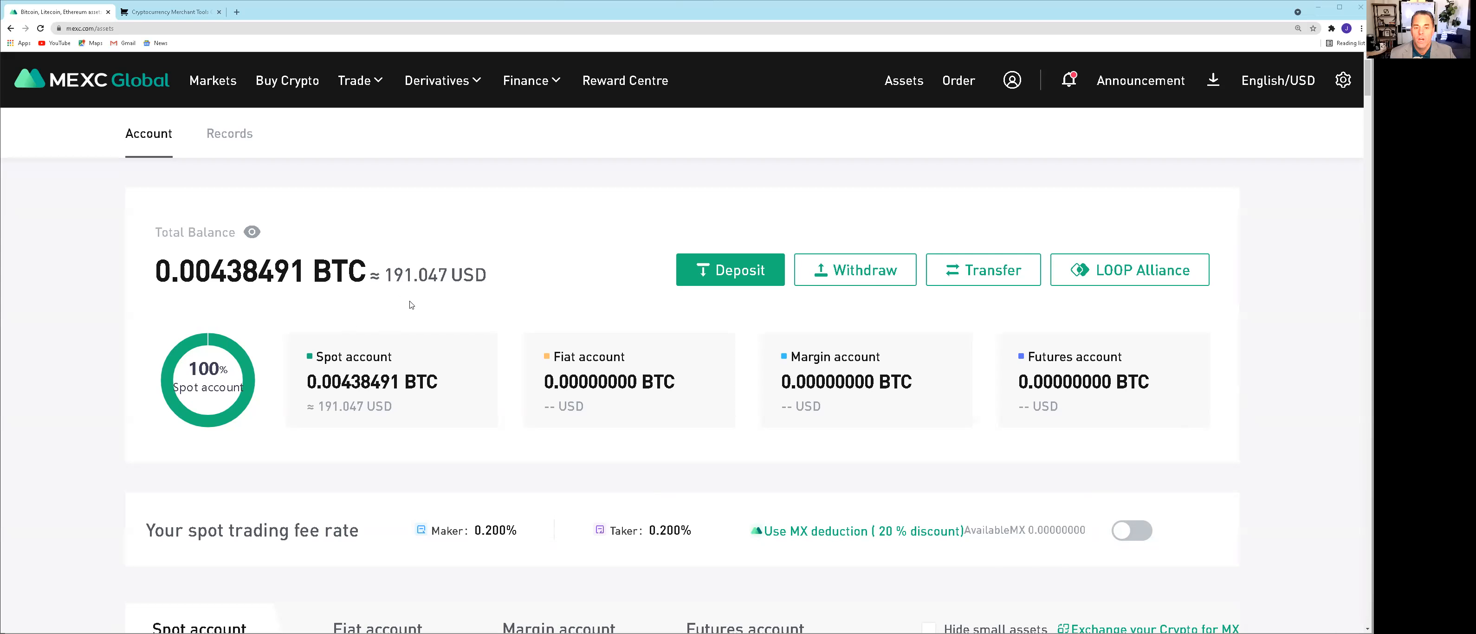
mouse_move(428, 332)
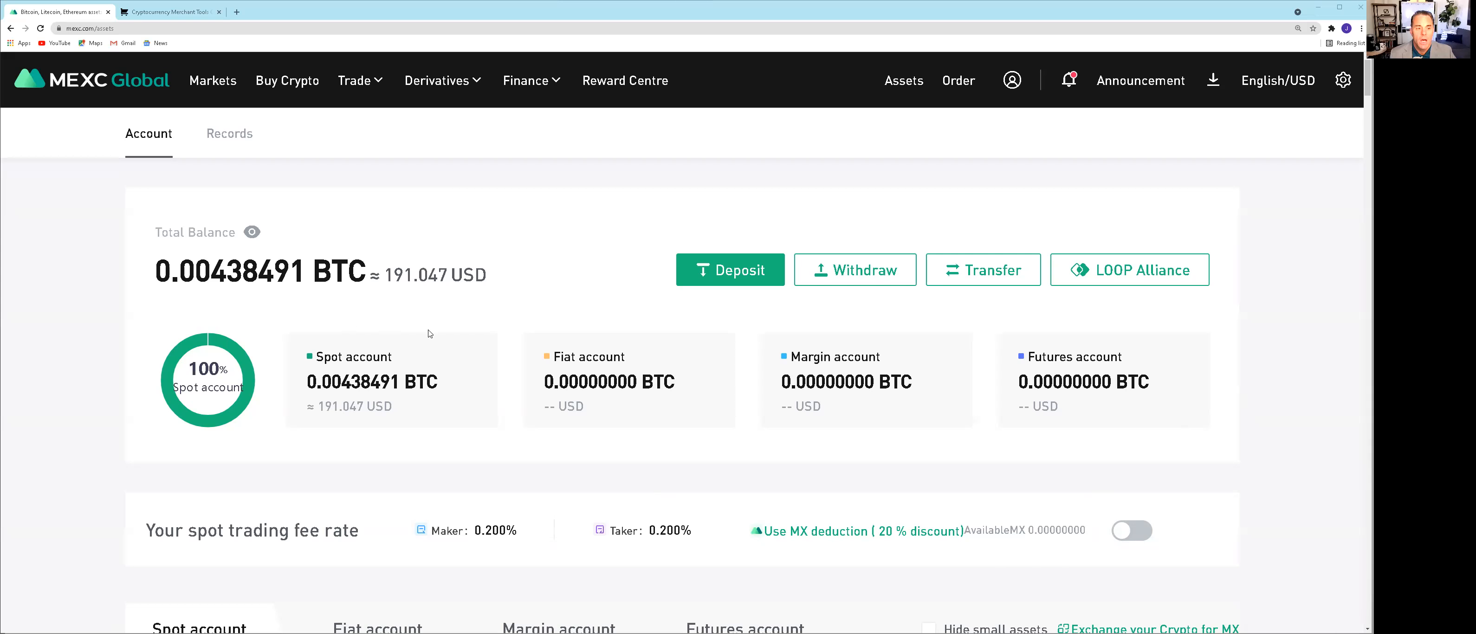
mouse_move(481, 311)
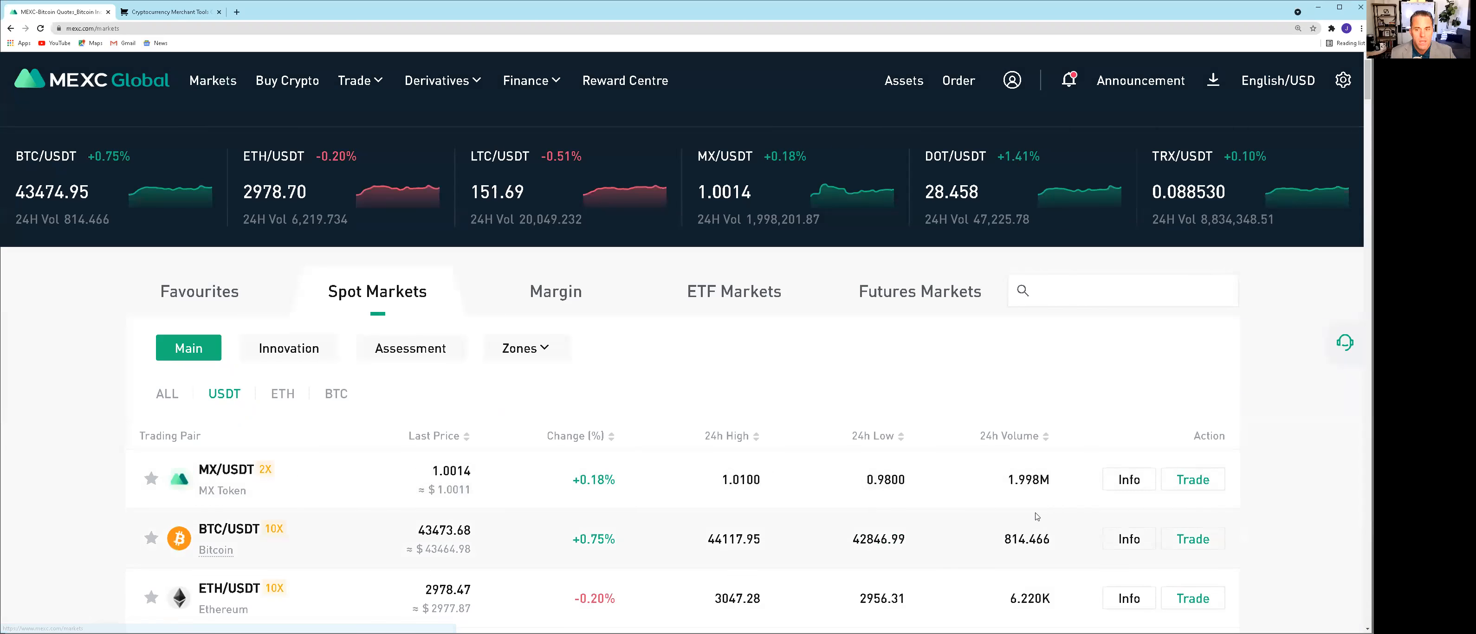
Search the spot markets for CNS and open the CNS_USDT trading pair
click(1125, 291)
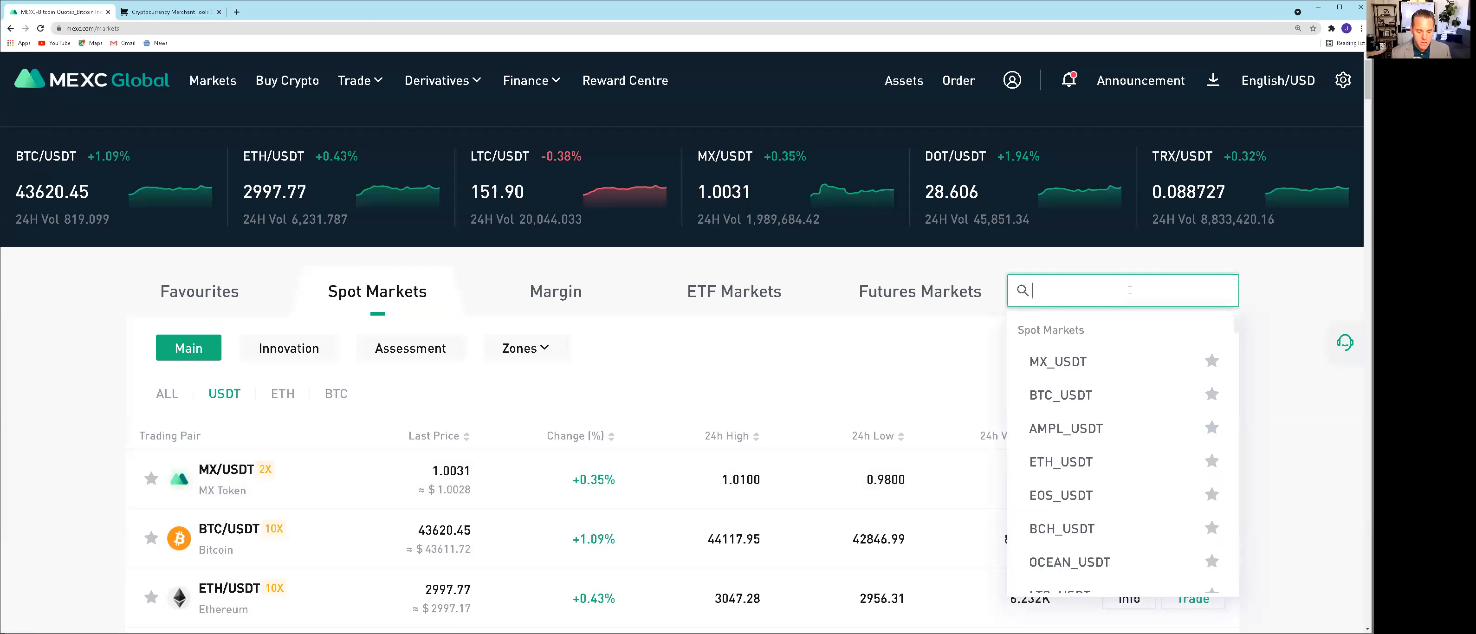
text(CNS)
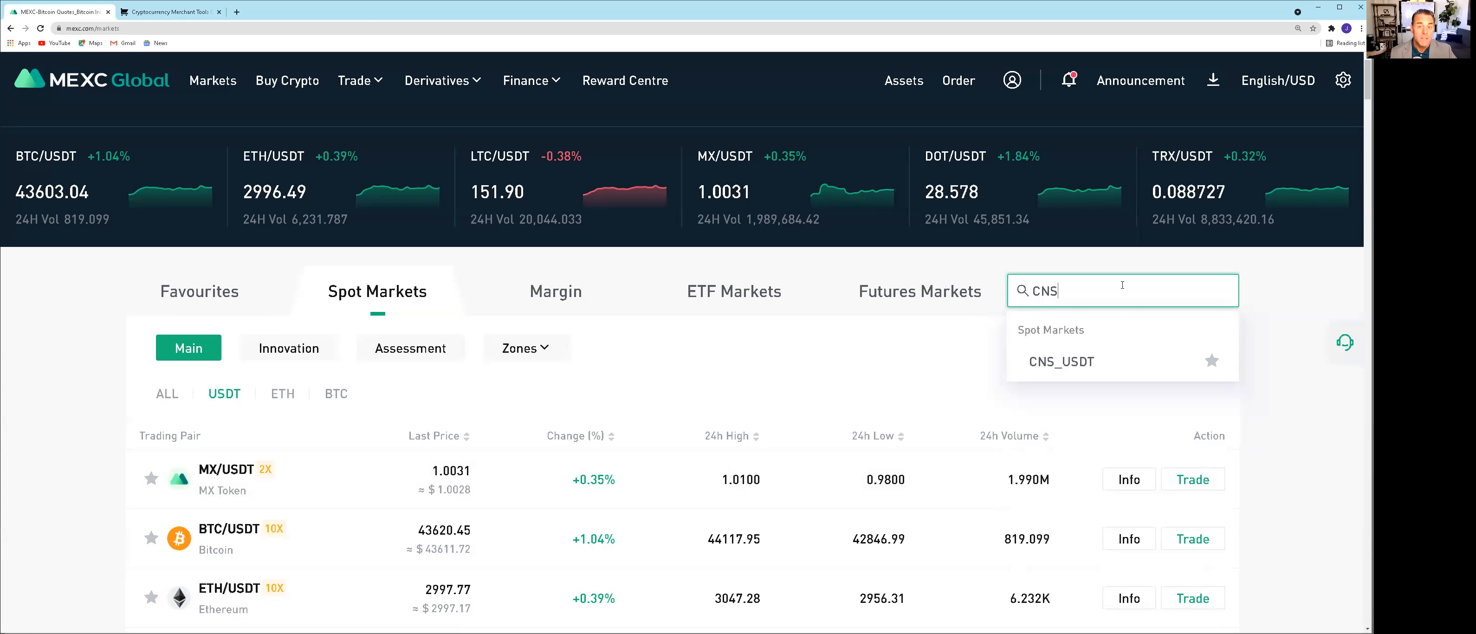
click(1061, 361)
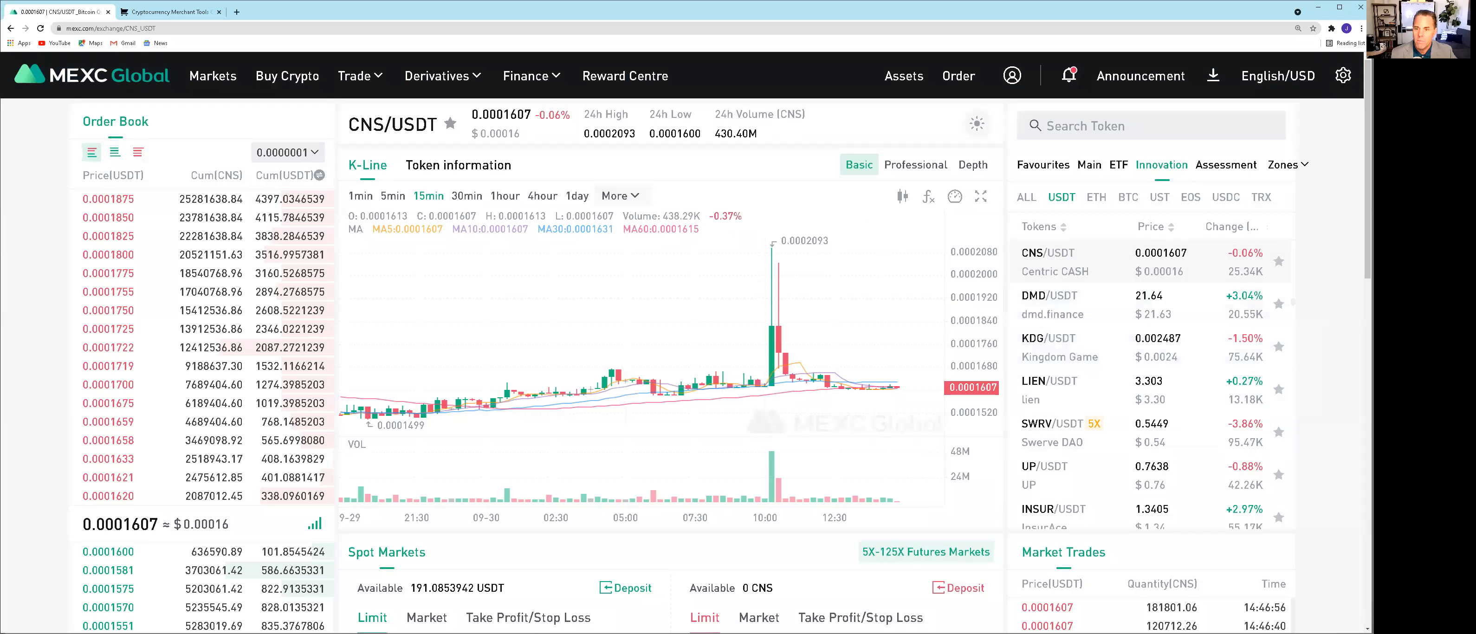
mouse_move(932, 450)
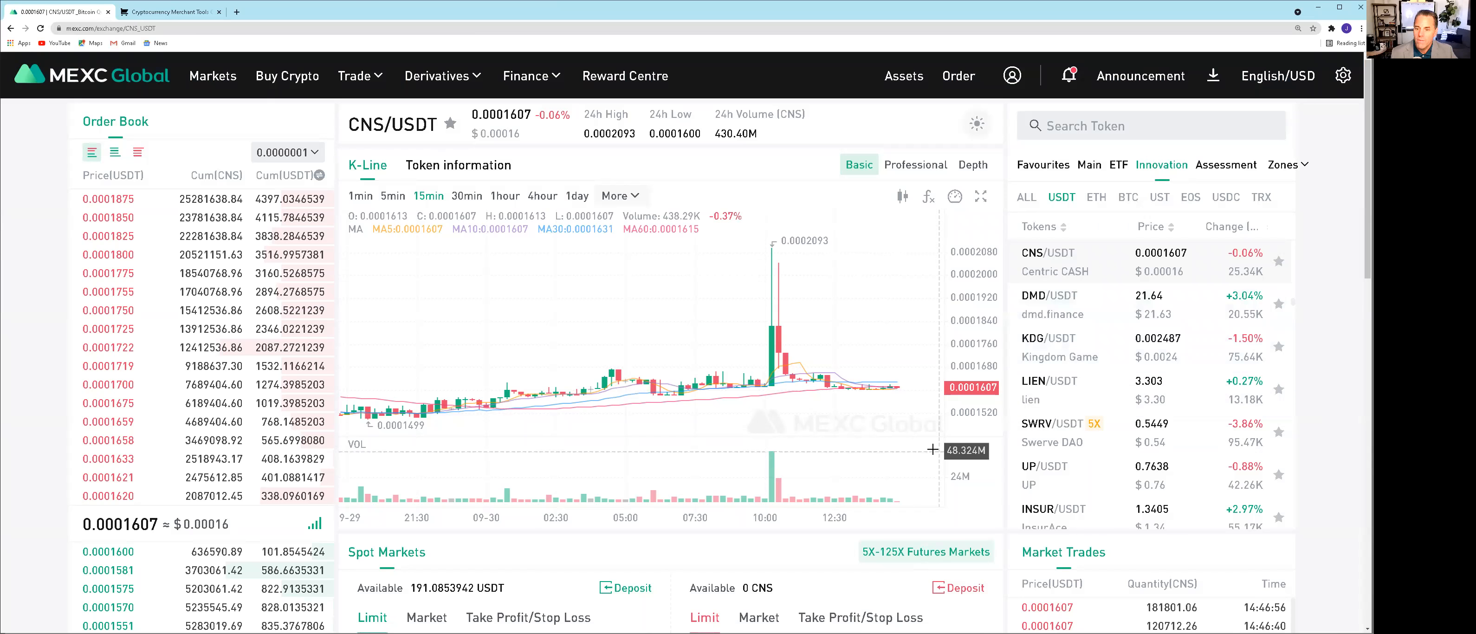
mouse_move(1335, 345)
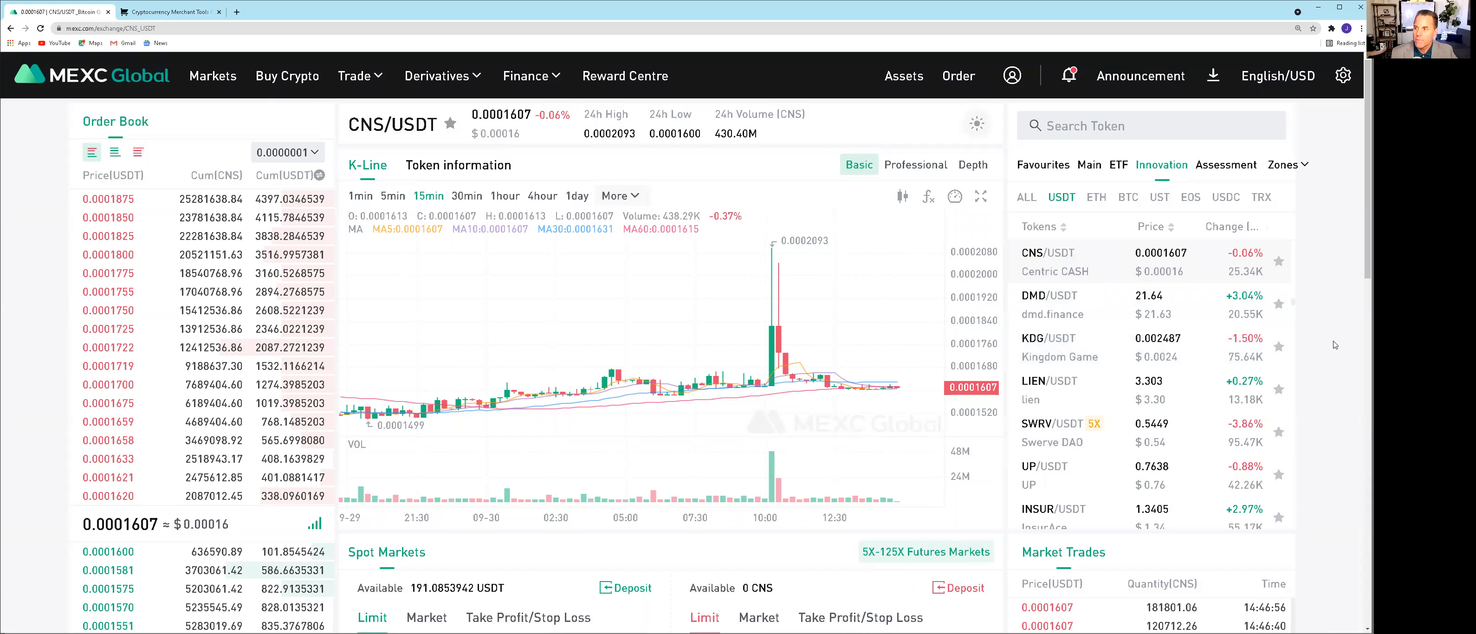
Set a limit buy price of 0.000162 USDT for CNS in the spot order form
scroll(down, 3)
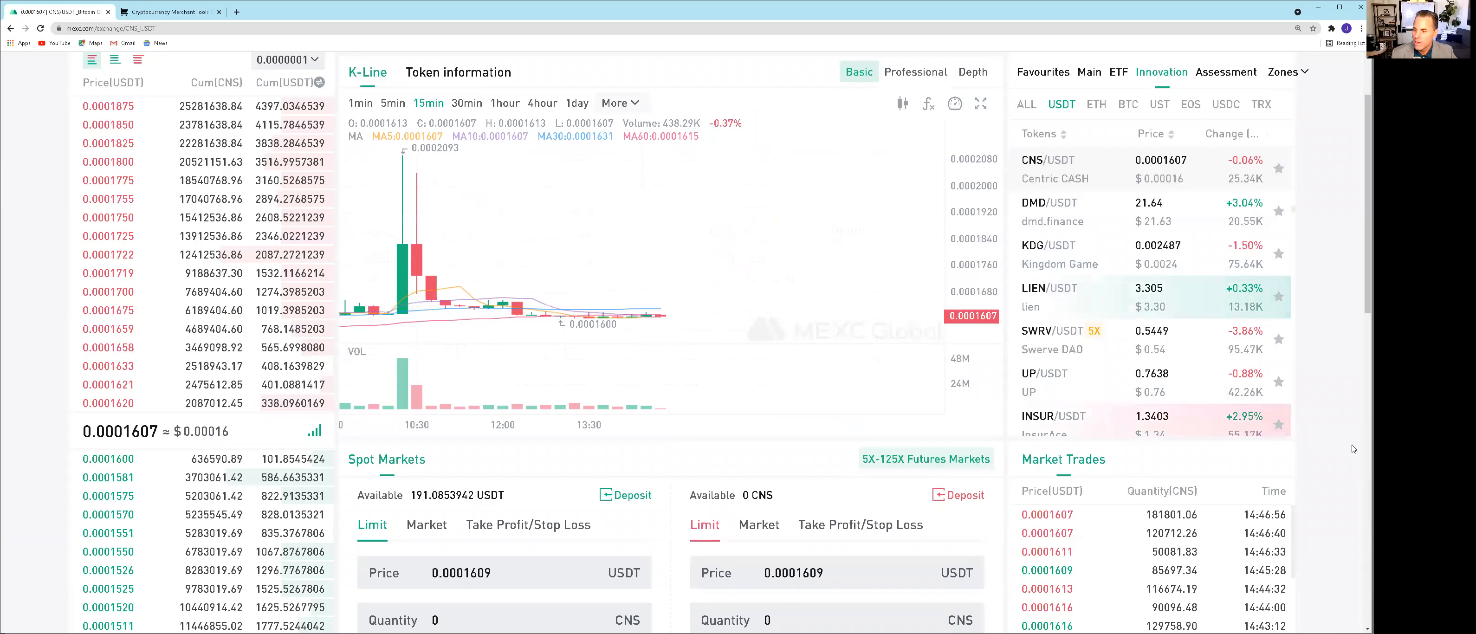
scroll(down, 3)
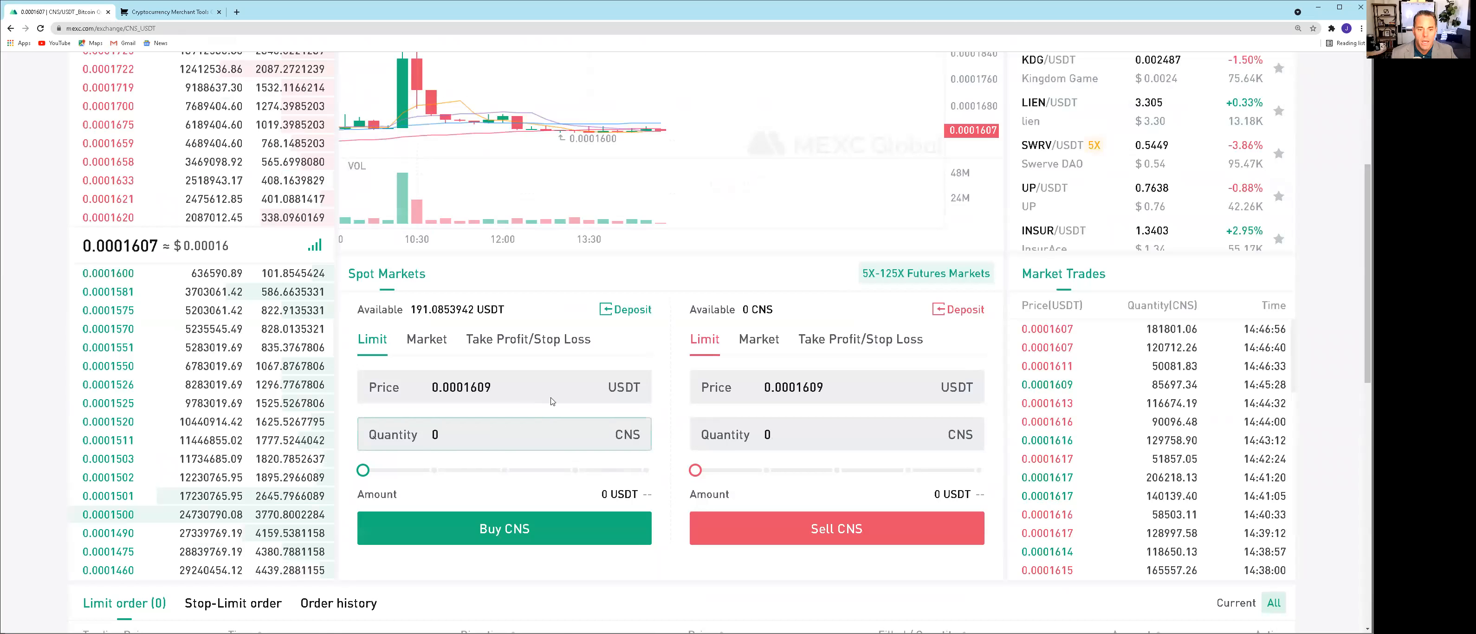
click(488, 436)
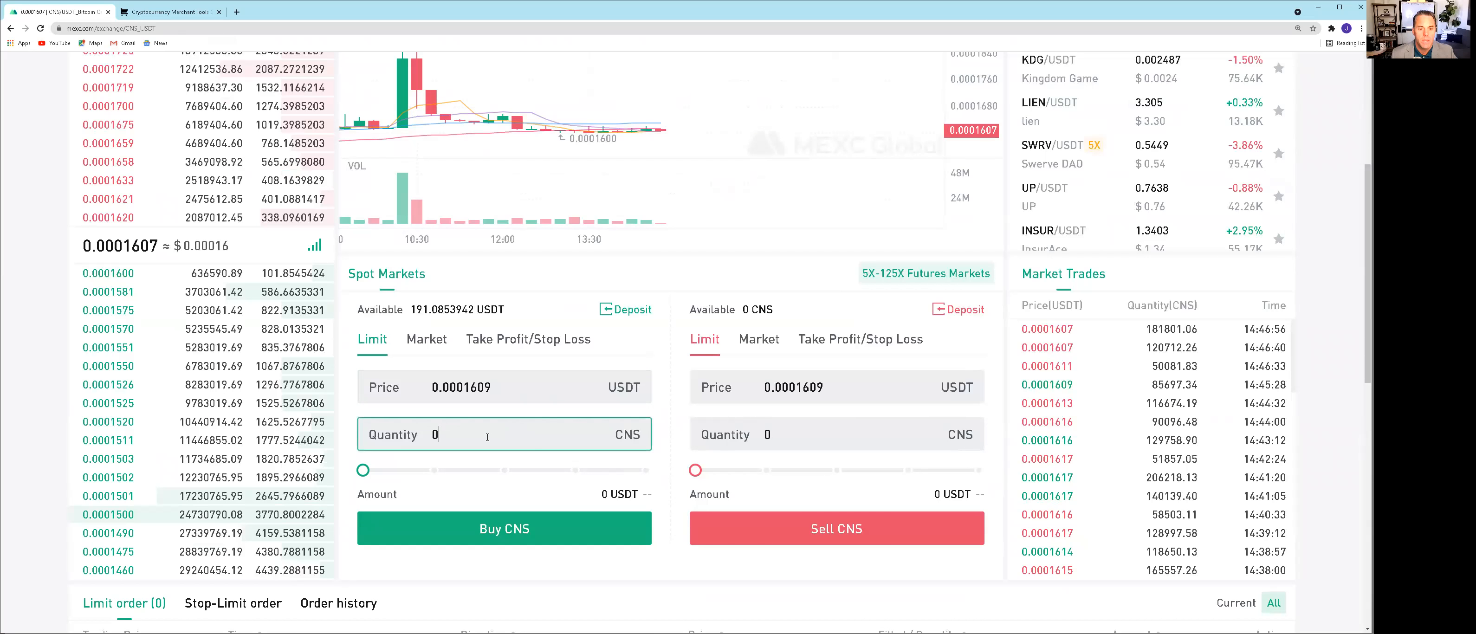
double_click(434, 434)
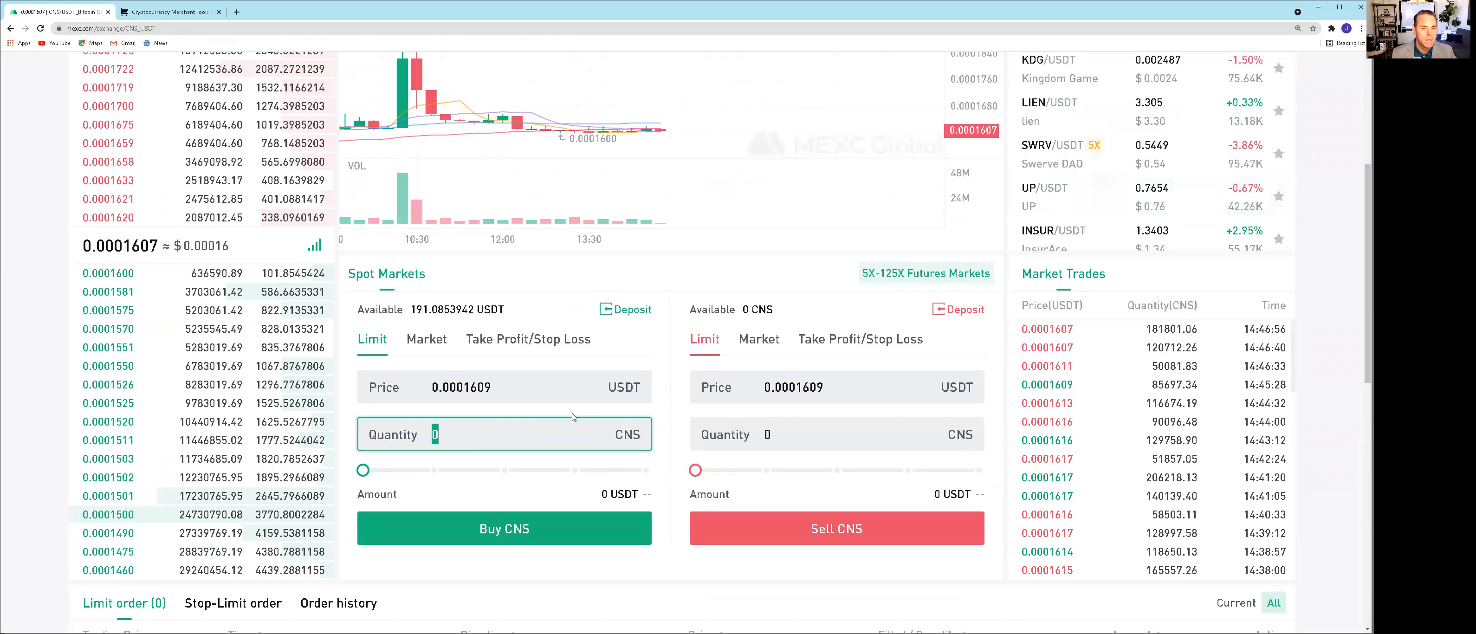
click(482, 387)
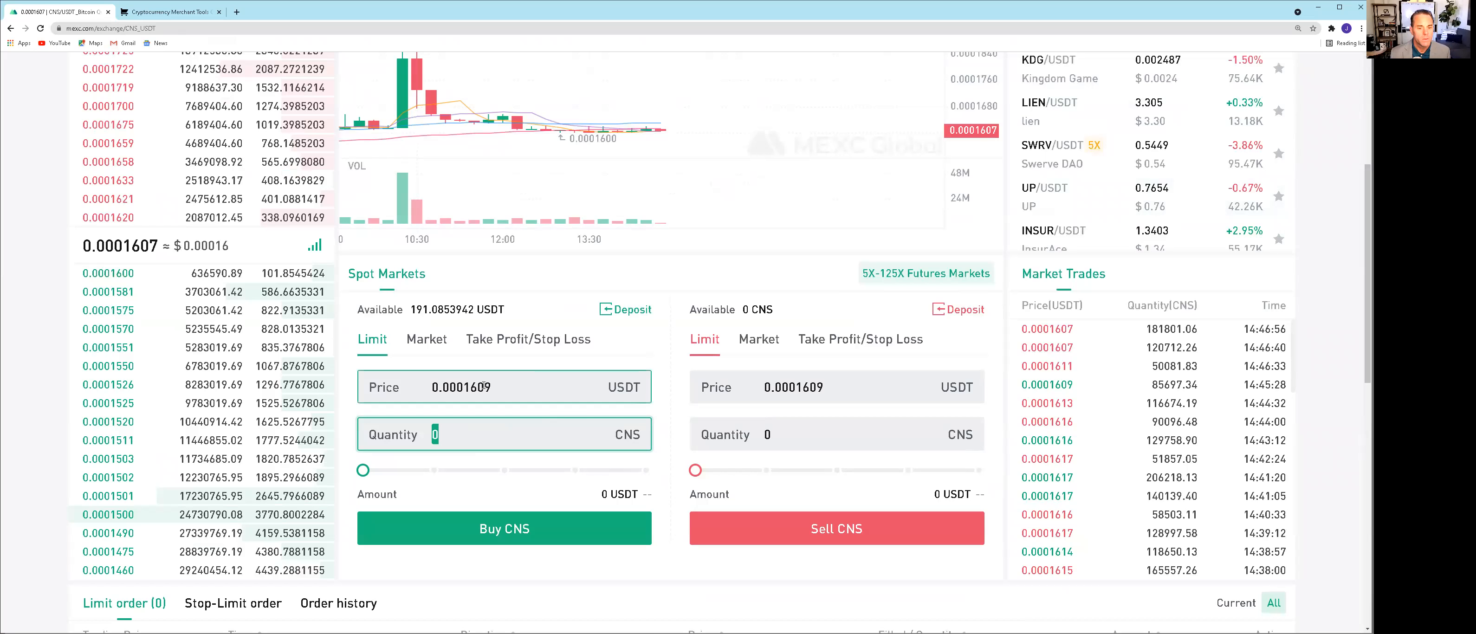
text(0.000162)
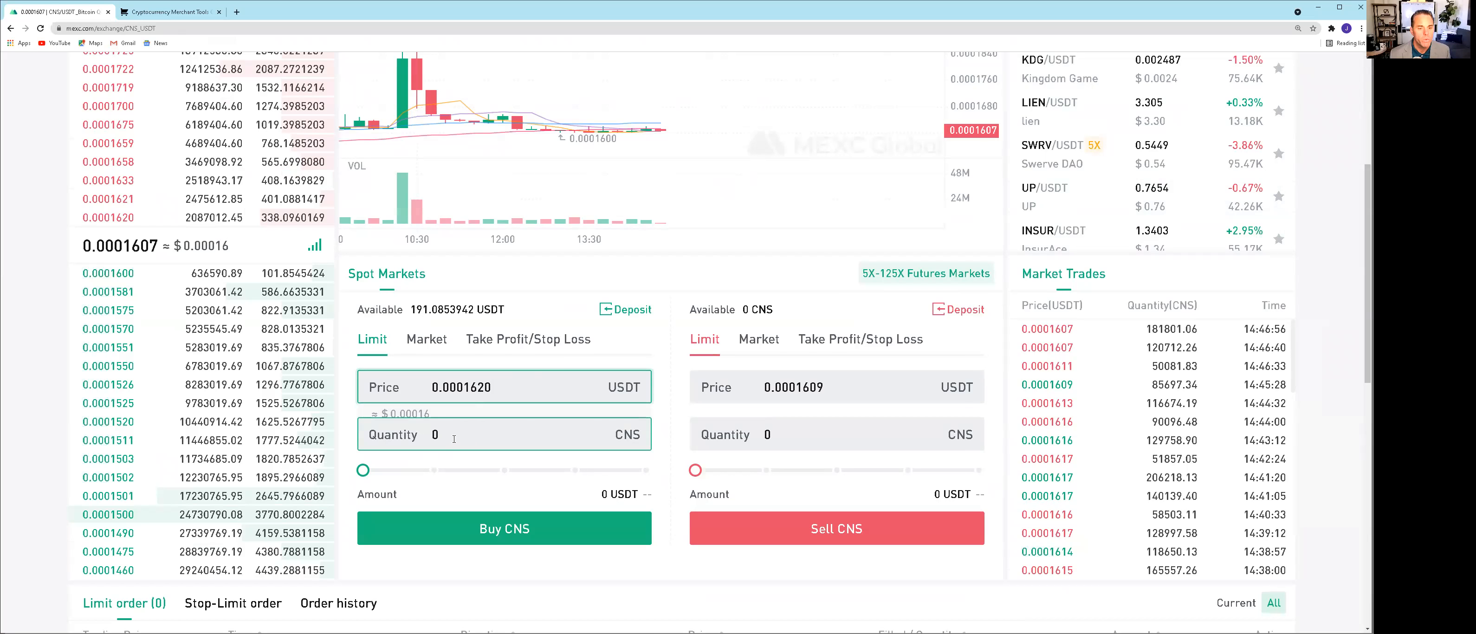
text(200)
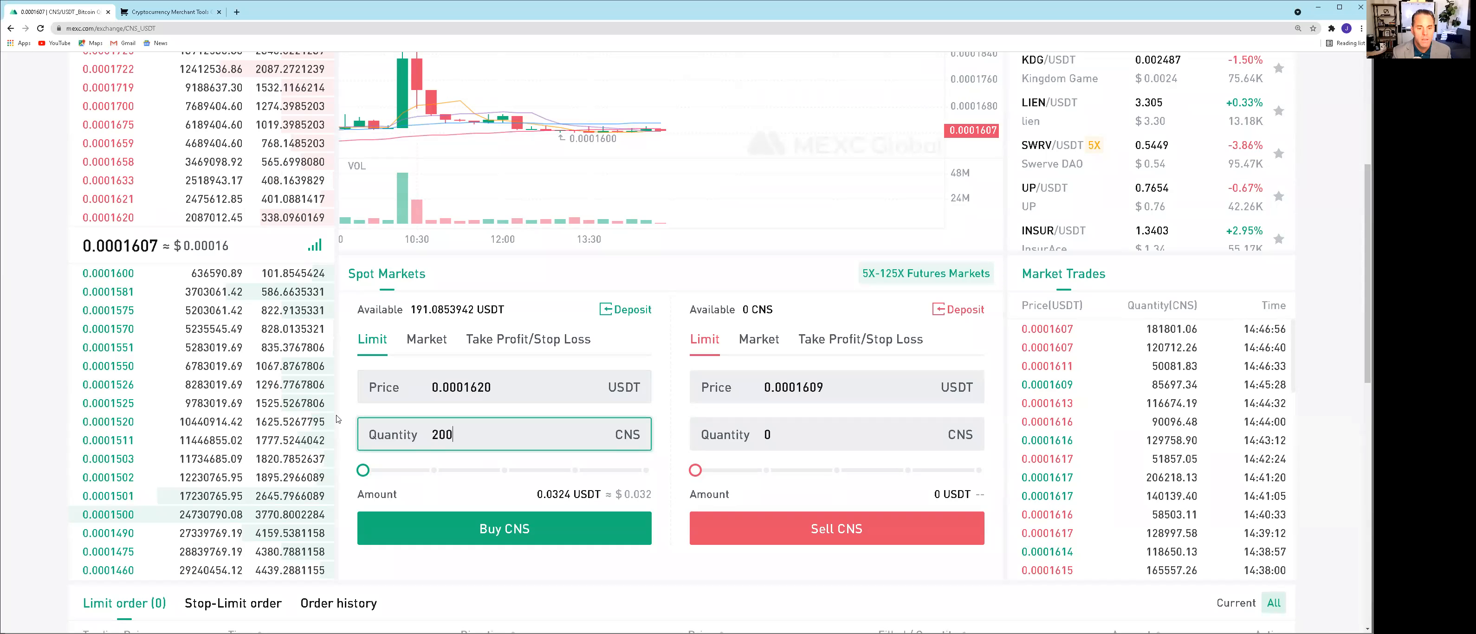
Spend the whole USDT balance and place the buy for about 1,177,180 CNS
drag(362, 470, 650, 470)
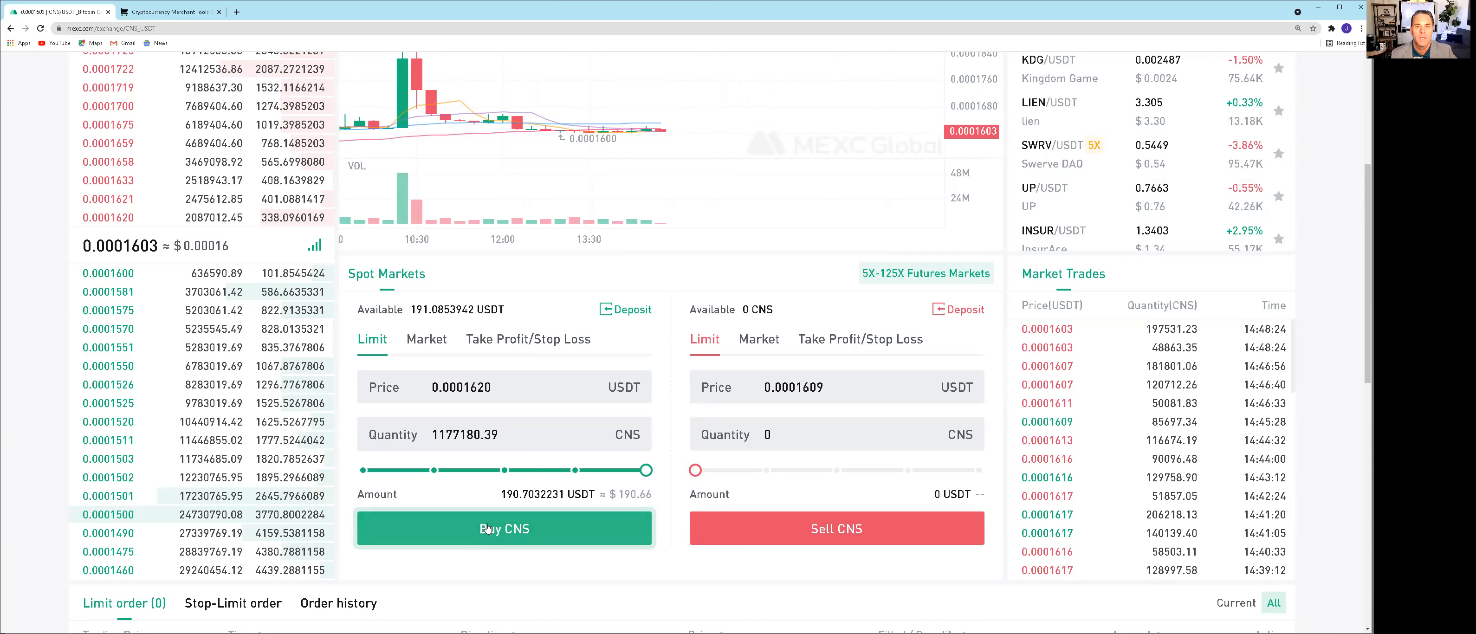
click(490, 529)
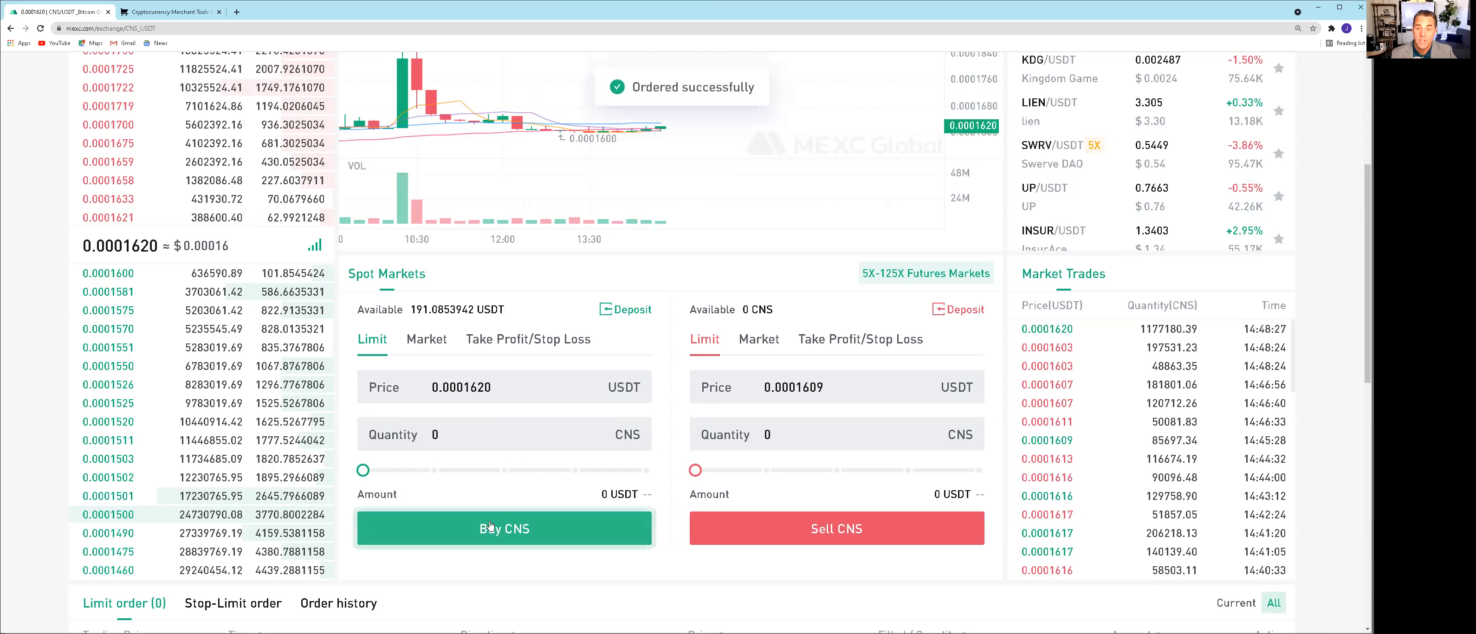
click(505, 528)
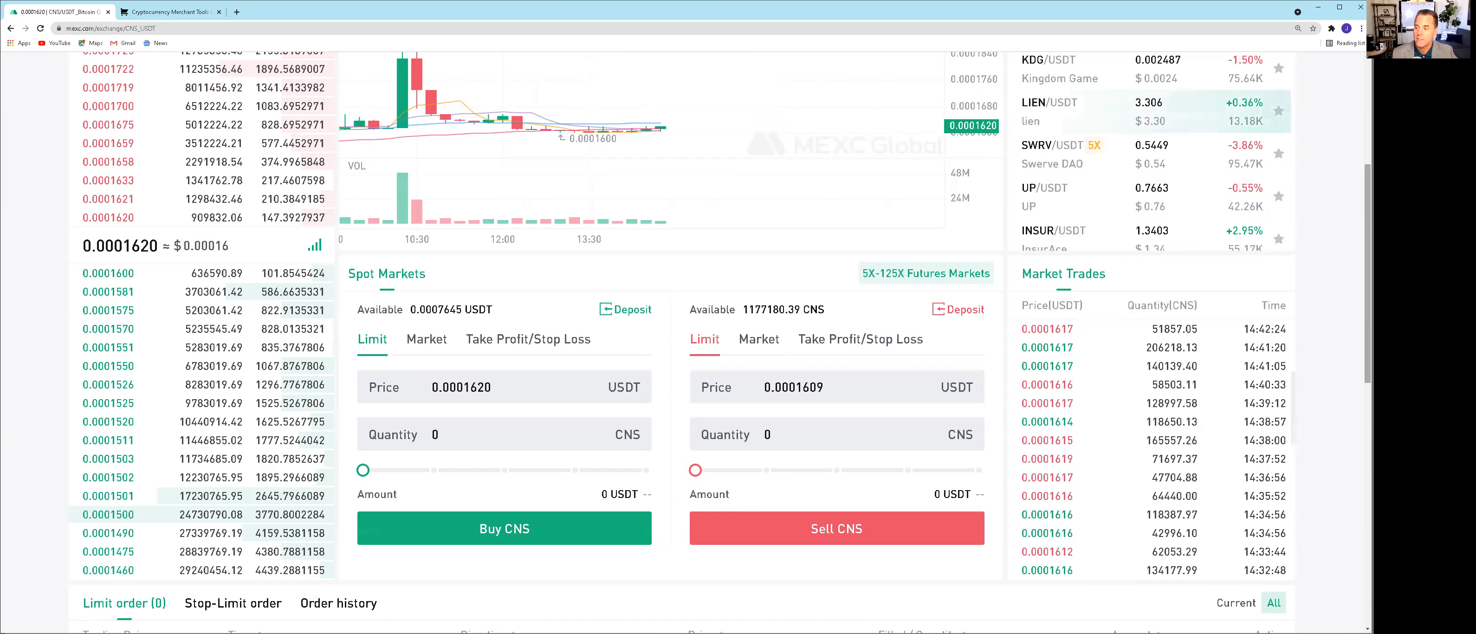
scroll(down, 3)
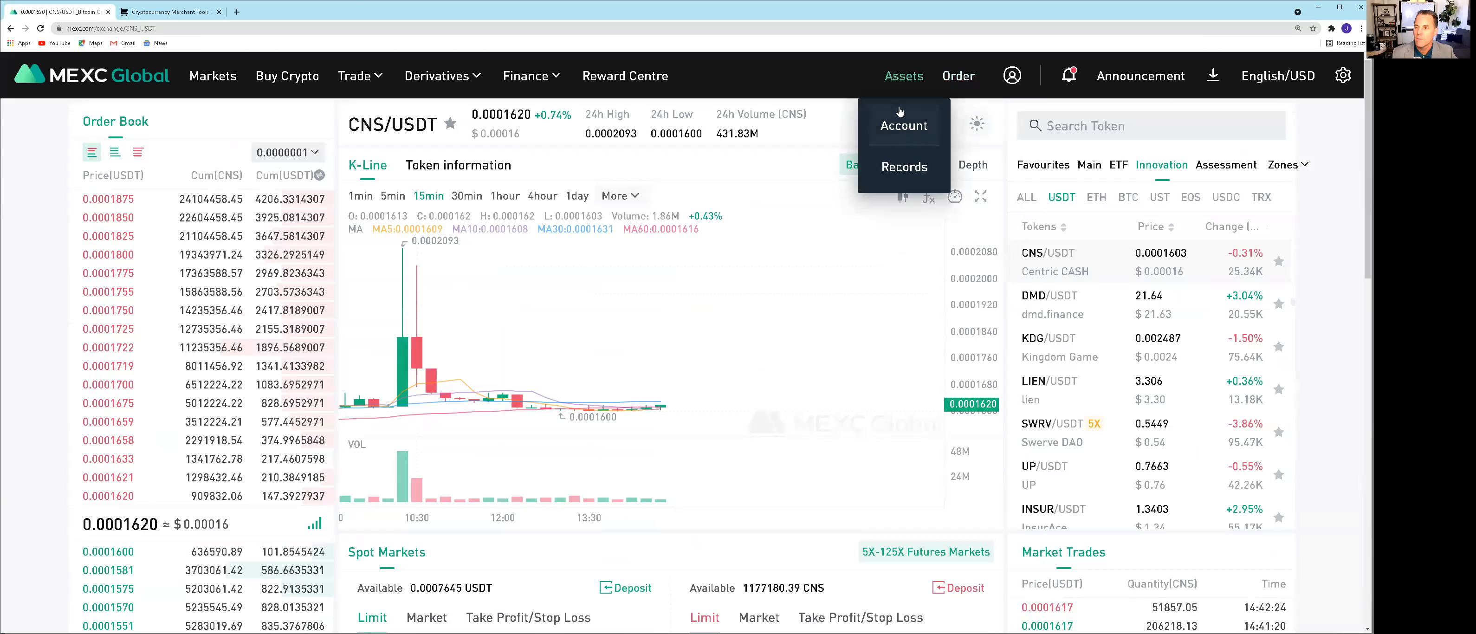
Filter the spot account assets to CNS, showing 1,177,180.39 CNS worth about 189.17 USDT
click(904, 126)
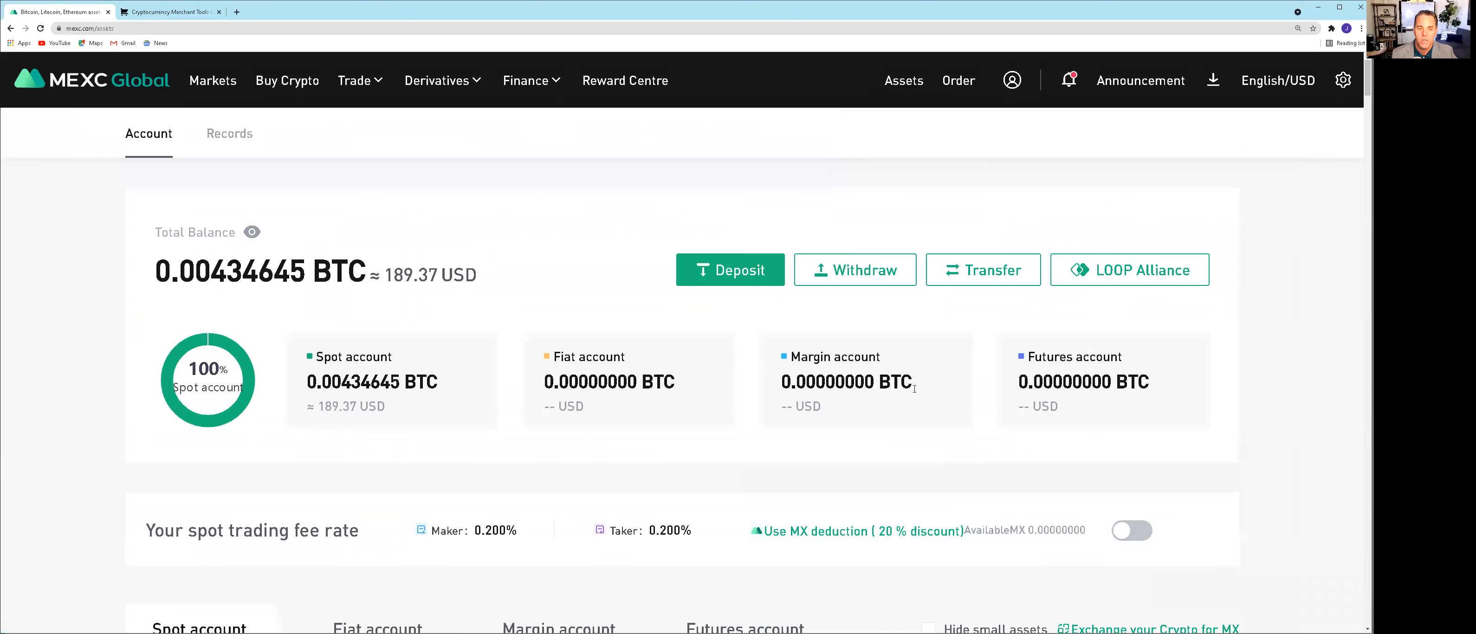
scroll(down, 3)
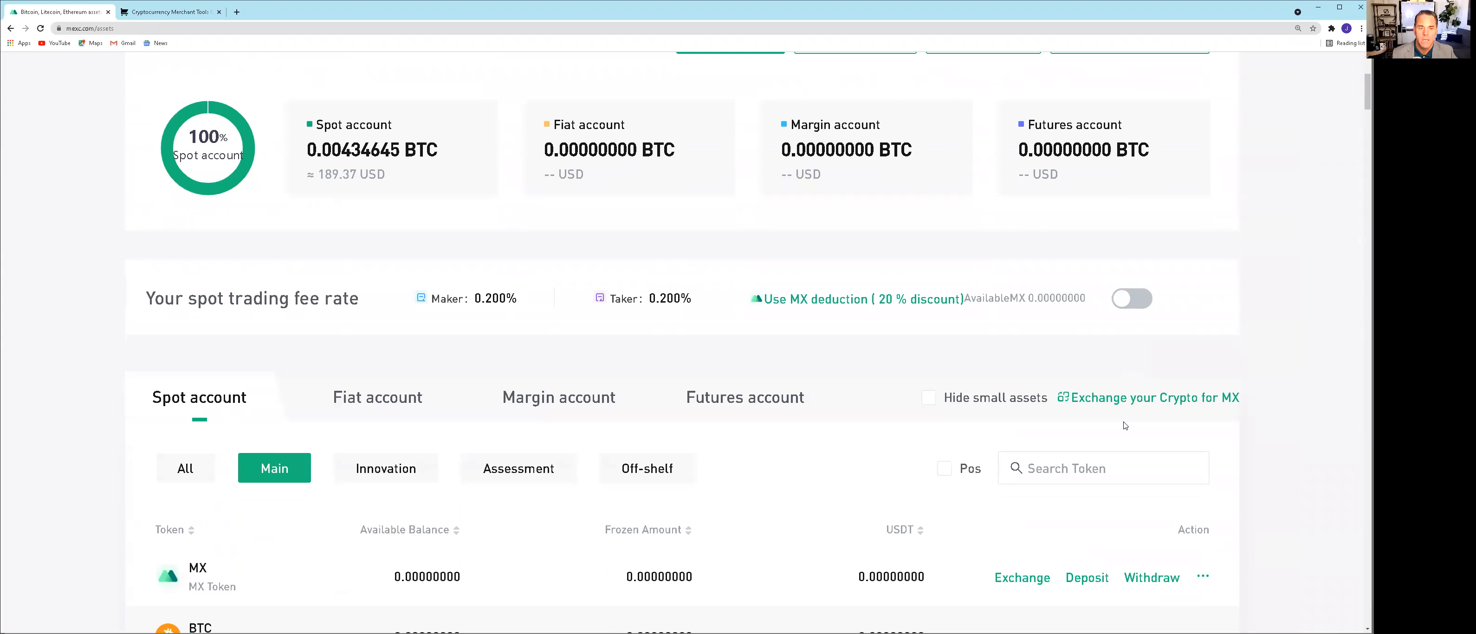
click(1086, 468)
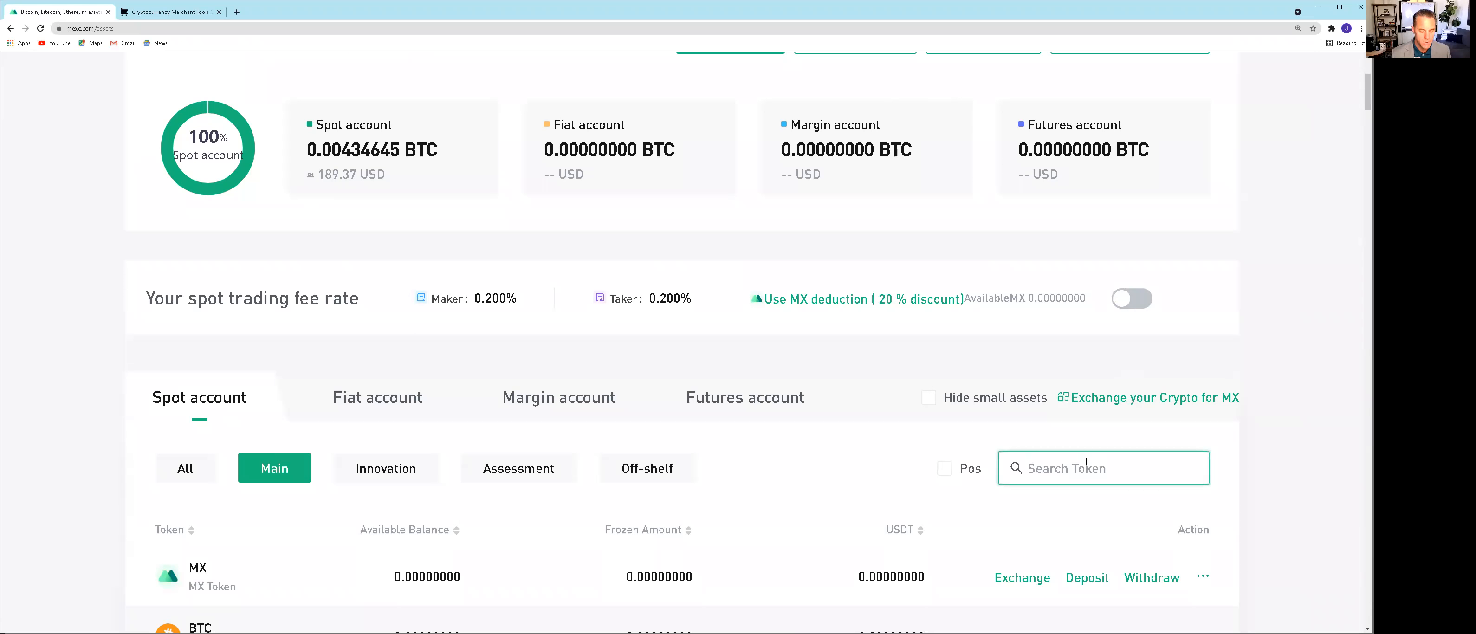
text(CNS)
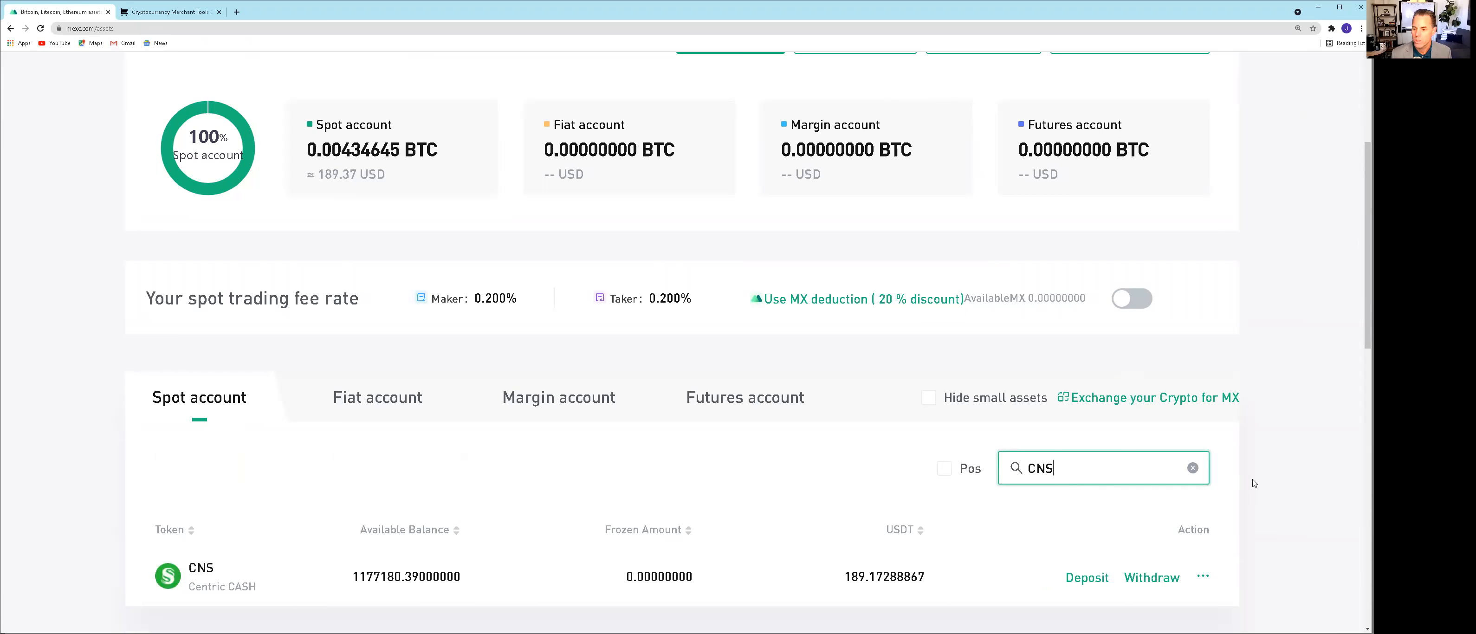
scroll(down, 3)
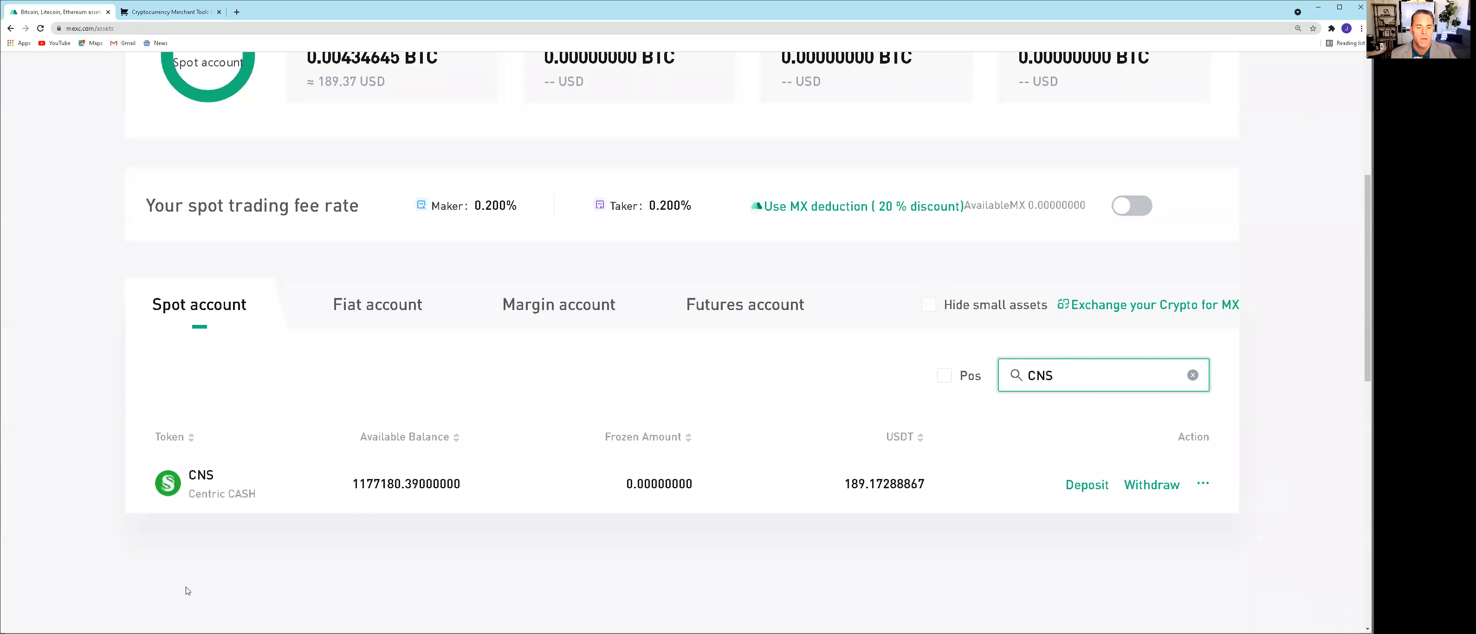
mouse_move(375, 501)
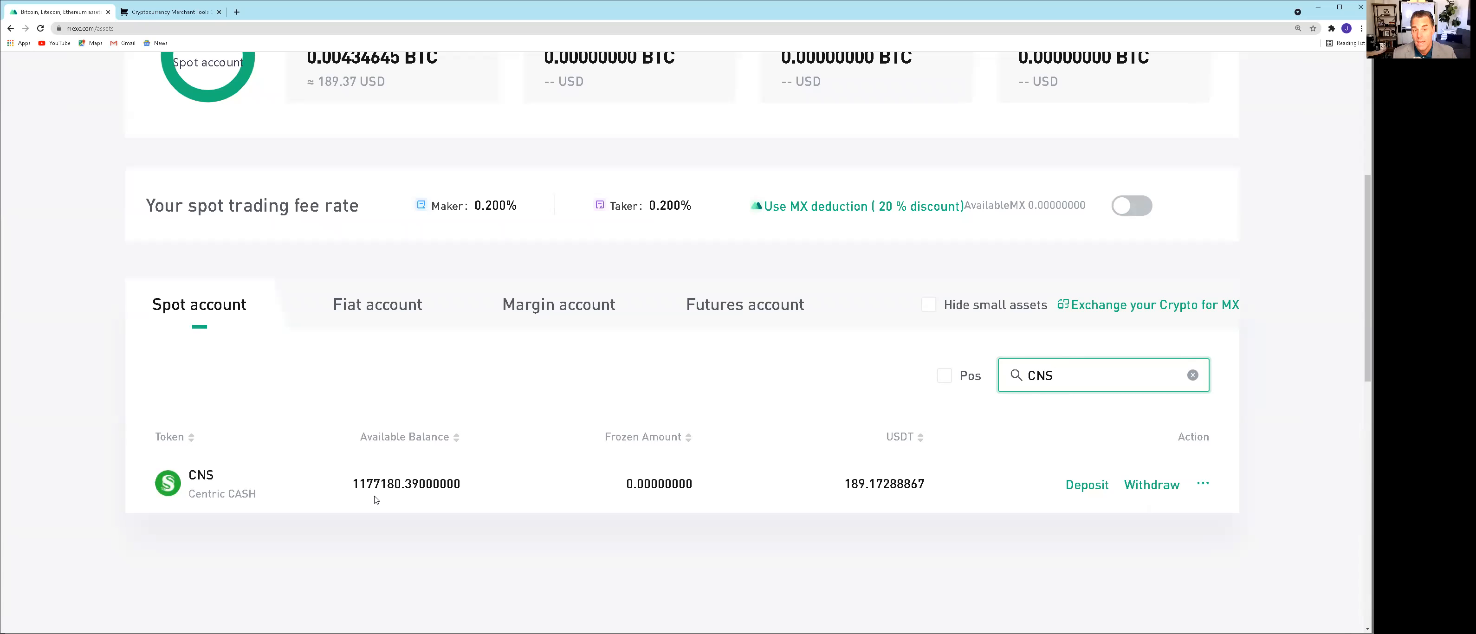
mouse_move(380, 491)
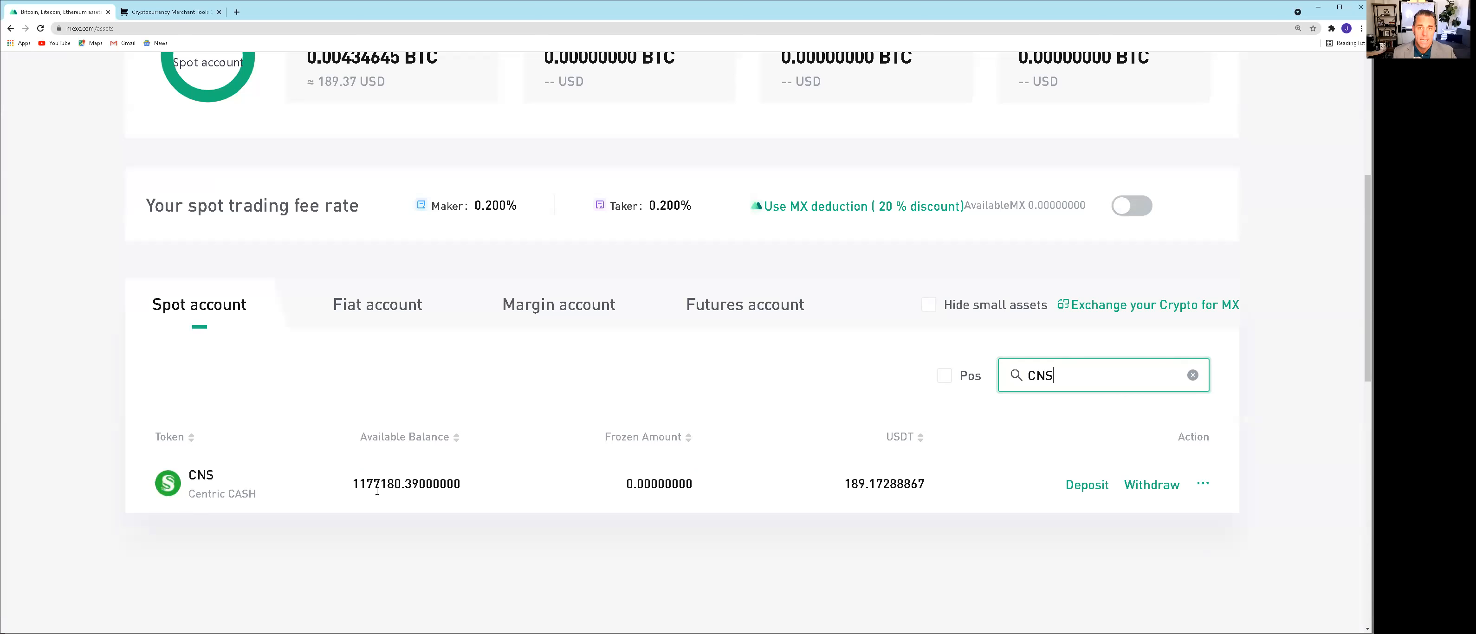
mouse_move(284, 475)
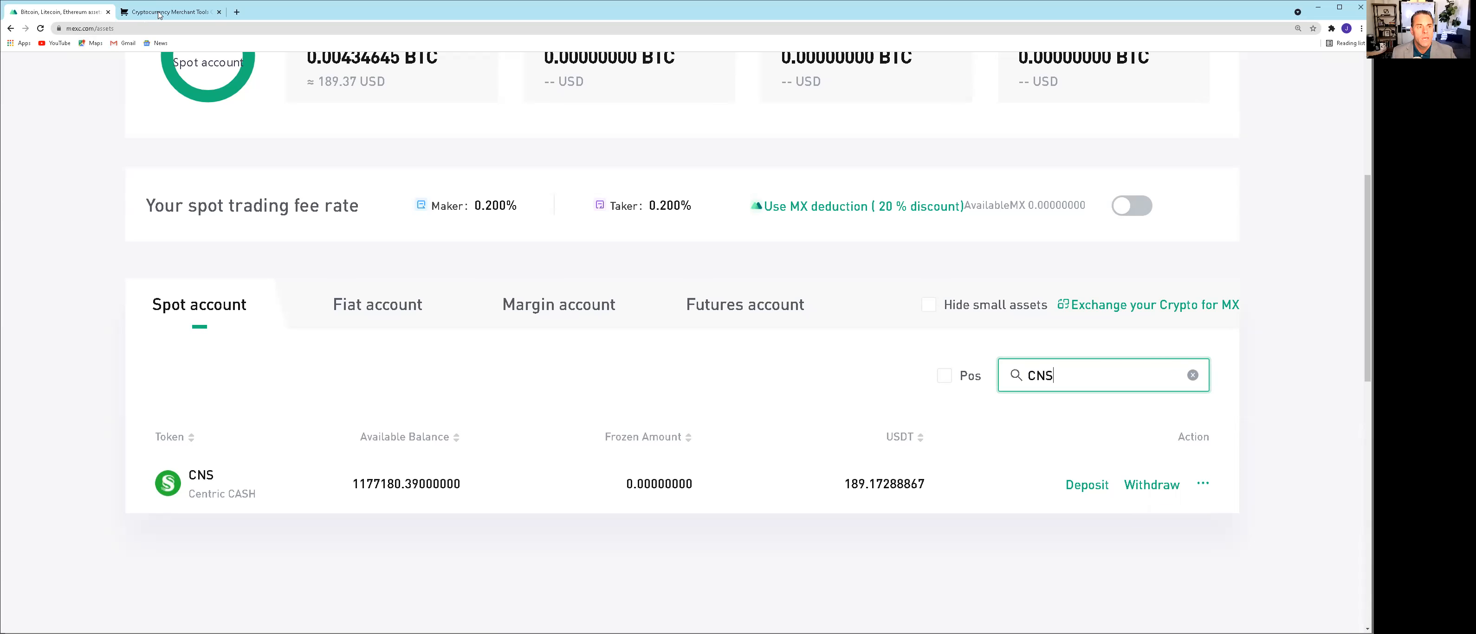
Switch to the MyCryptoCheckout Payment Gateway Comparison browser tab
click(165, 12)
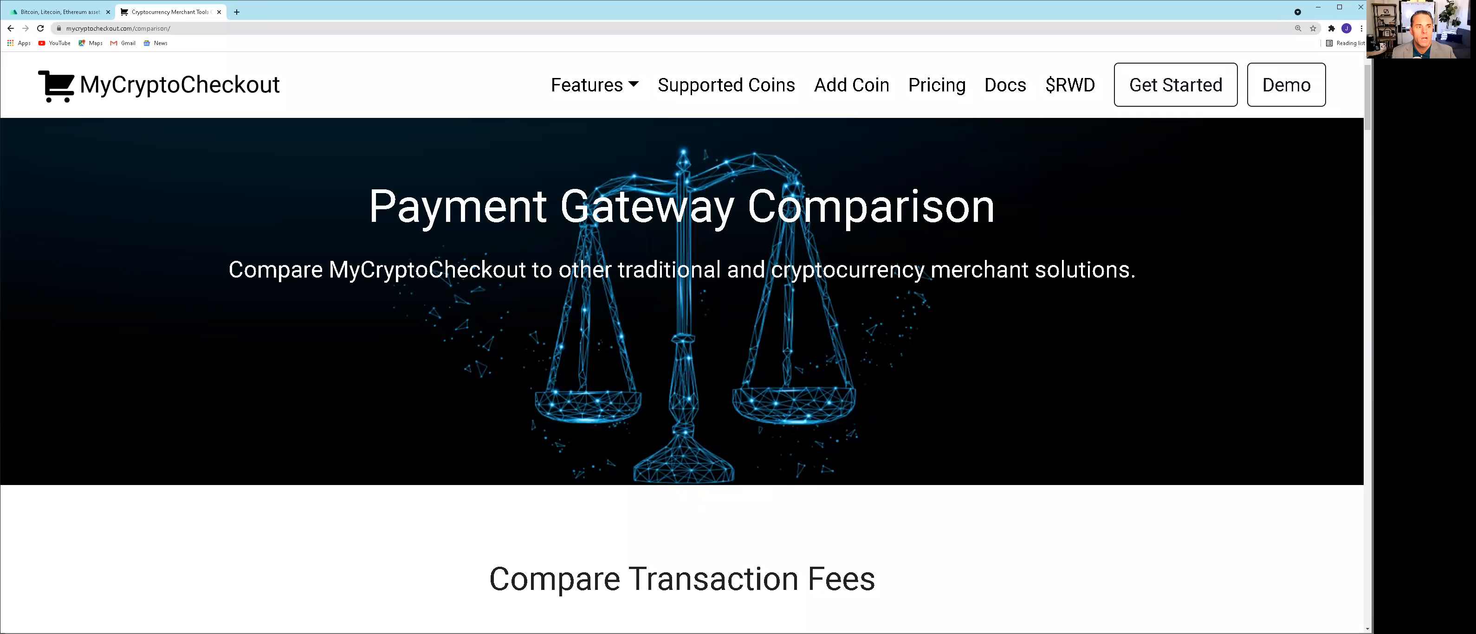
mouse_move(1350, 614)
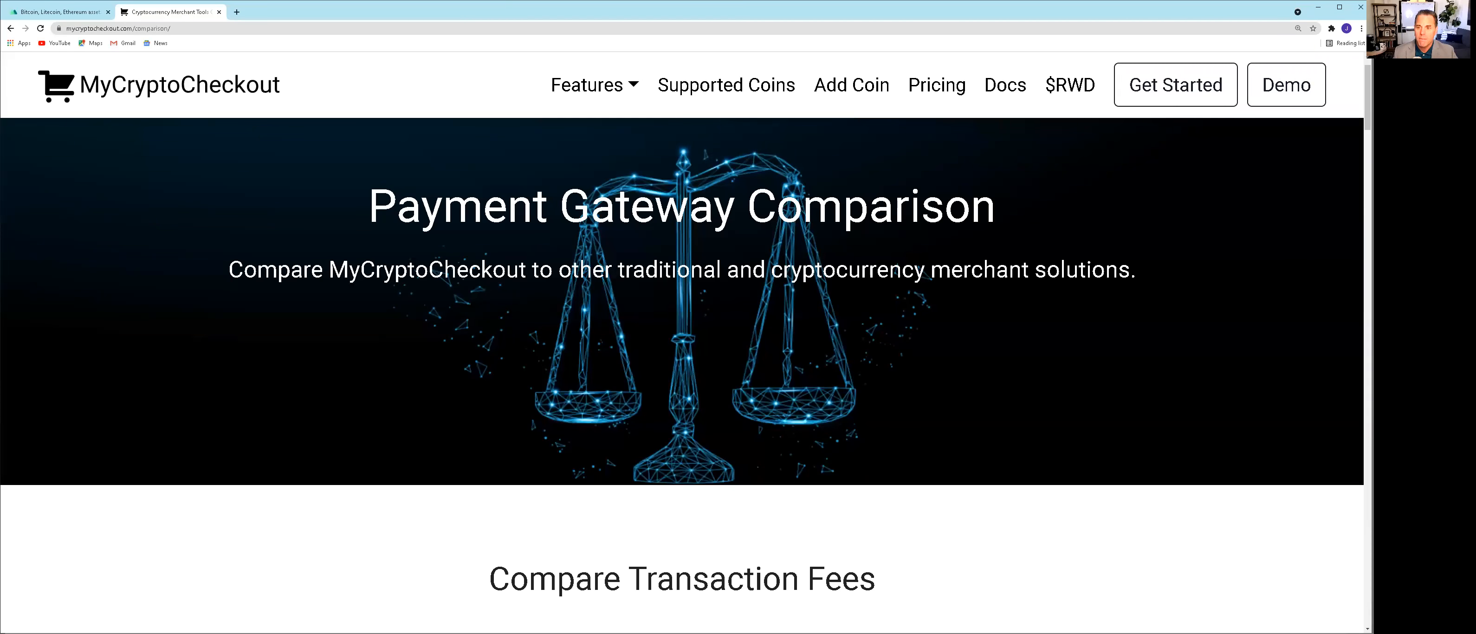
mouse_move(1019, 495)
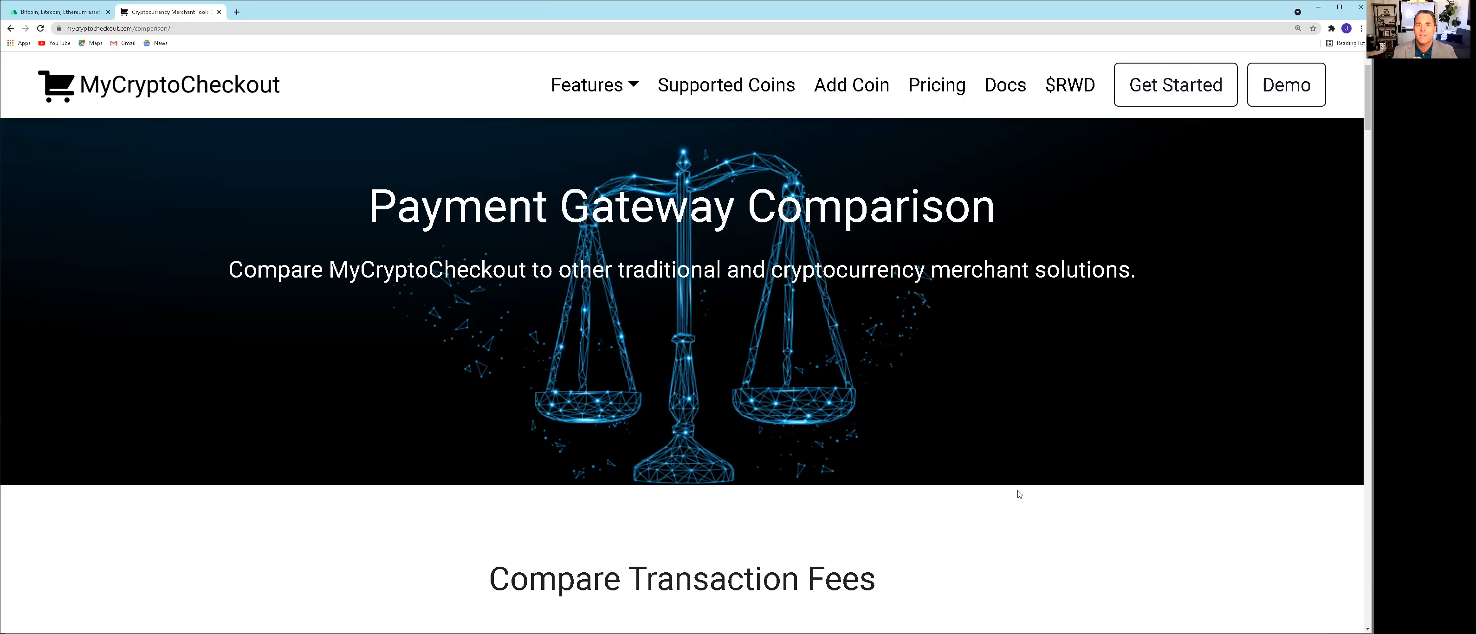
mouse_move(1000, 477)
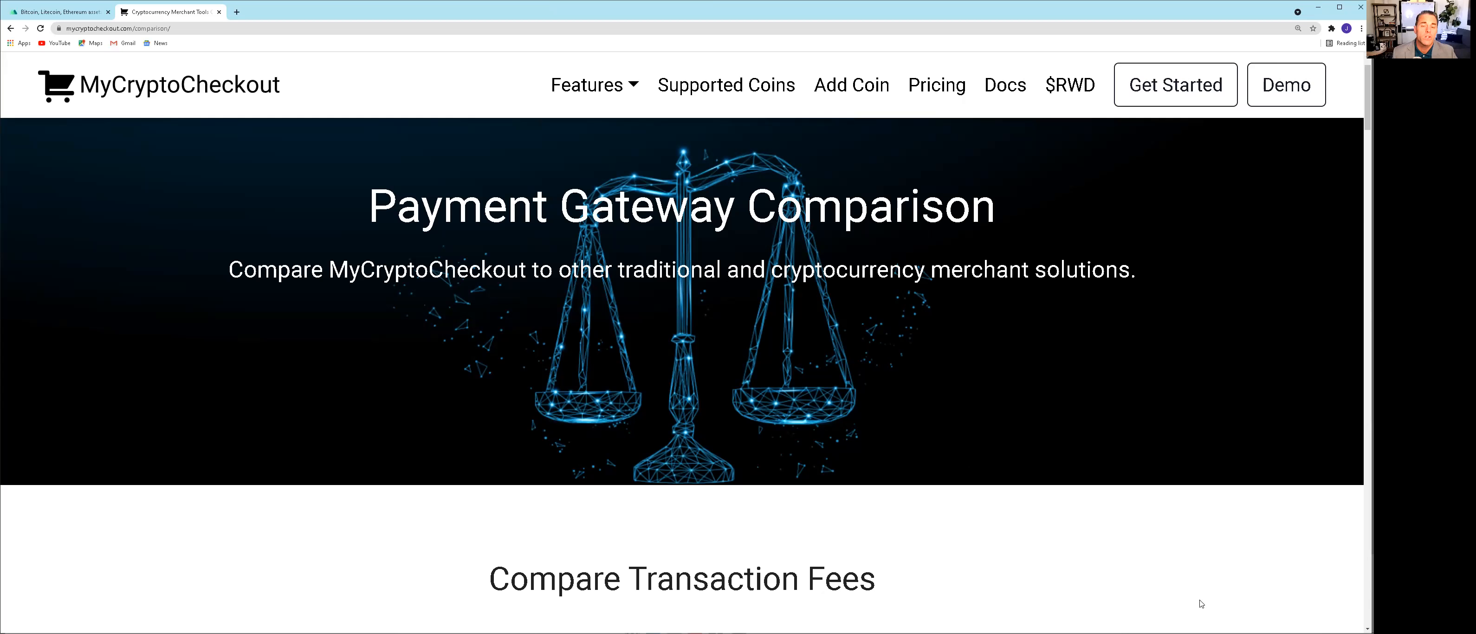
mouse_move(1076, 613)
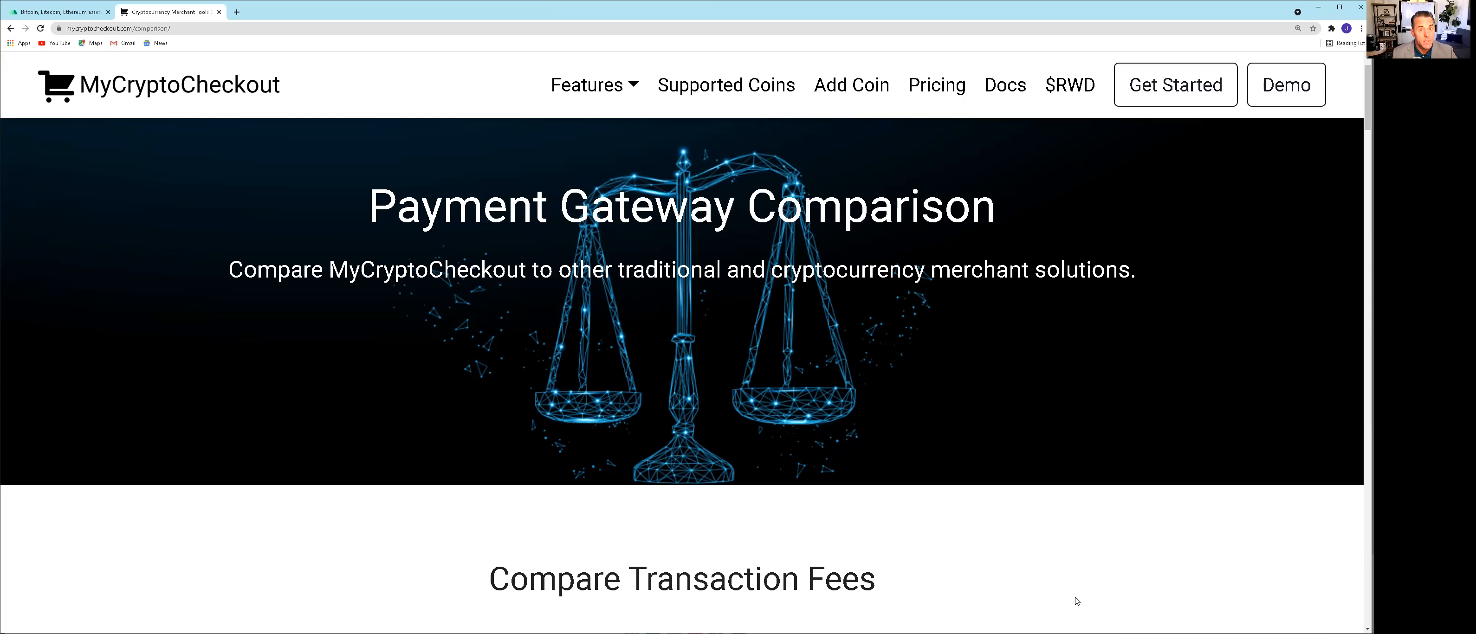
Scroll to the $5000 fee cards: $0.00 versus $130.30 PayPal/Stripe and $137.50 Square
scroll(down, 3)
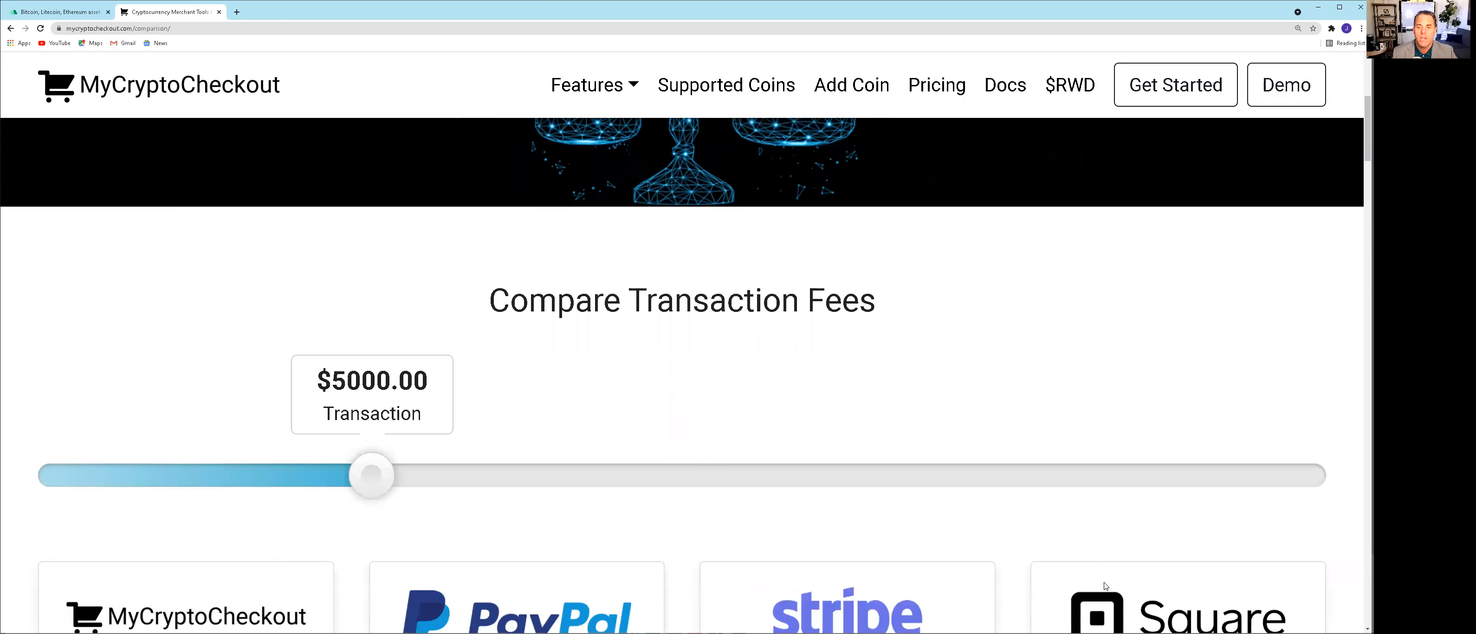
scroll(down, 3)
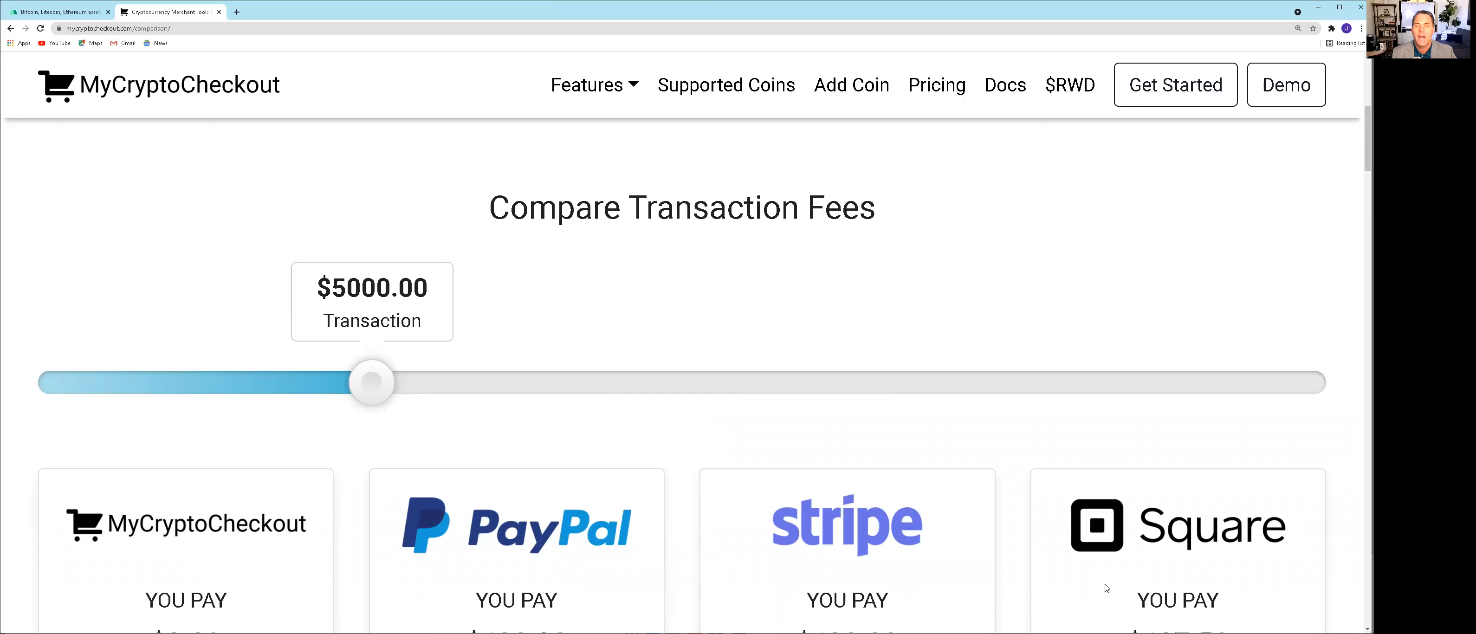
mouse_move(1116, 626)
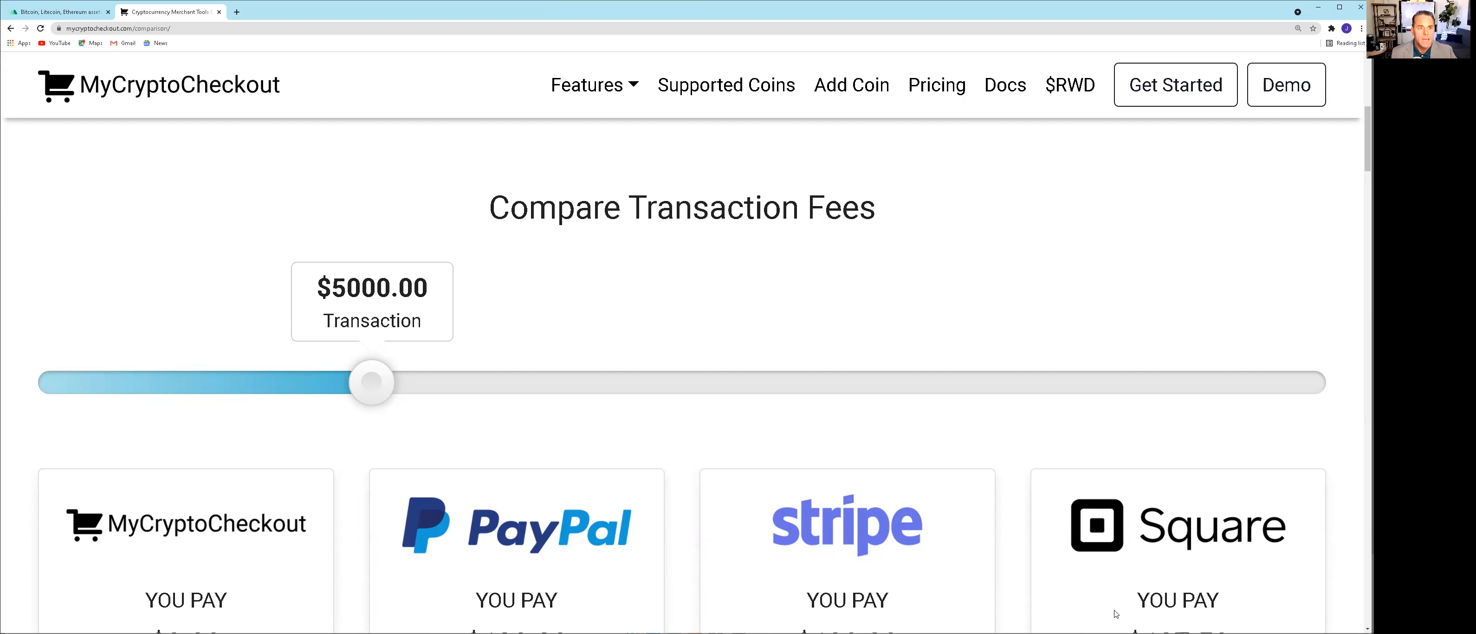
scroll(down, 3)
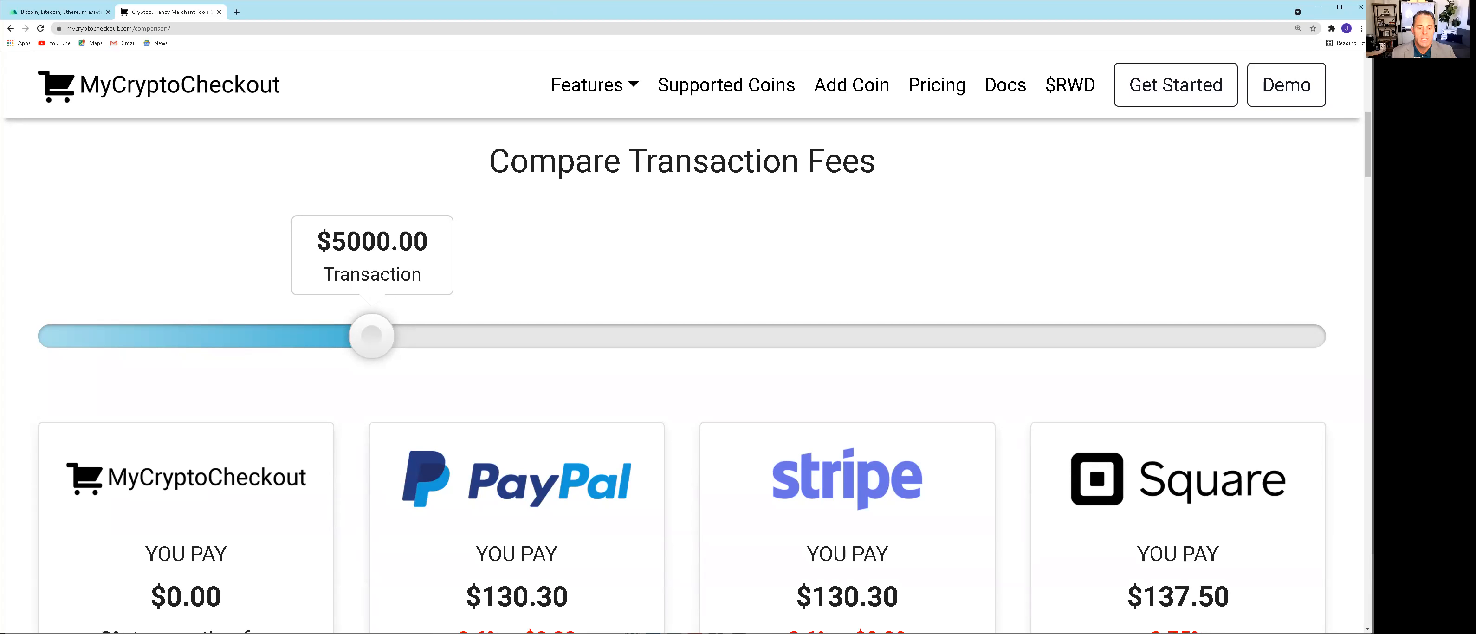
mouse_move(627, 620)
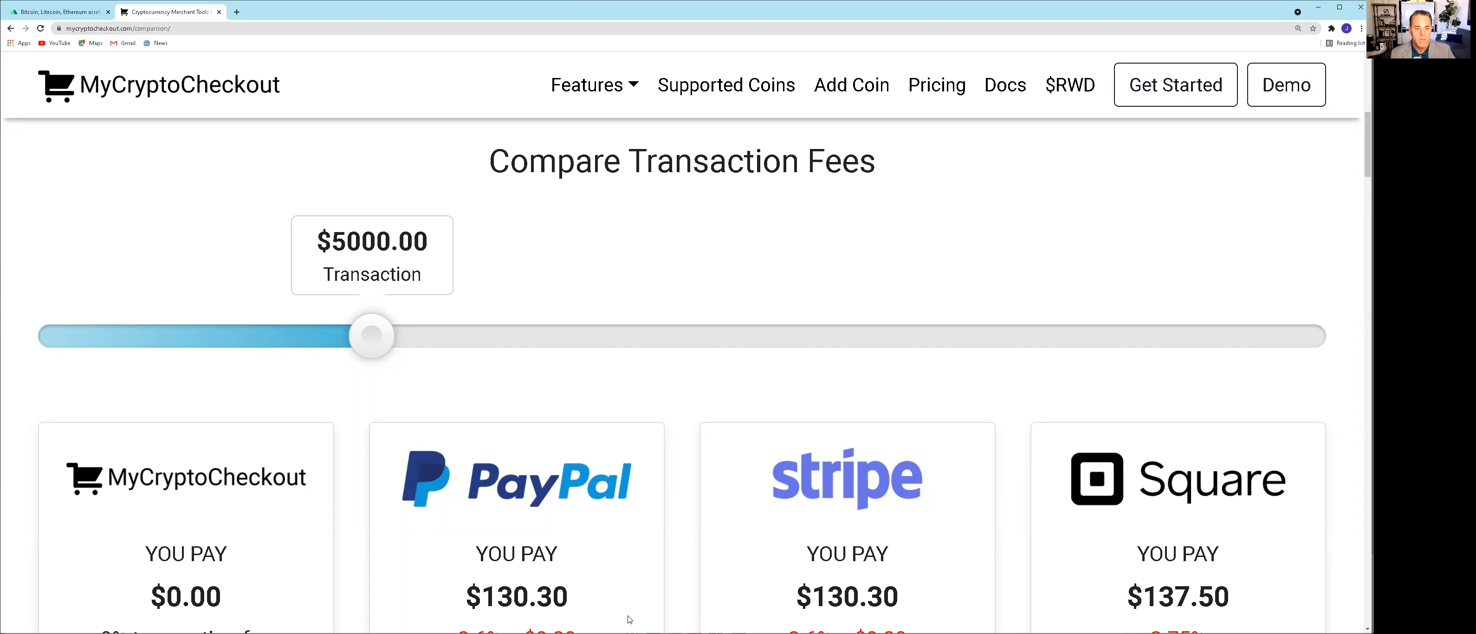
mouse_move(740, 605)
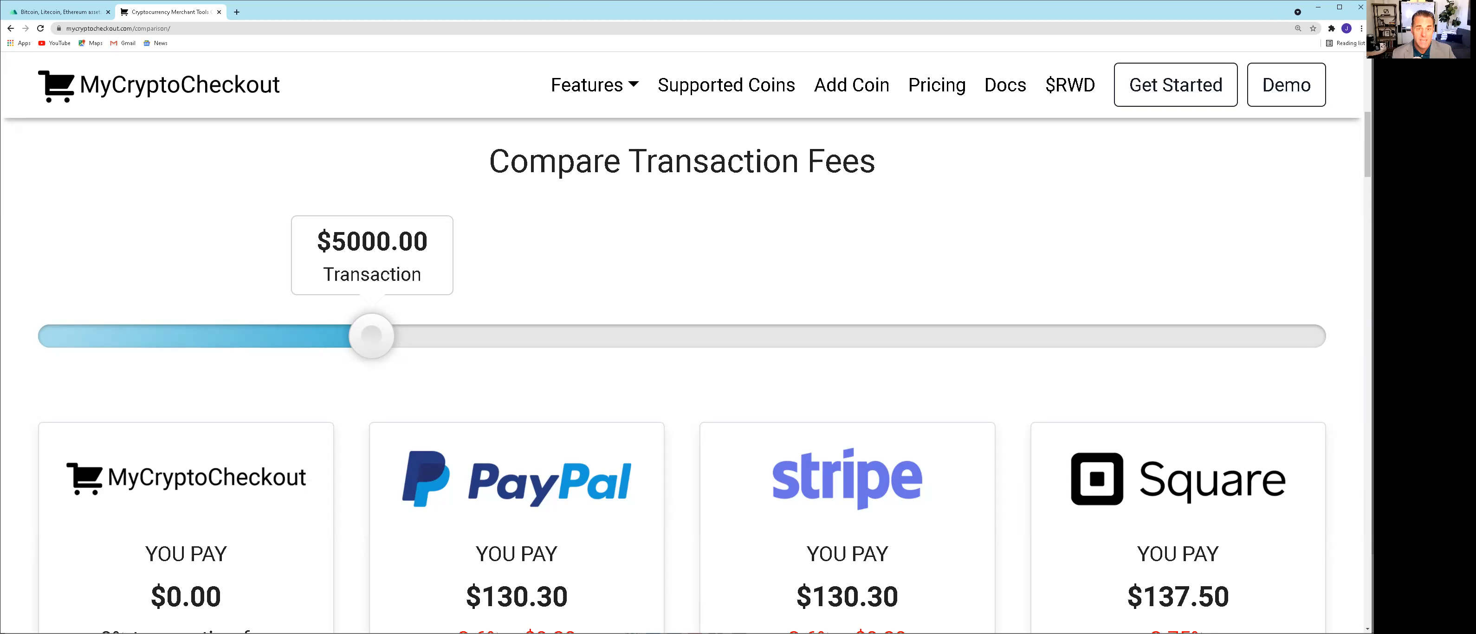
scroll(down, 3)
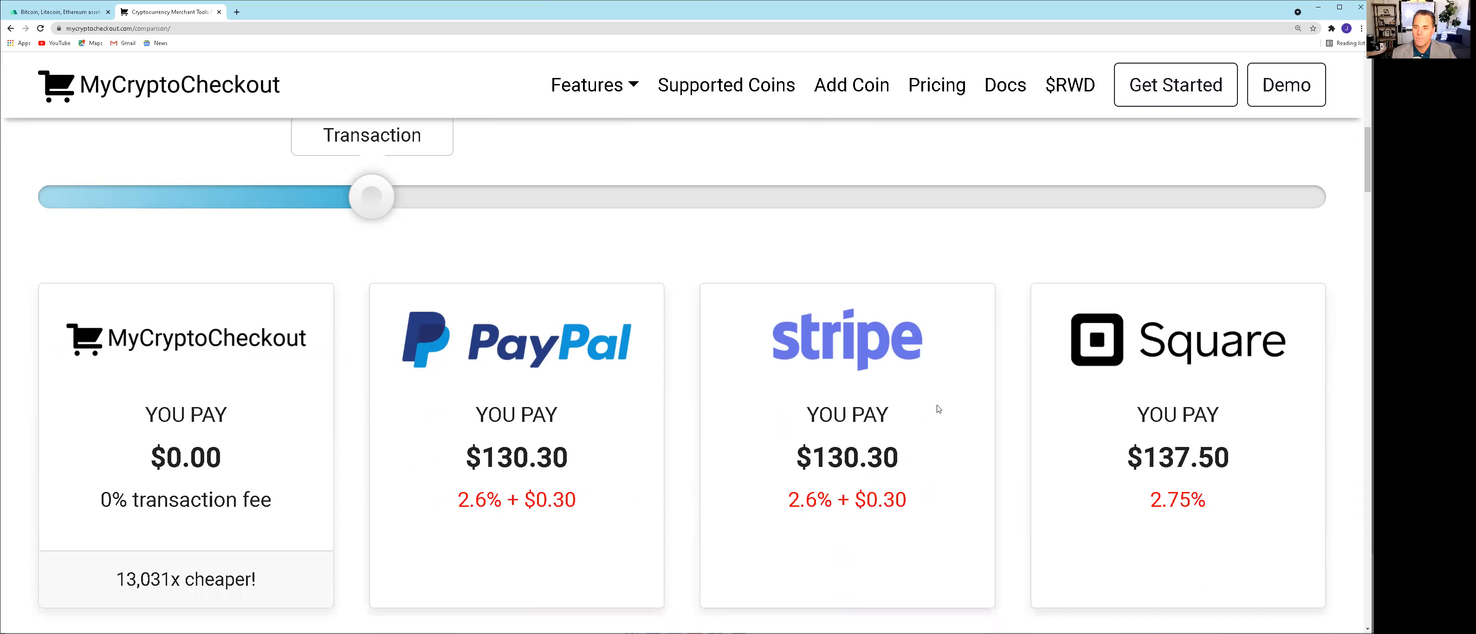
scroll(down, 3)
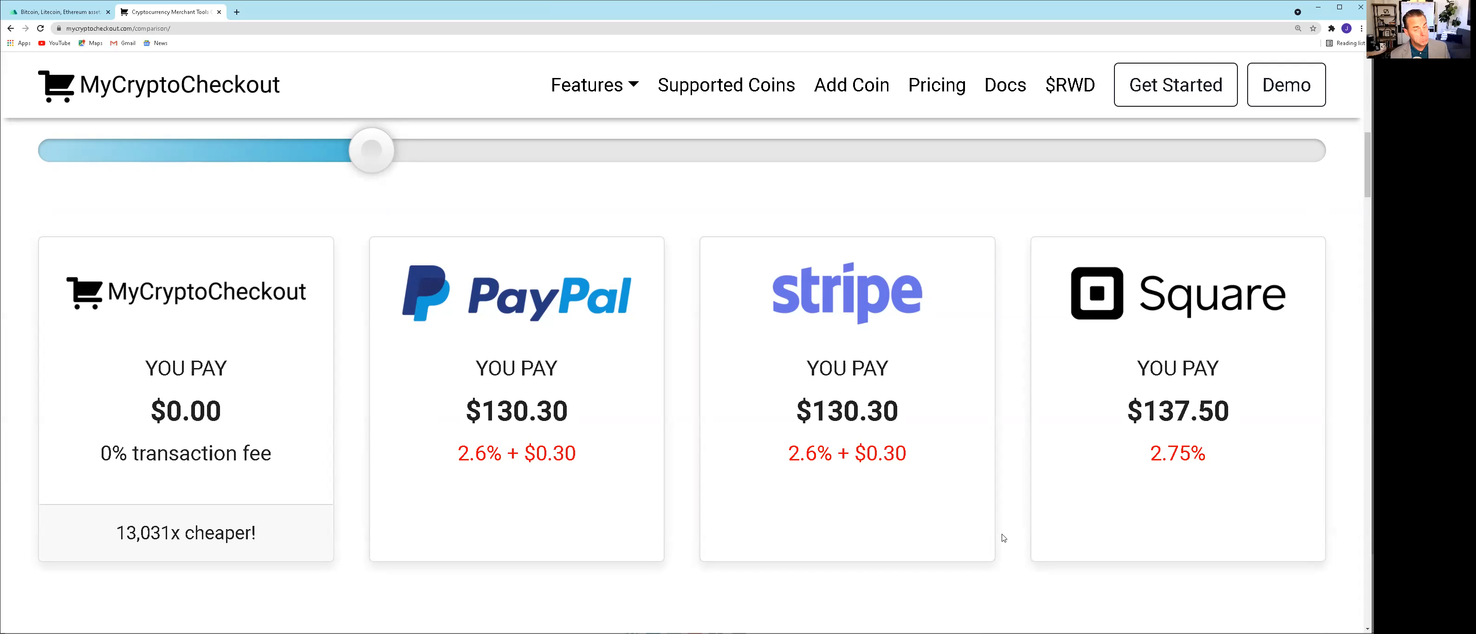
scroll(down, 3)
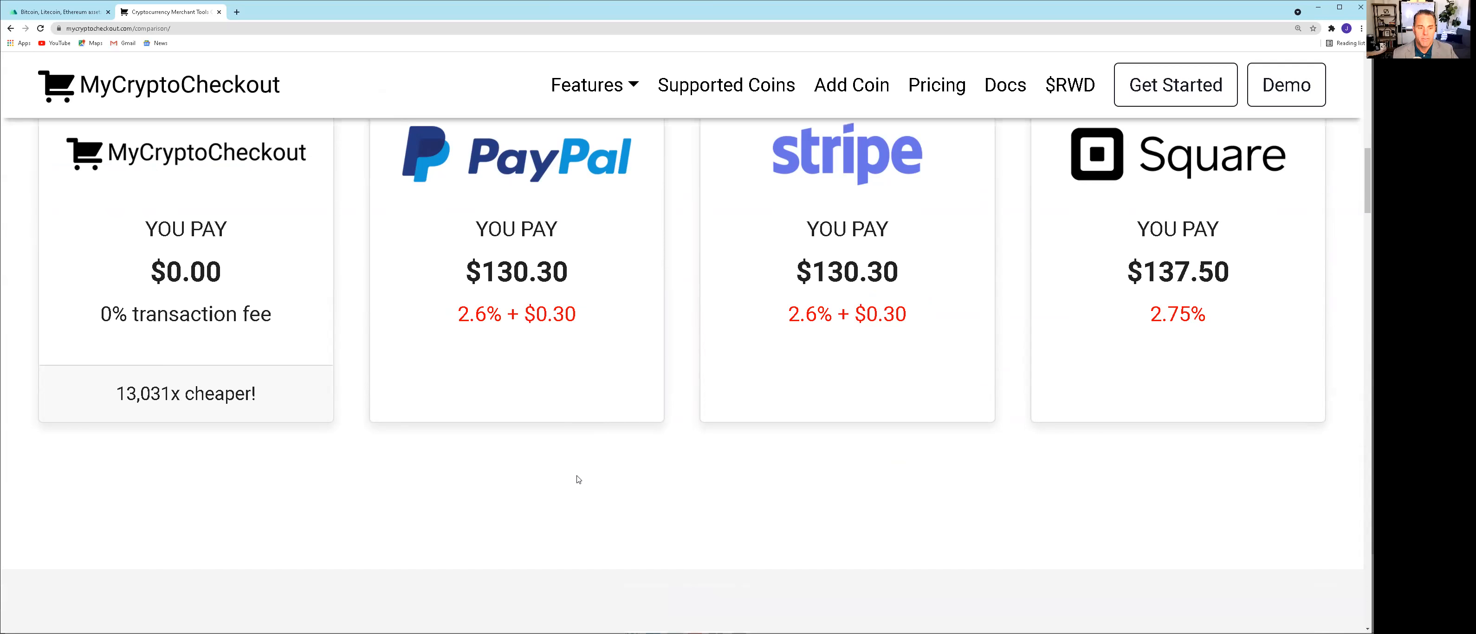
scroll(down, 3)
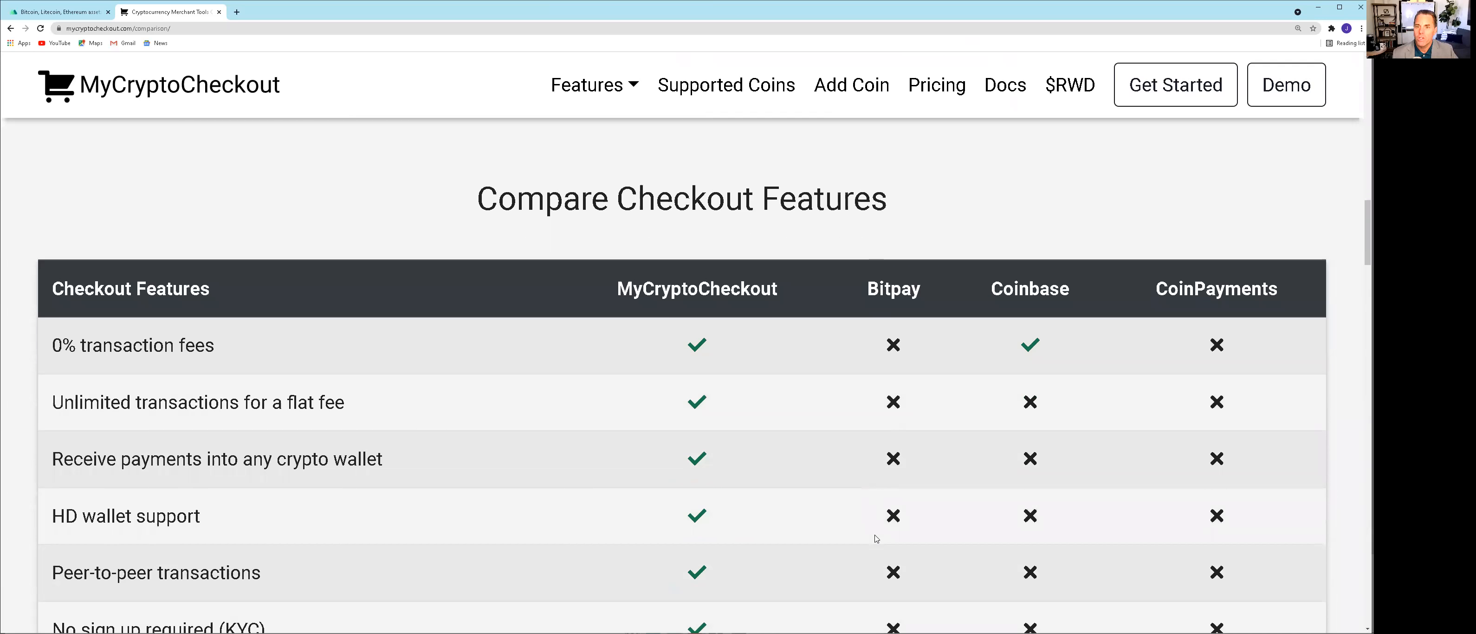
mouse_move(1265, 402)
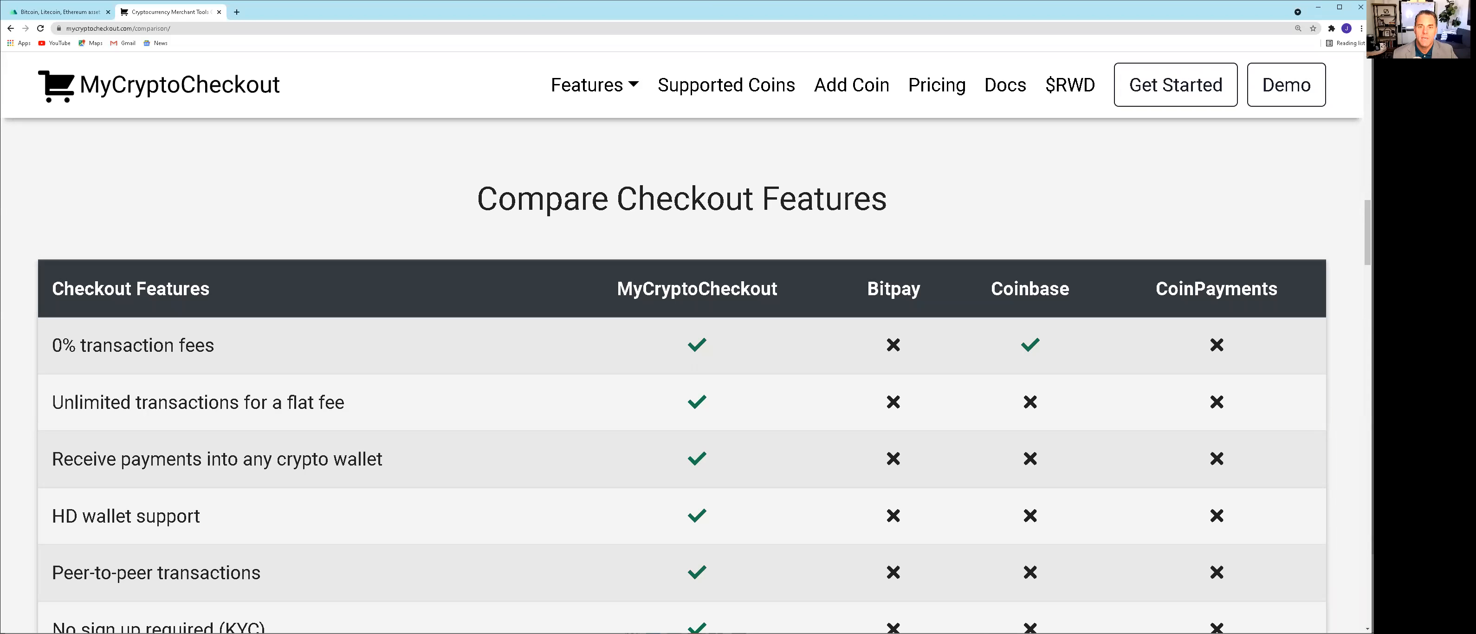
mouse_move(1164, 461)
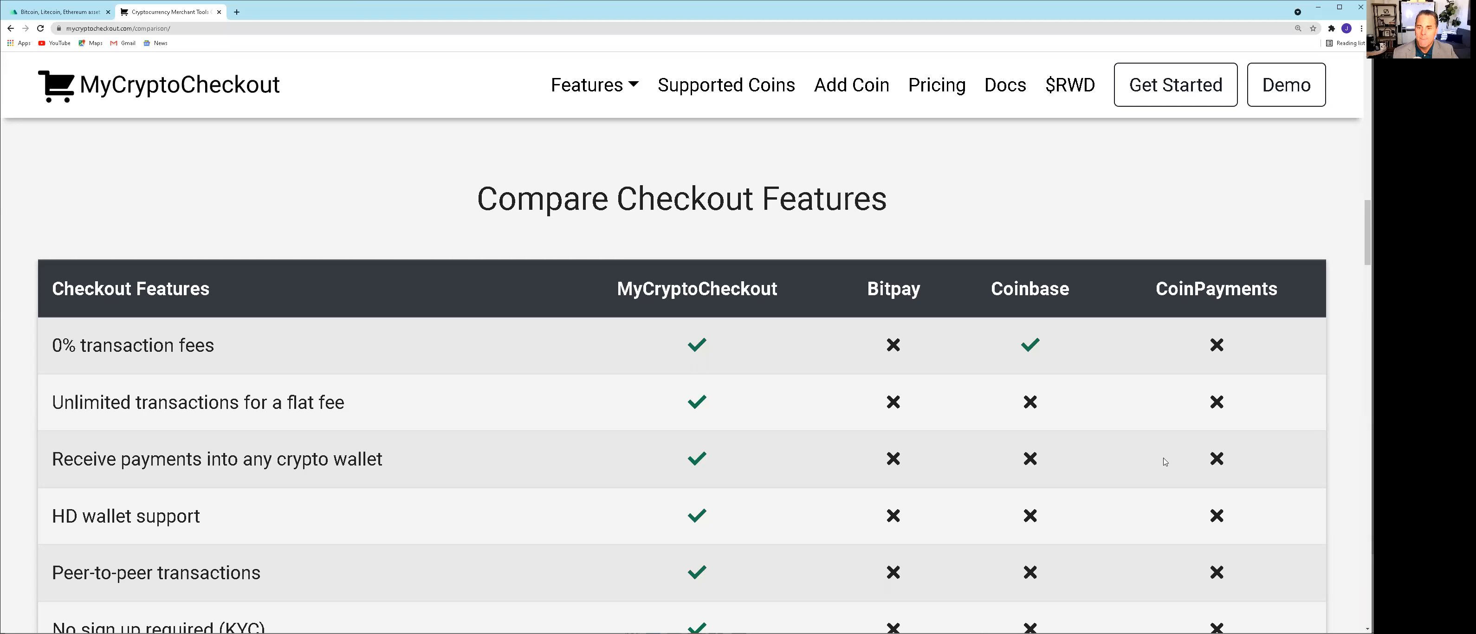
mouse_move(910, 308)
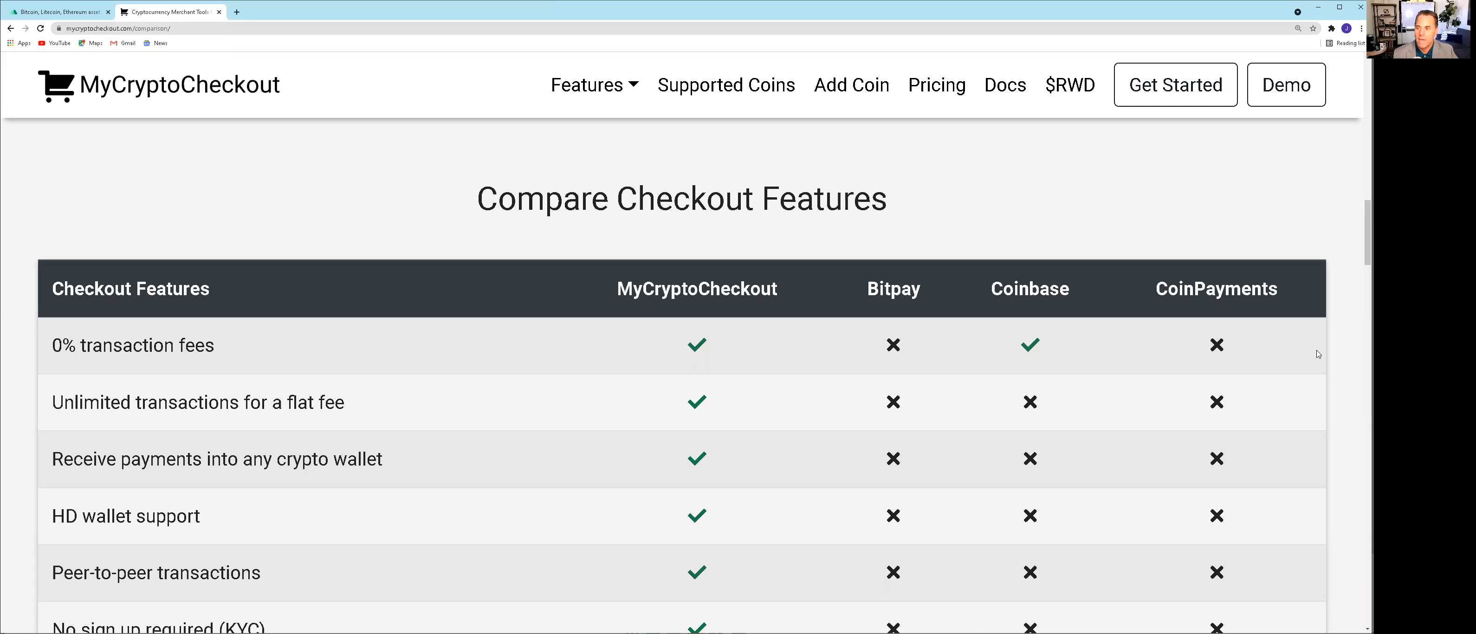
mouse_move(1334, 370)
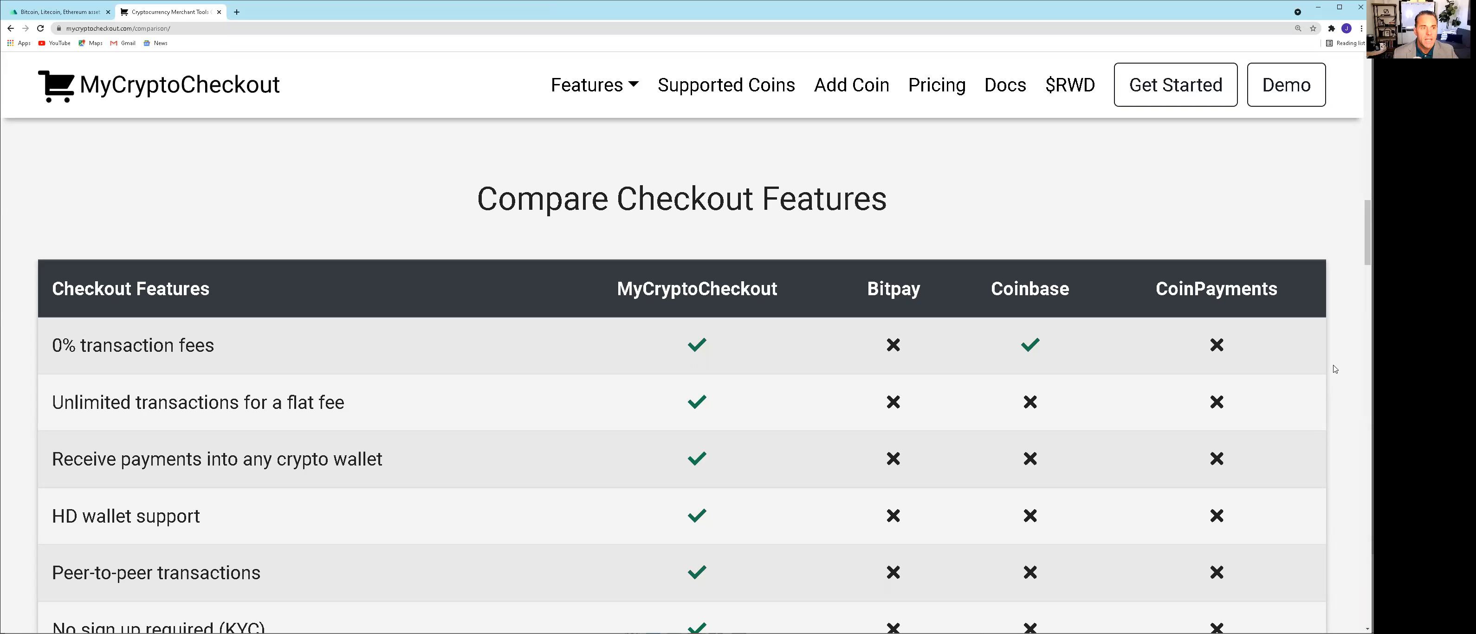
mouse_move(1324, 364)
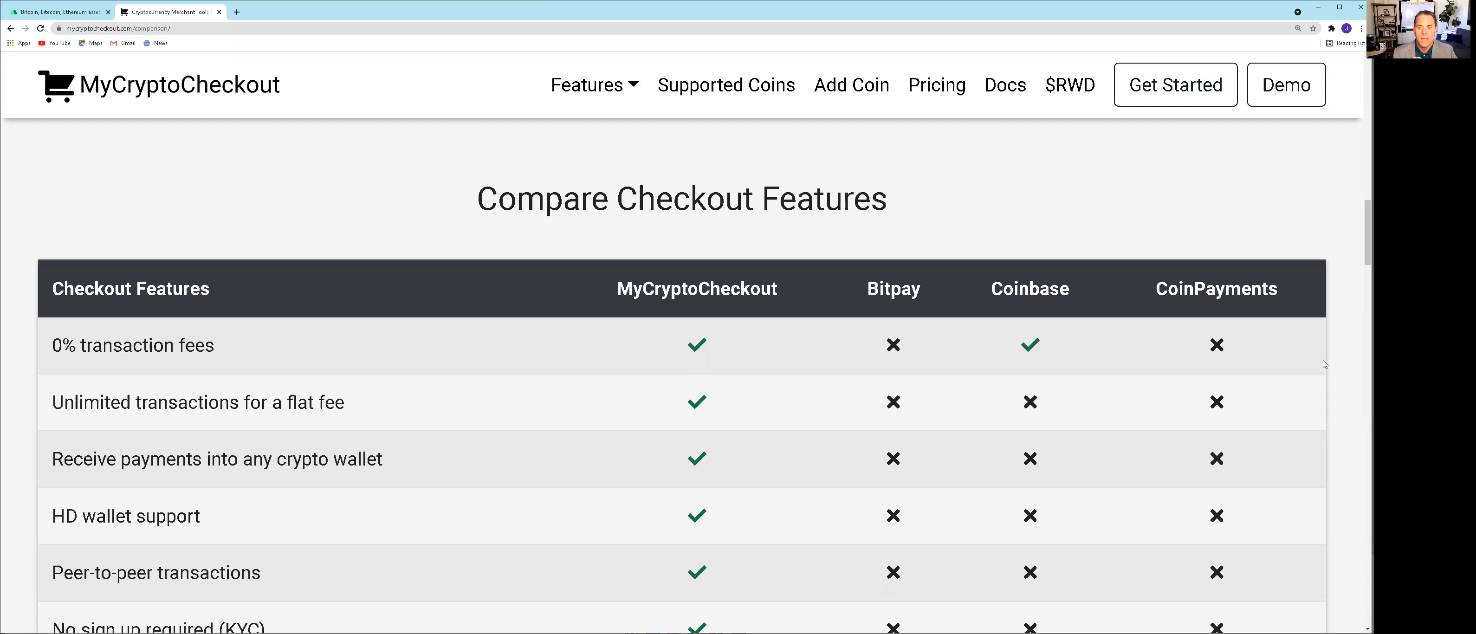
mouse_move(610, 358)
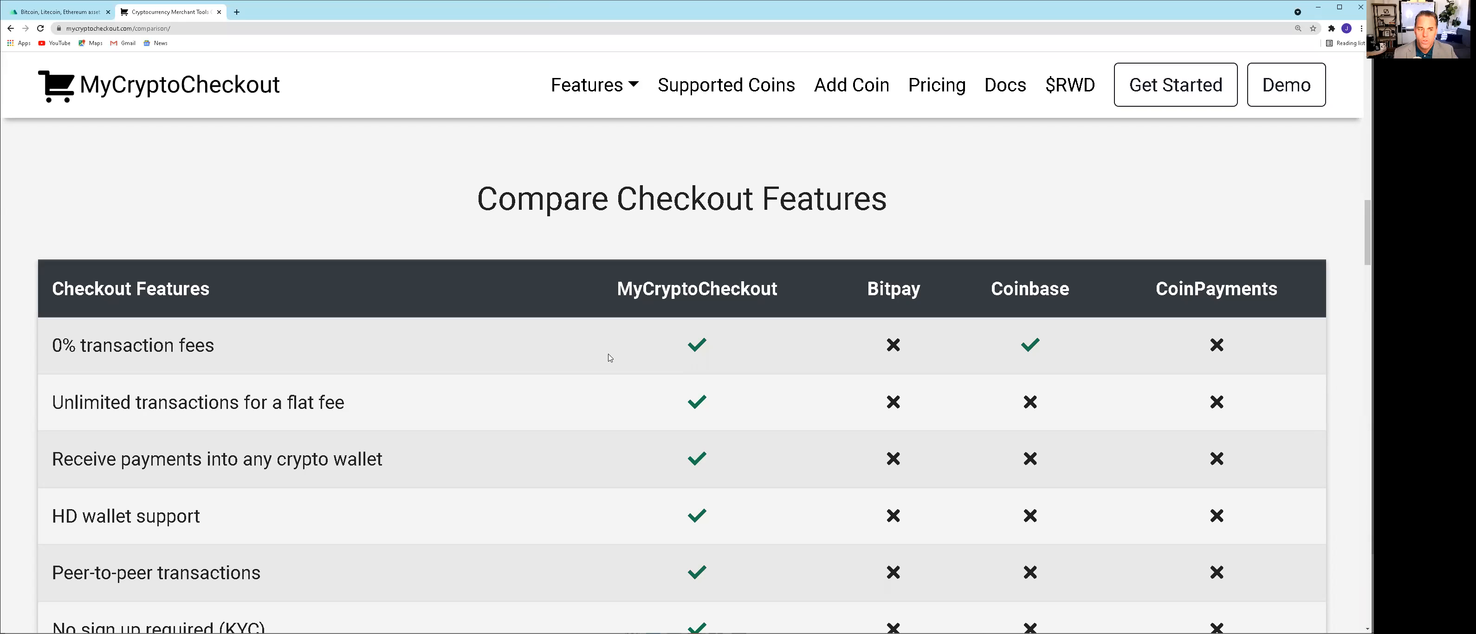
scroll(down, 3)
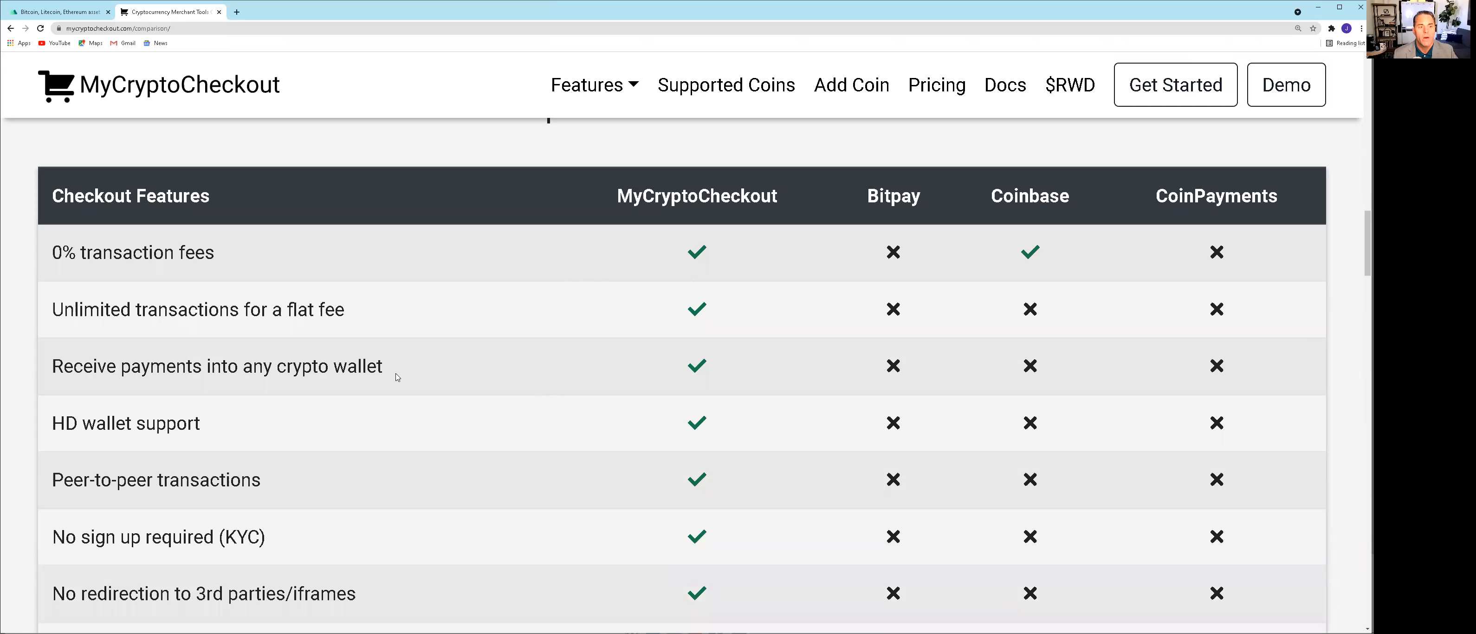
mouse_move(446, 442)
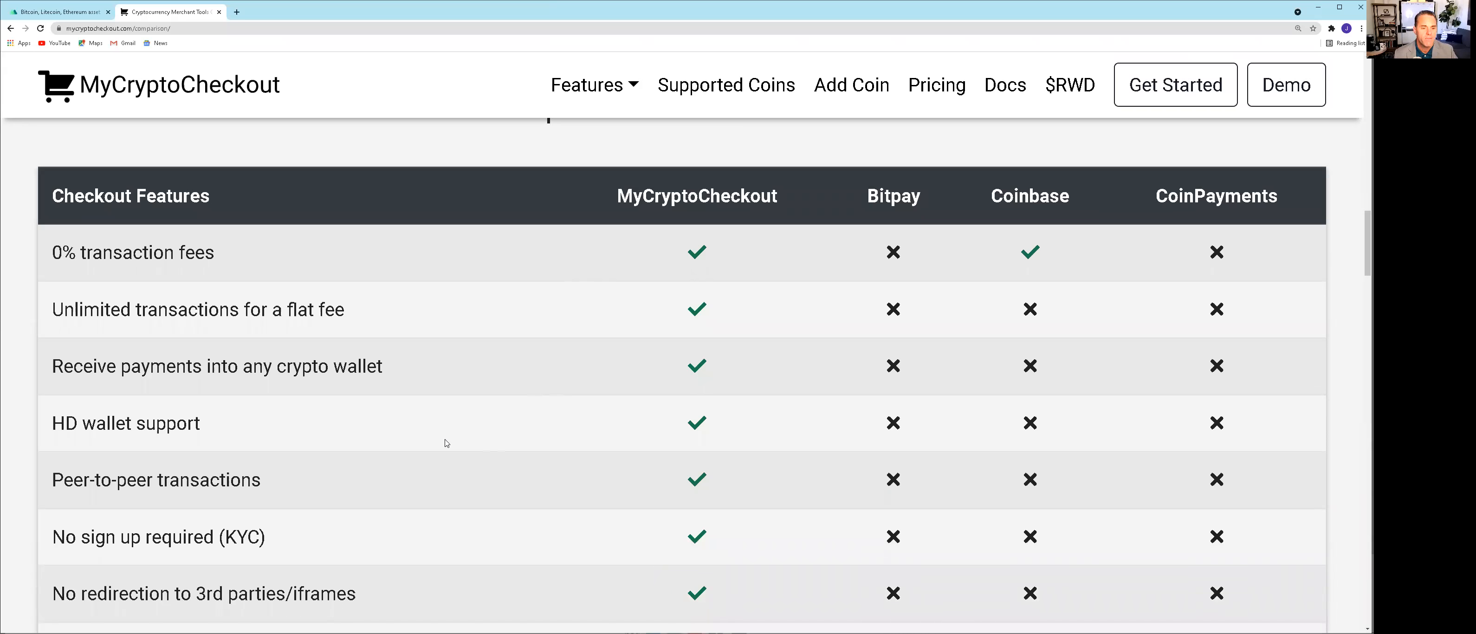
mouse_move(268, 394)
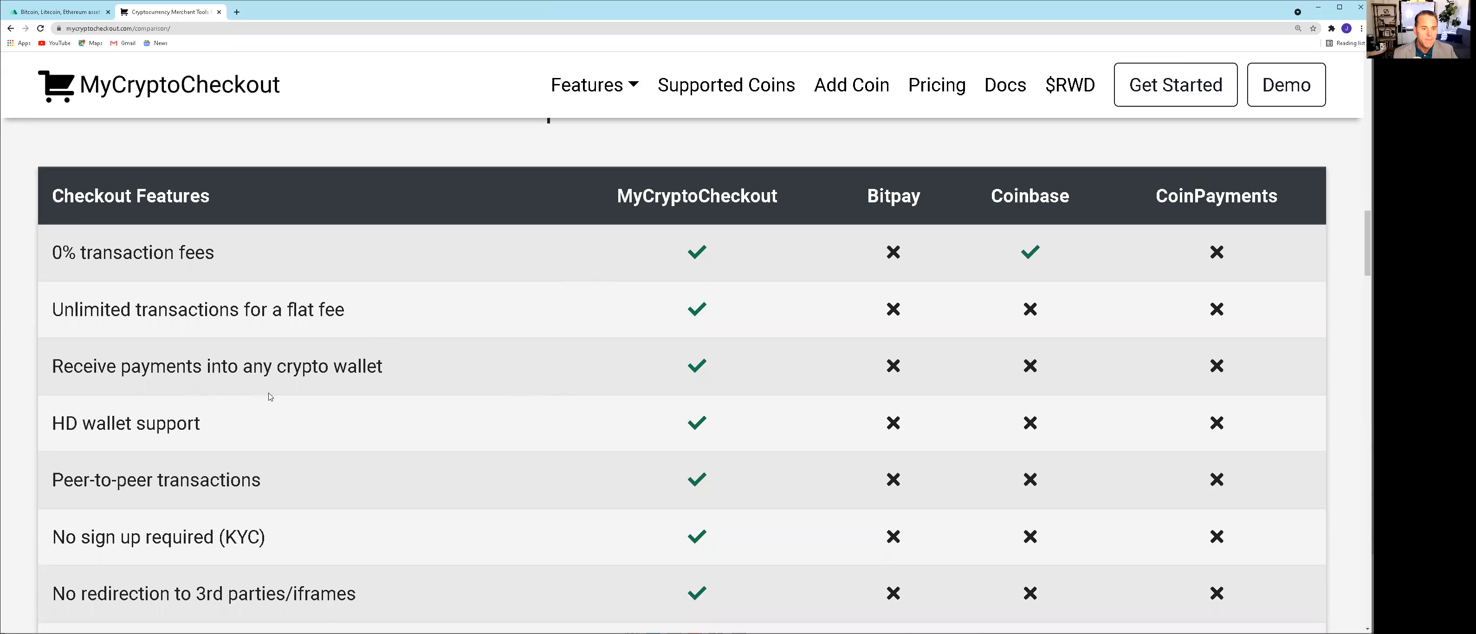
mouse_move(343, 393)
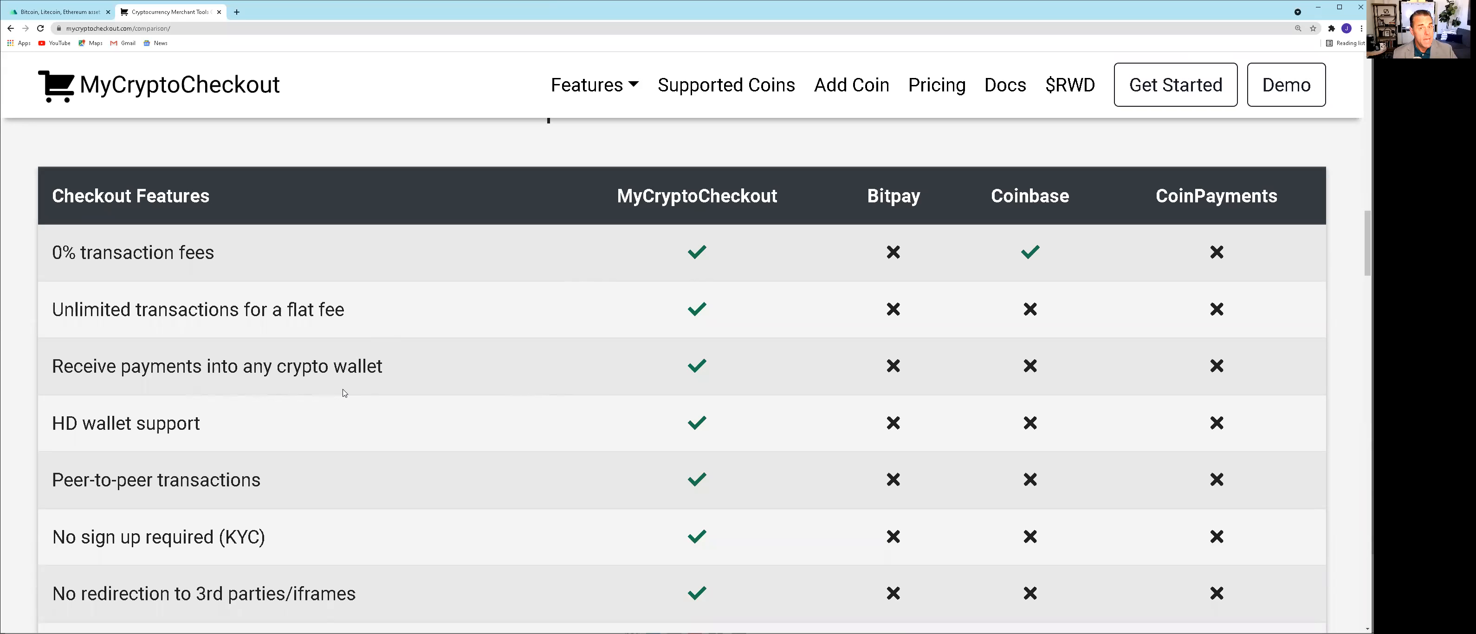
mouse_move(381, 444)
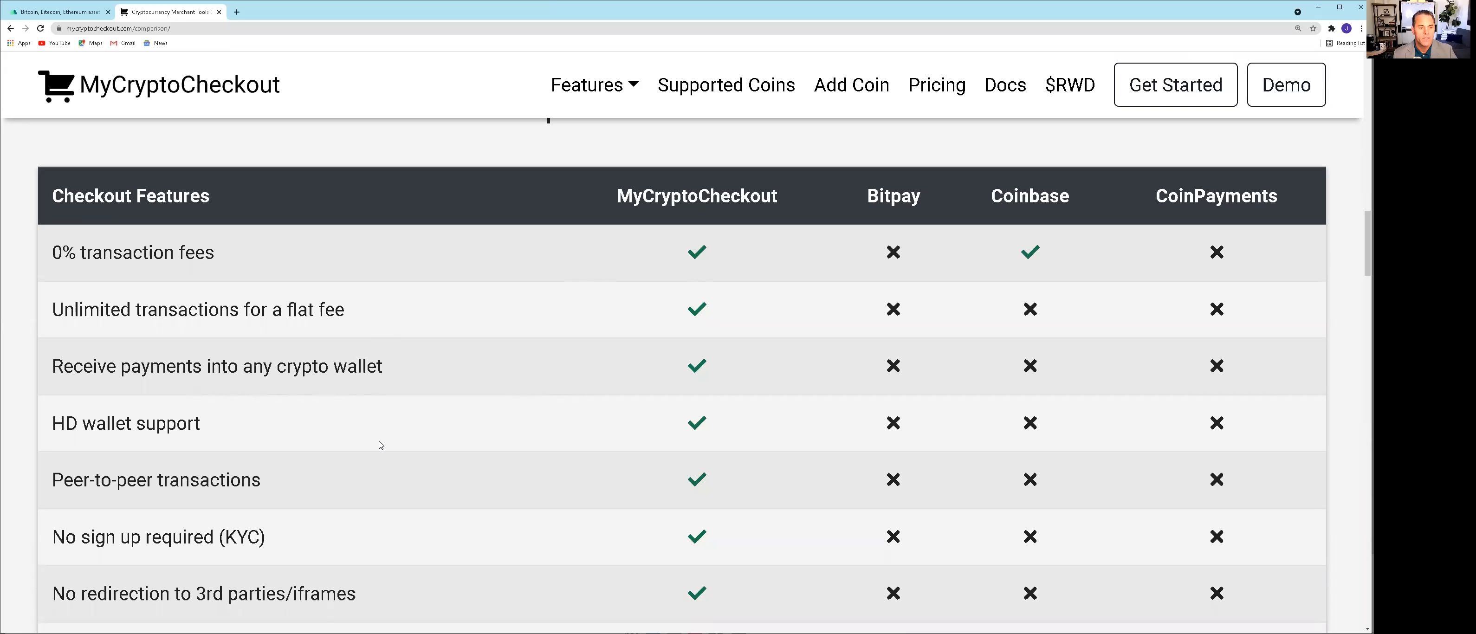
mouse_move(465, 483)
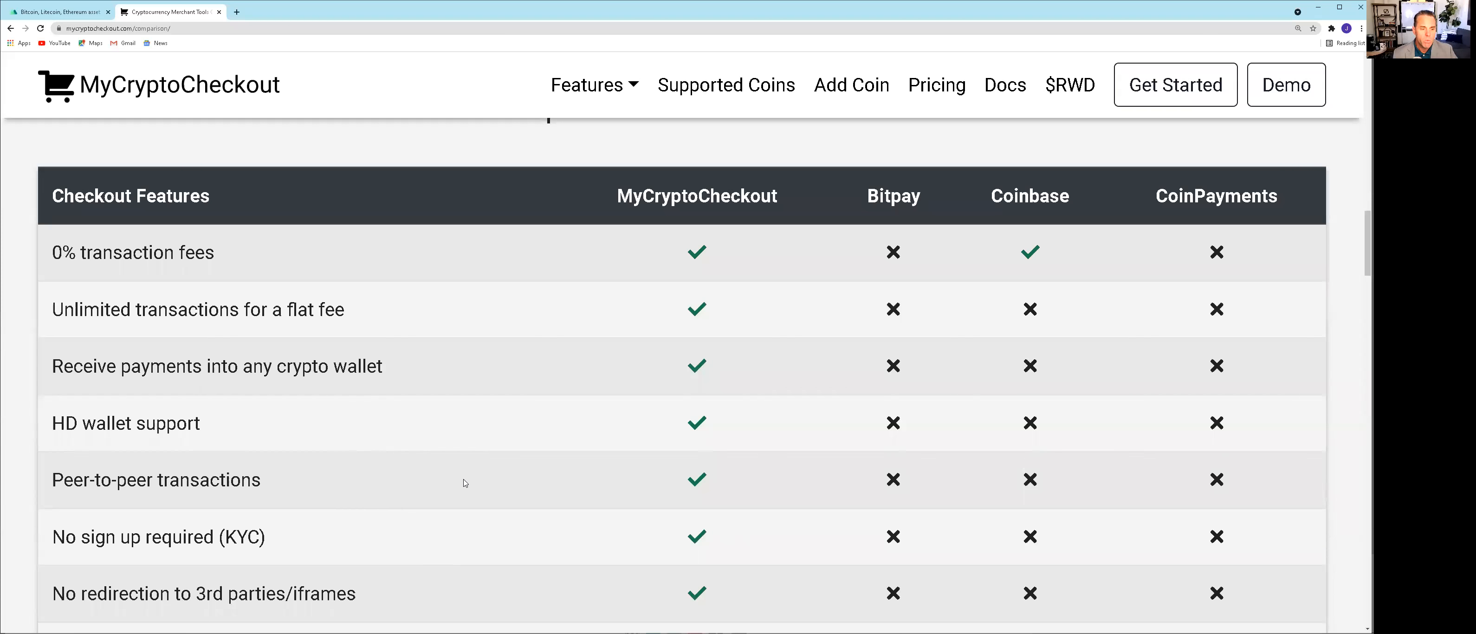
scroll(down, 3)
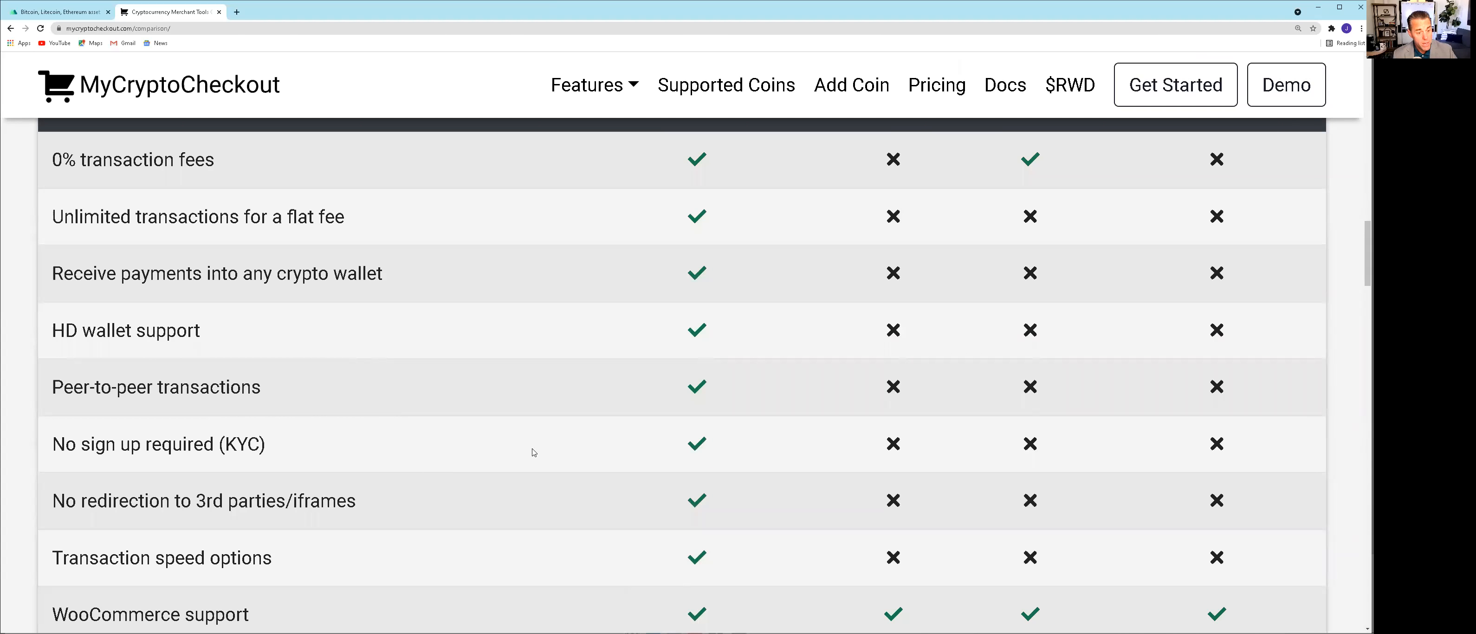
mouse_move(507, 483)
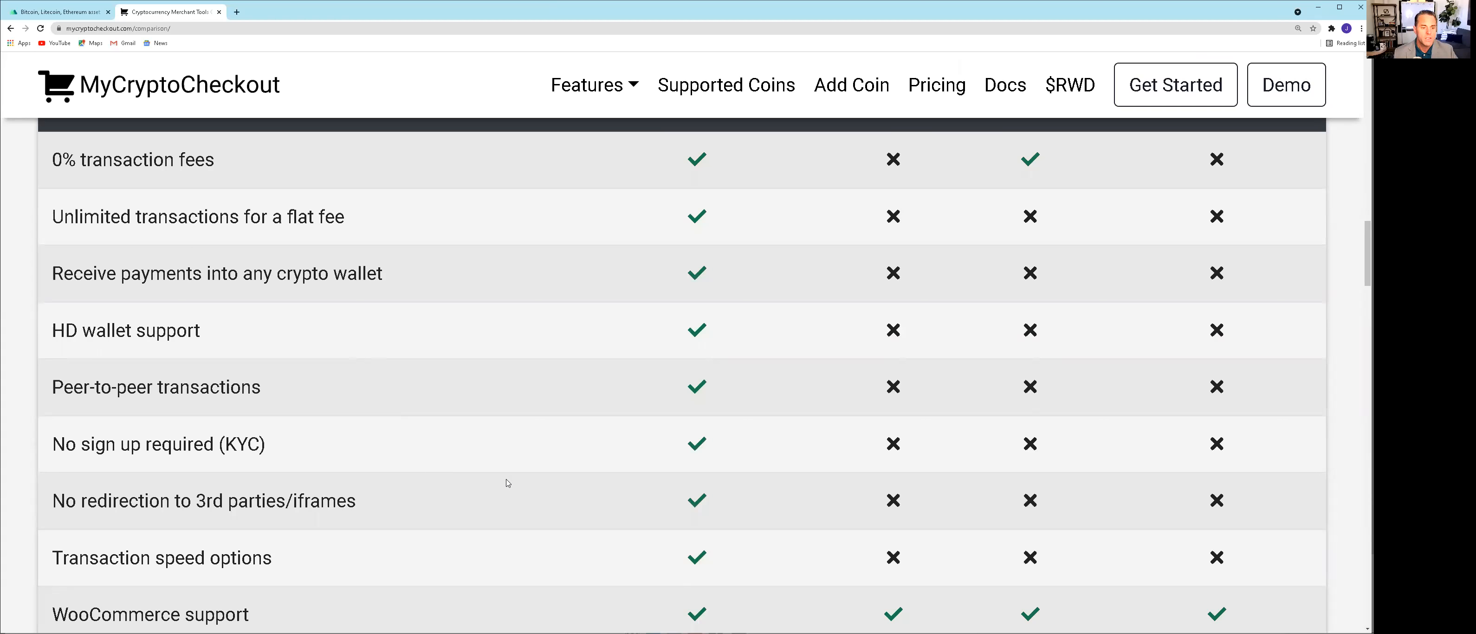
scroll(down, 3)
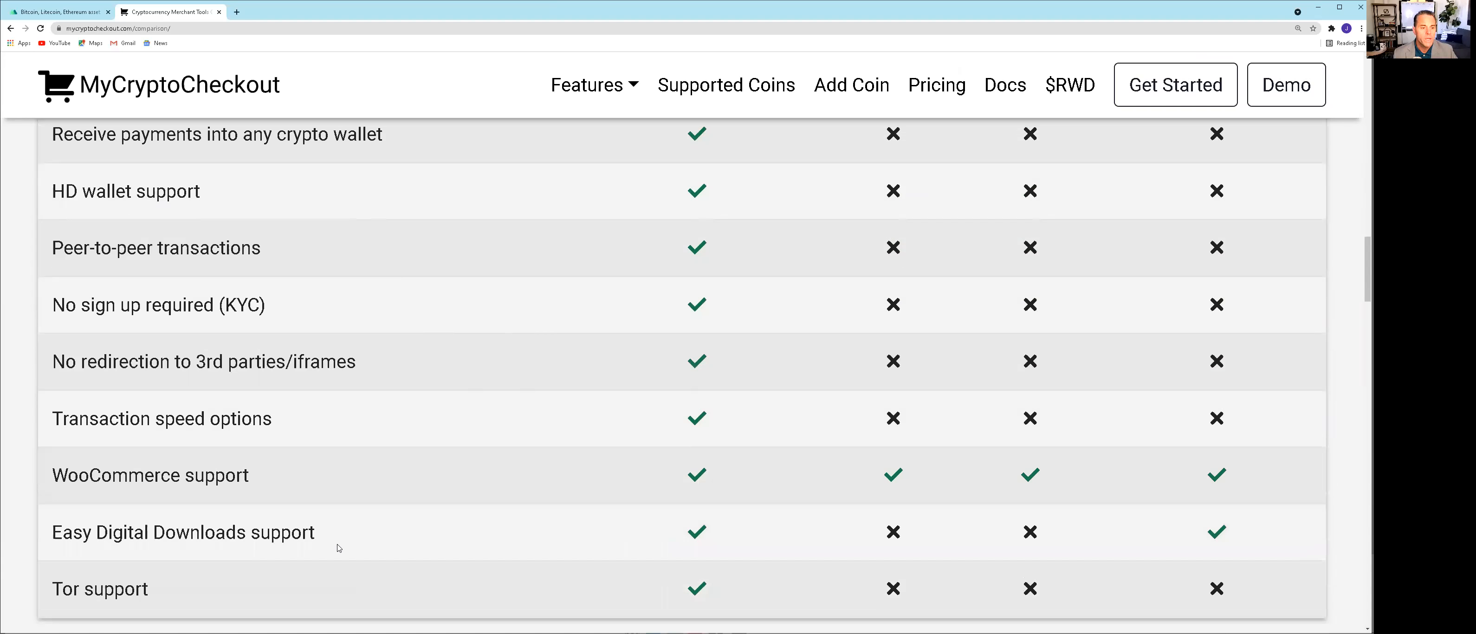
mouse_move(357, 398)
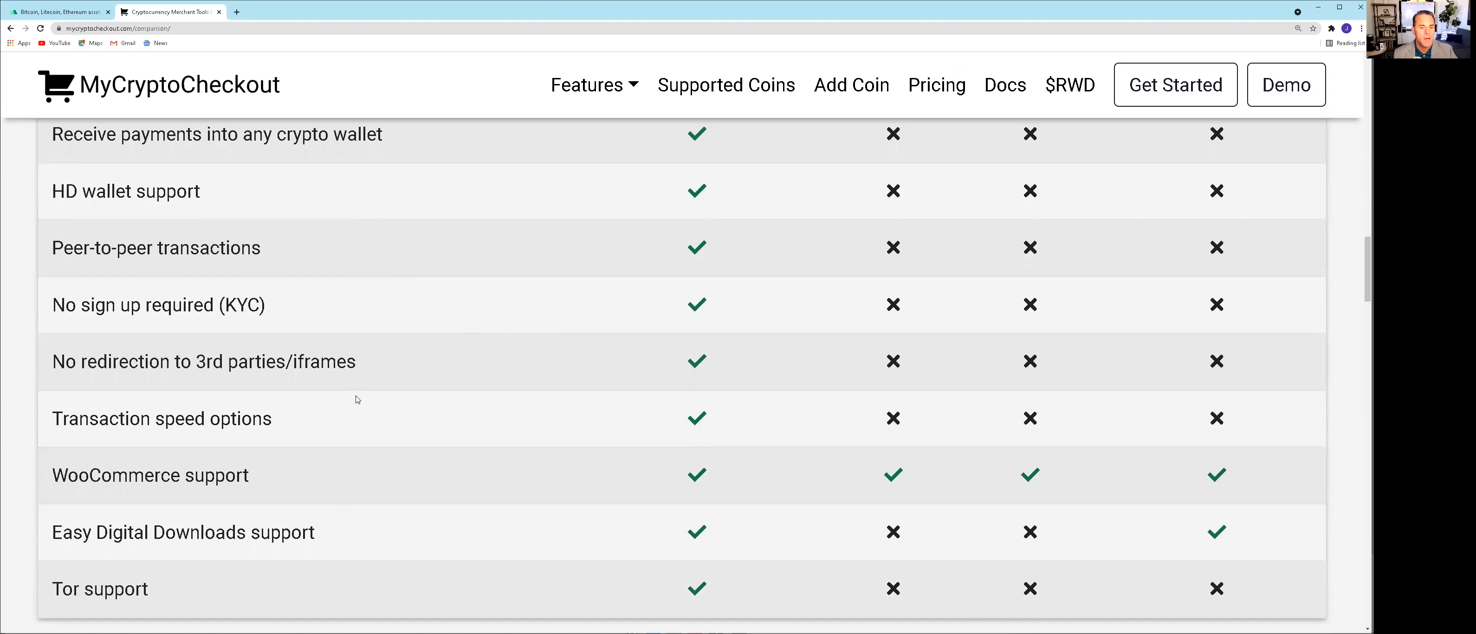
mouse_move(416, 456)
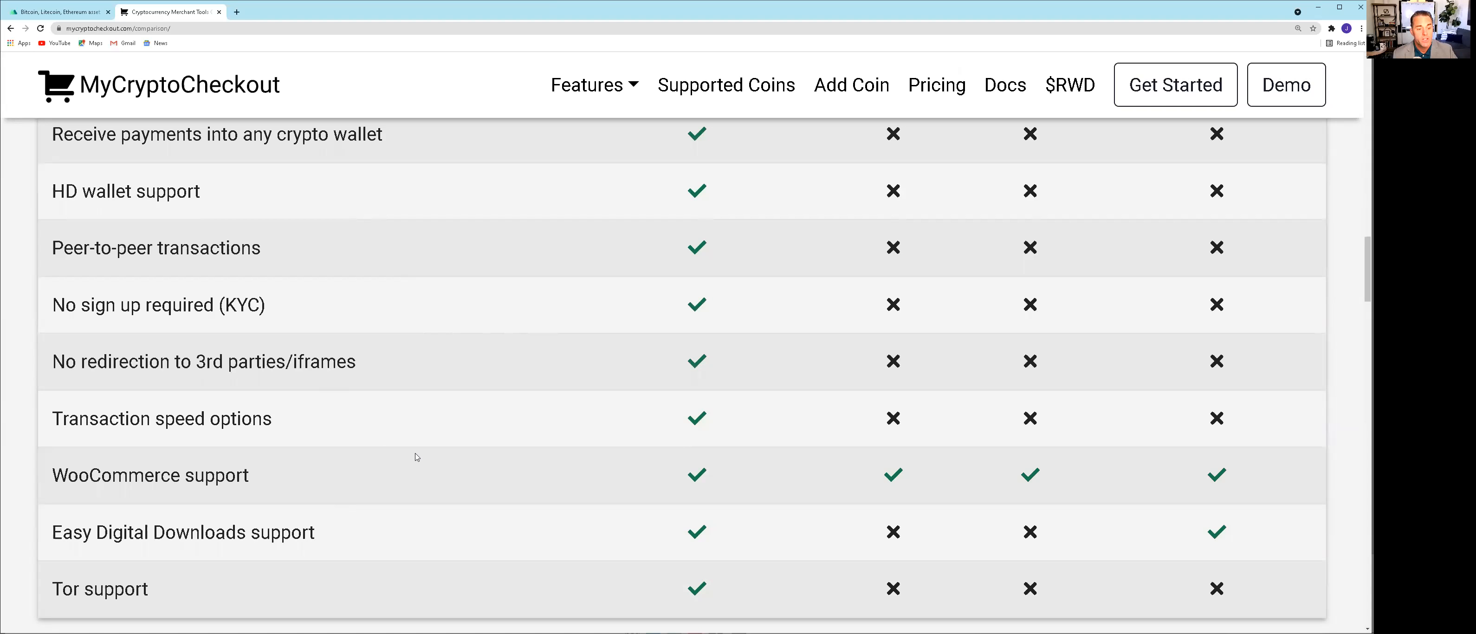
mouse_move(448, 542)
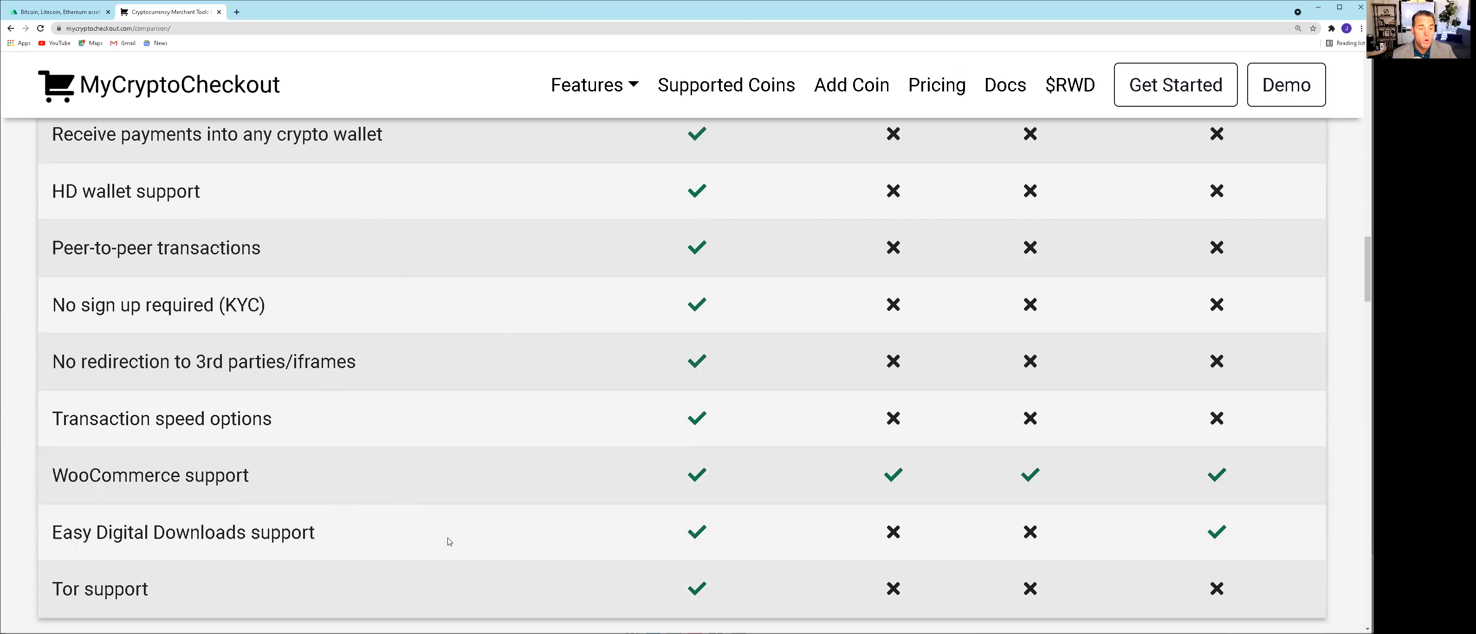
scroll(down, 3)
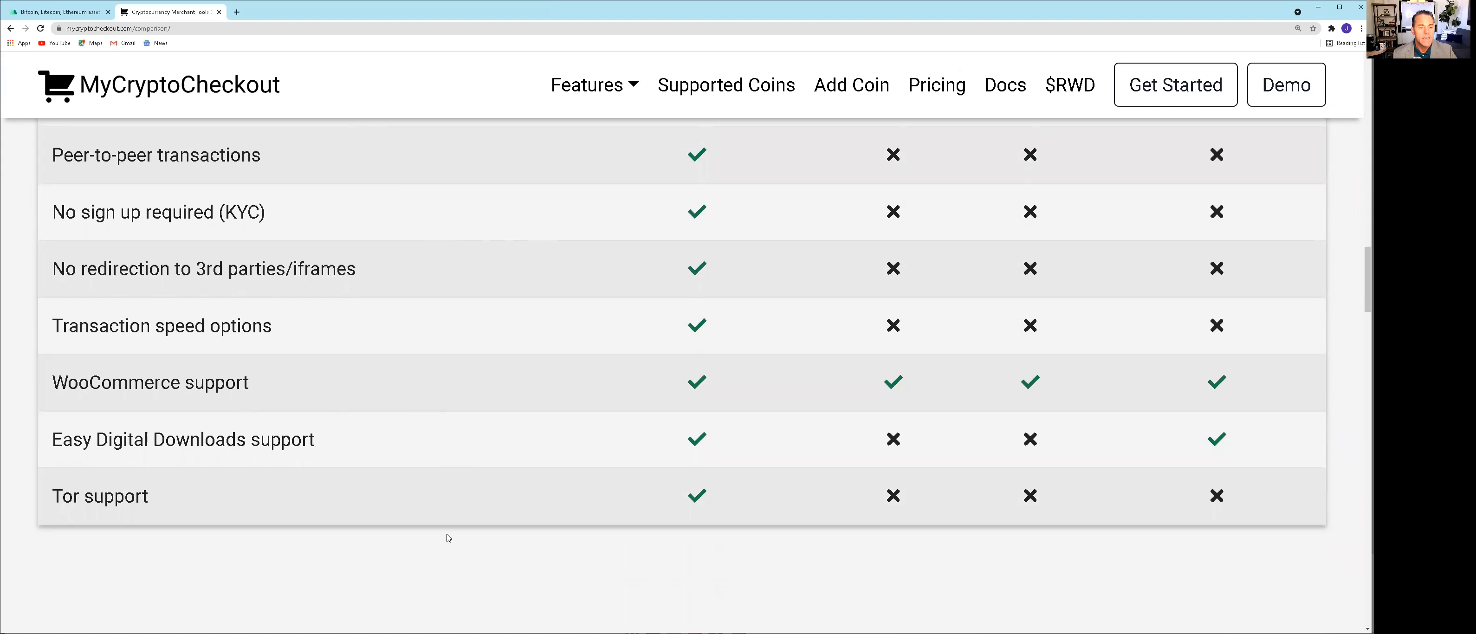
mouse_move(267, 514)
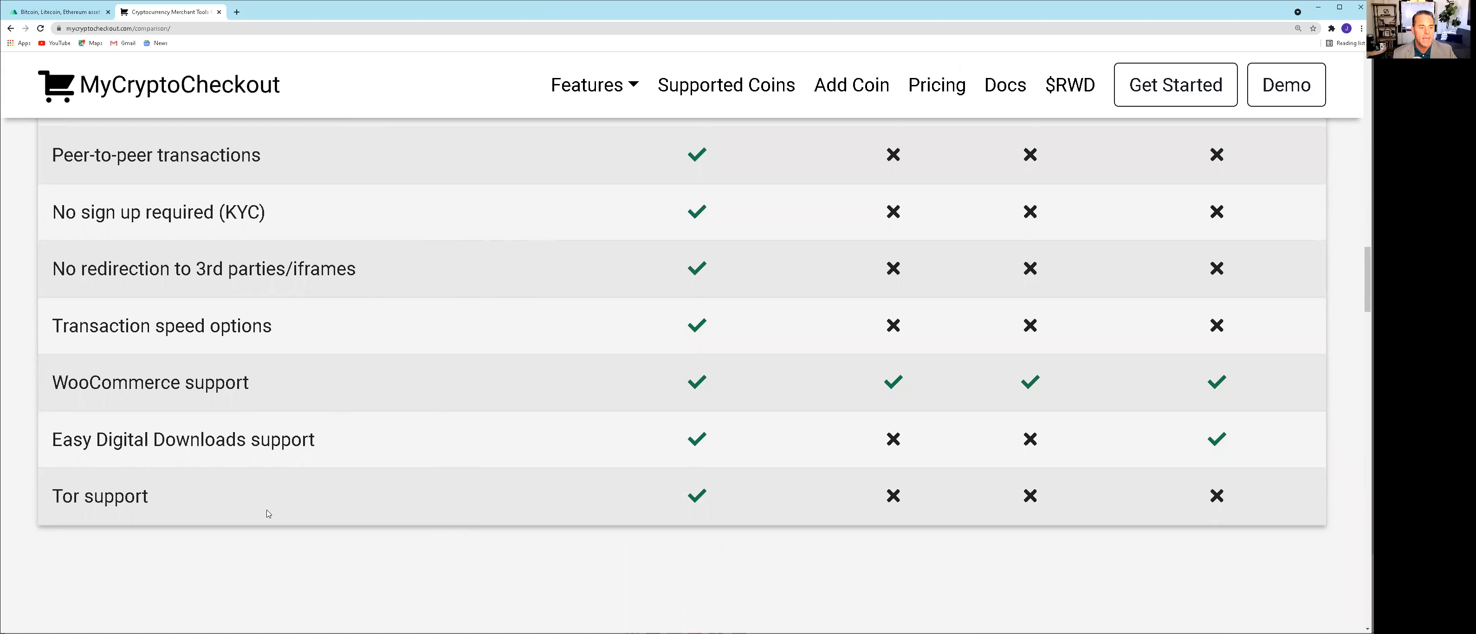
scroll(down, 3)
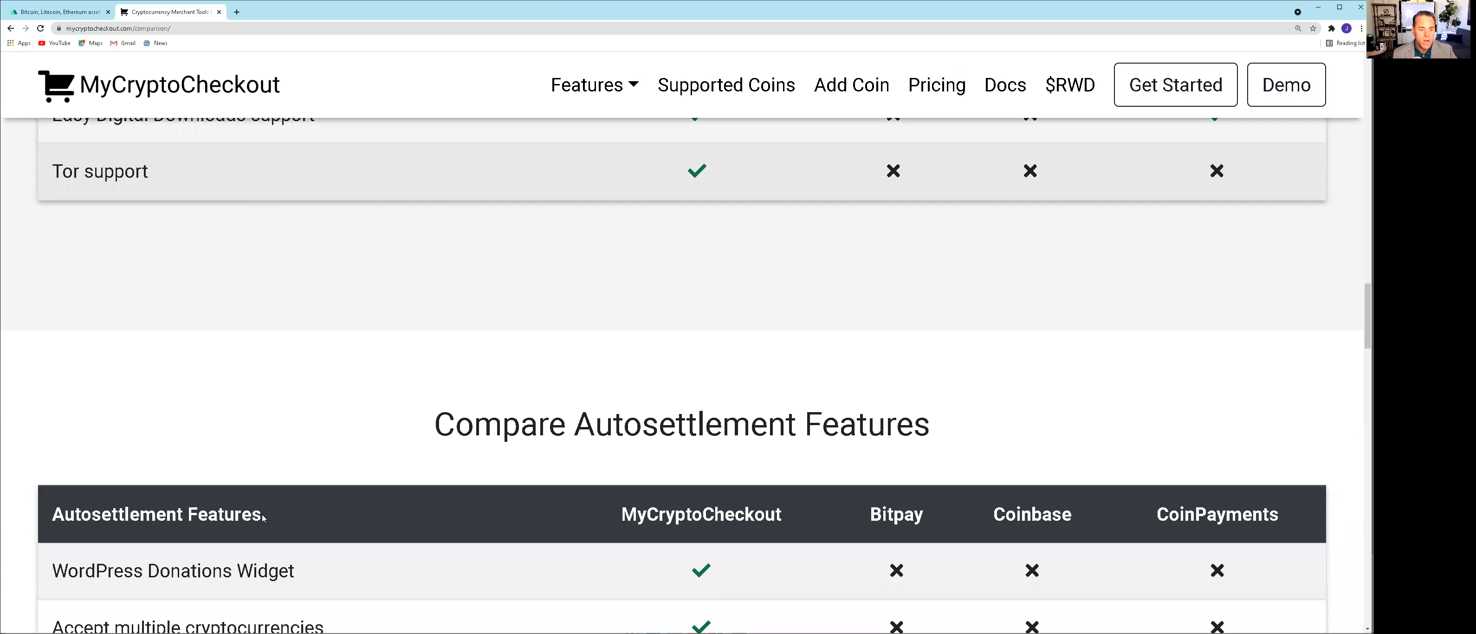
scroll(down, 3)
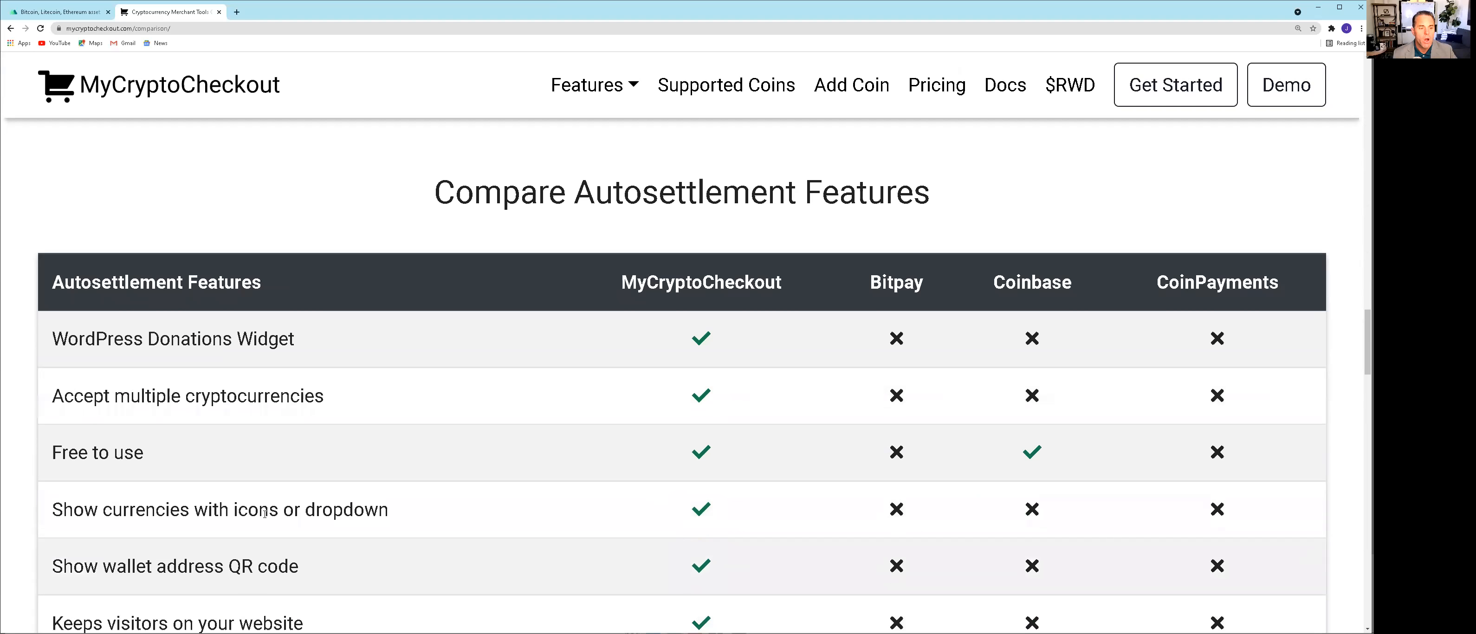
mouse_move(267, 456)
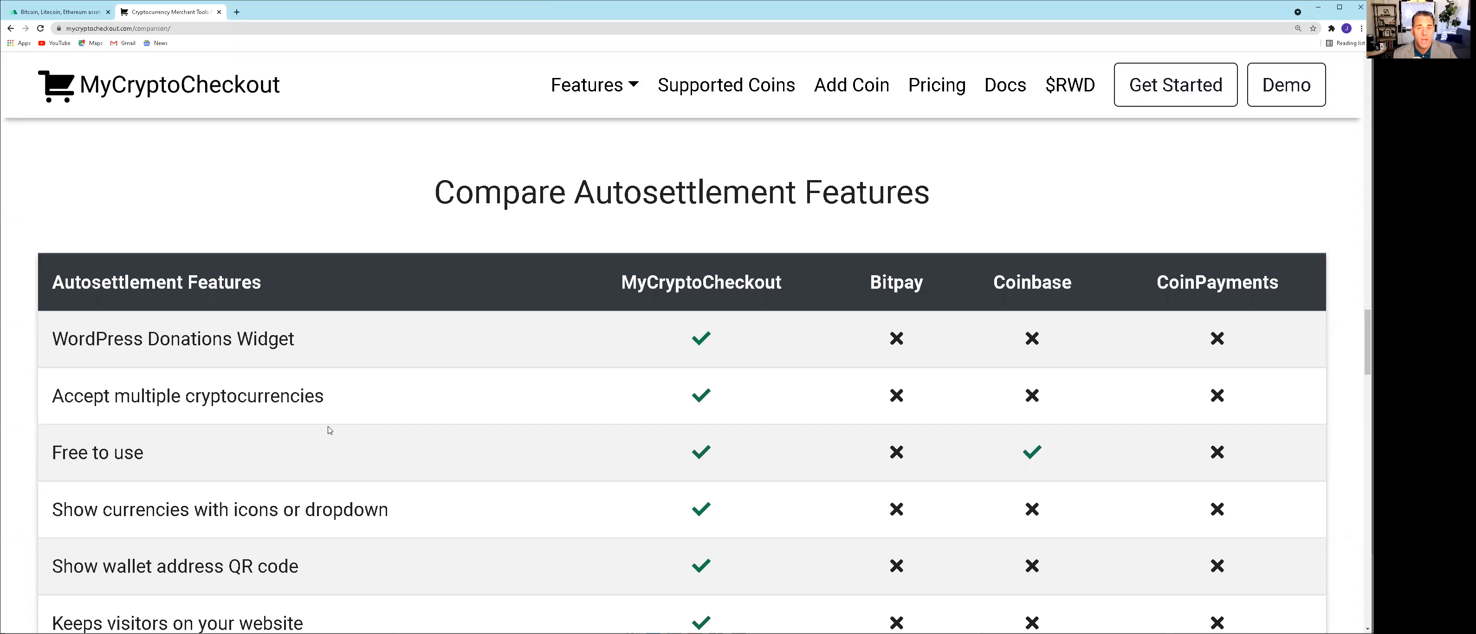
mouse_move(397, 496)
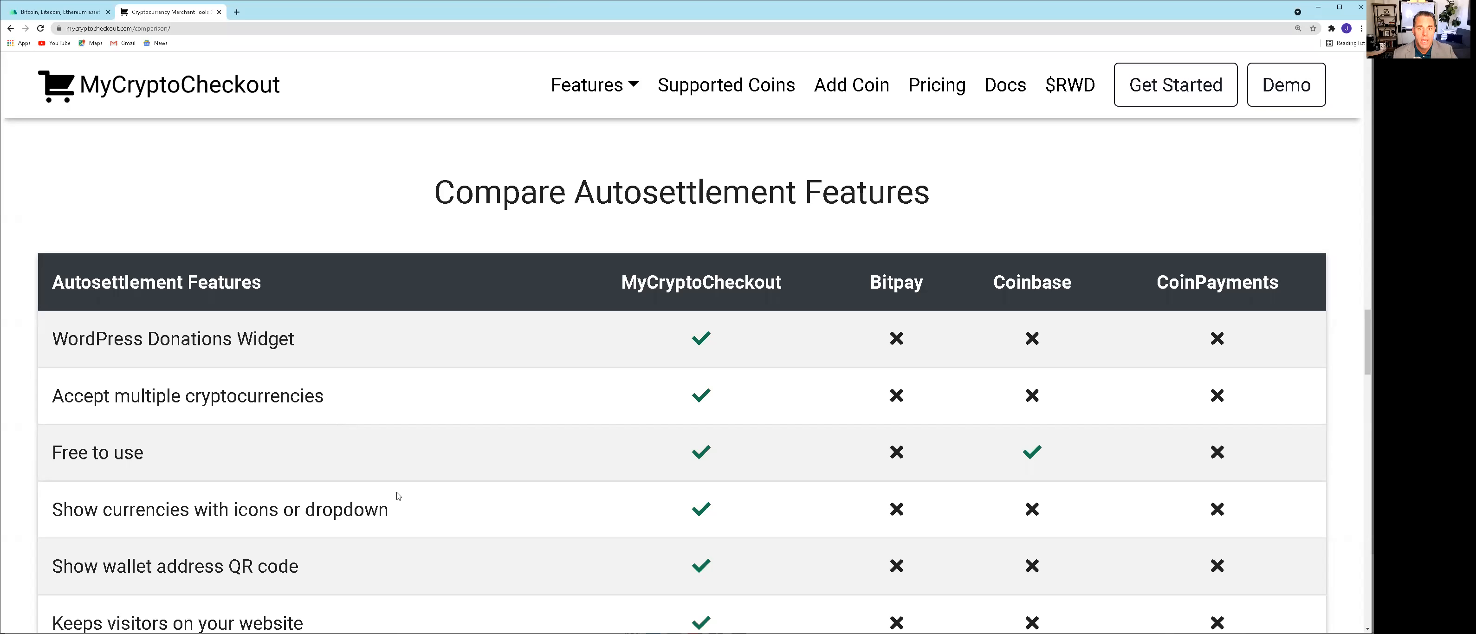
mouse_move(375, 478)
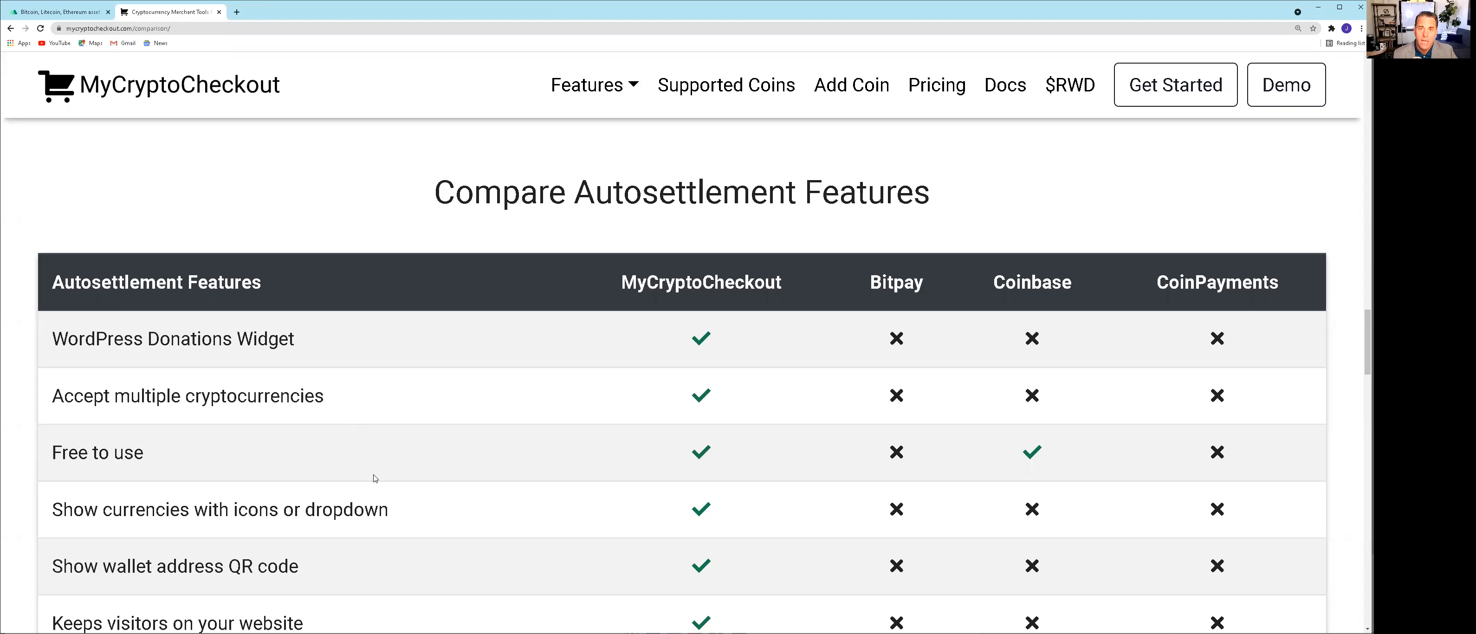
mouse_move(548, 550)
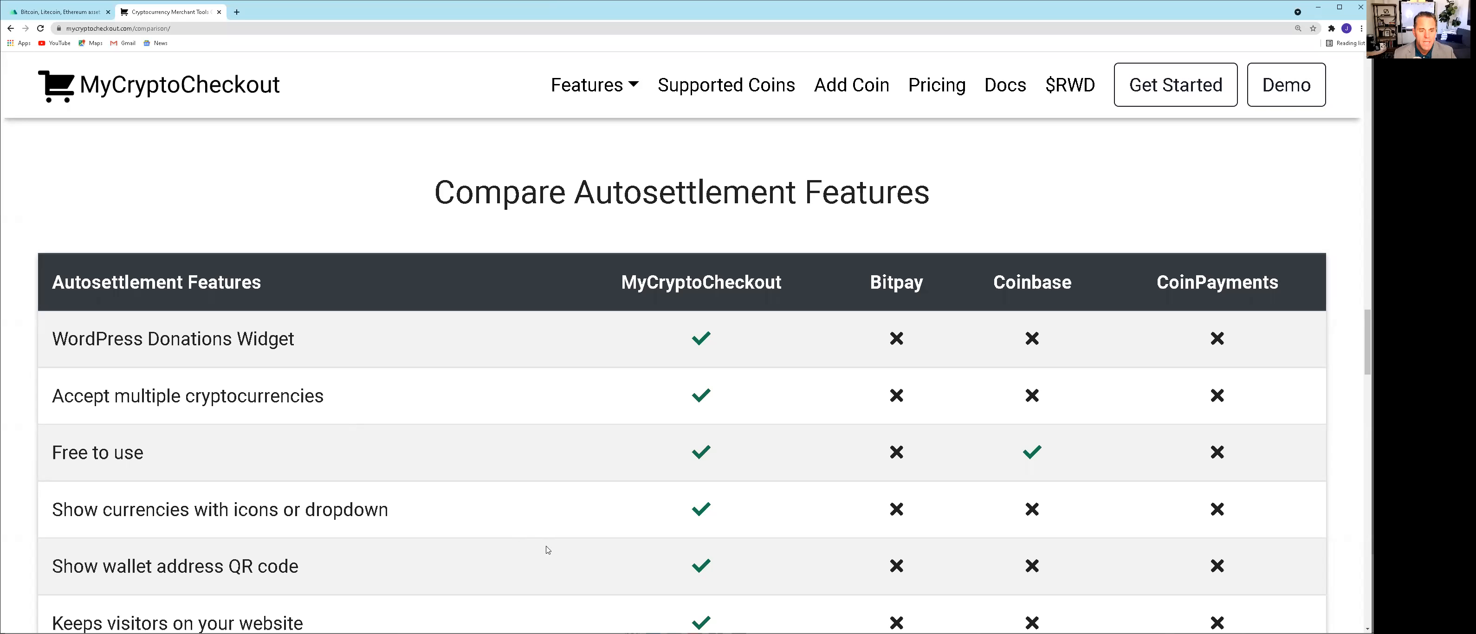
scroll(down, 3)
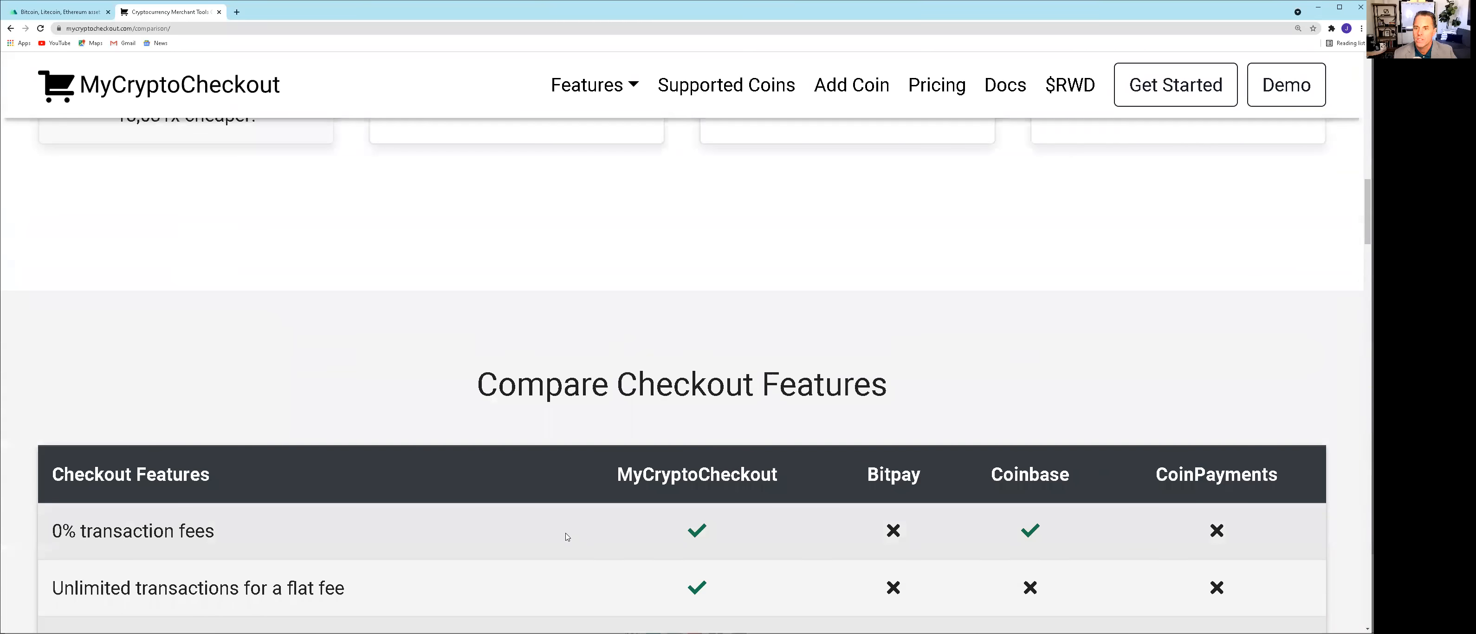
scroll(up, 3)
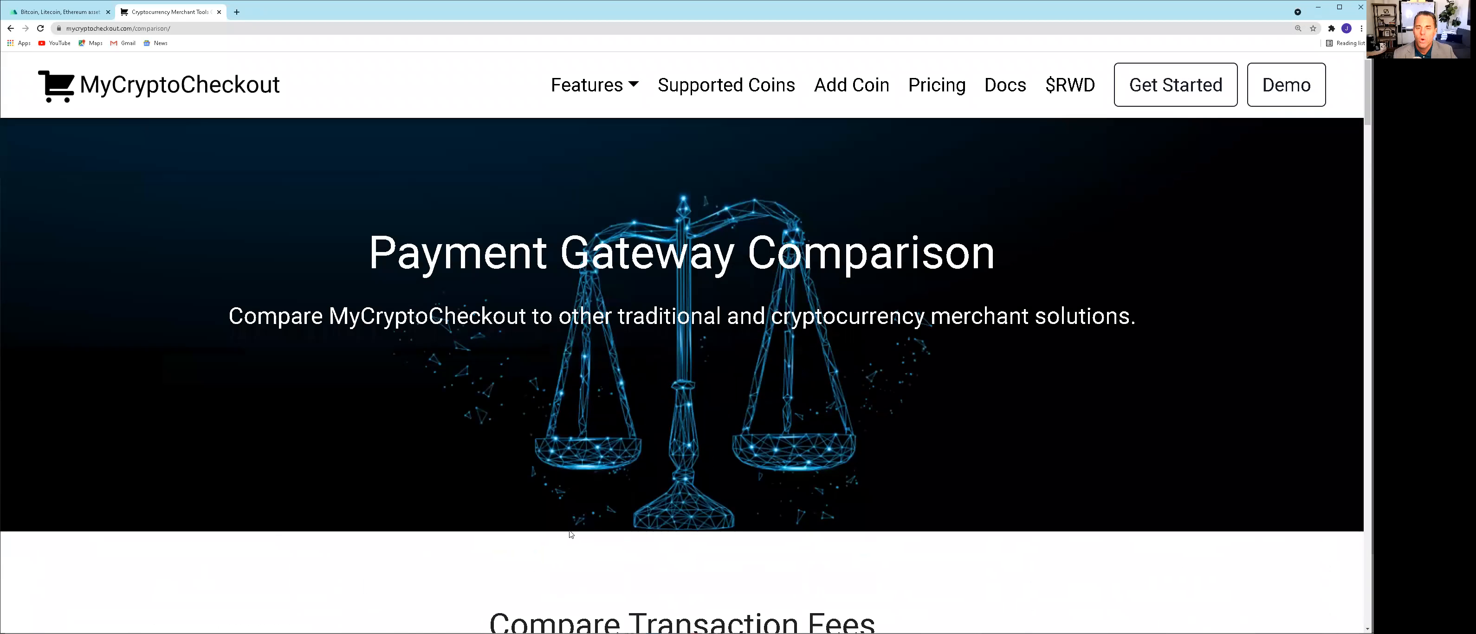
mouse_move(728, 92)
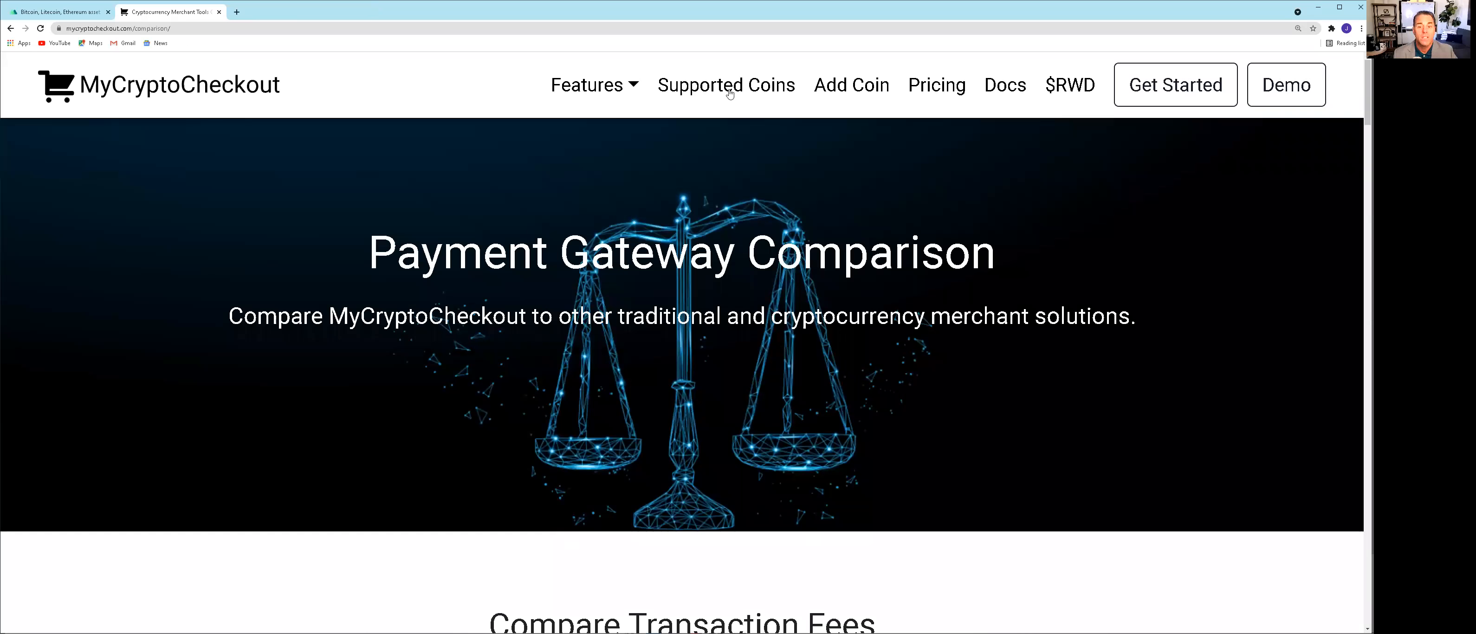
mouse_move(730, 90)
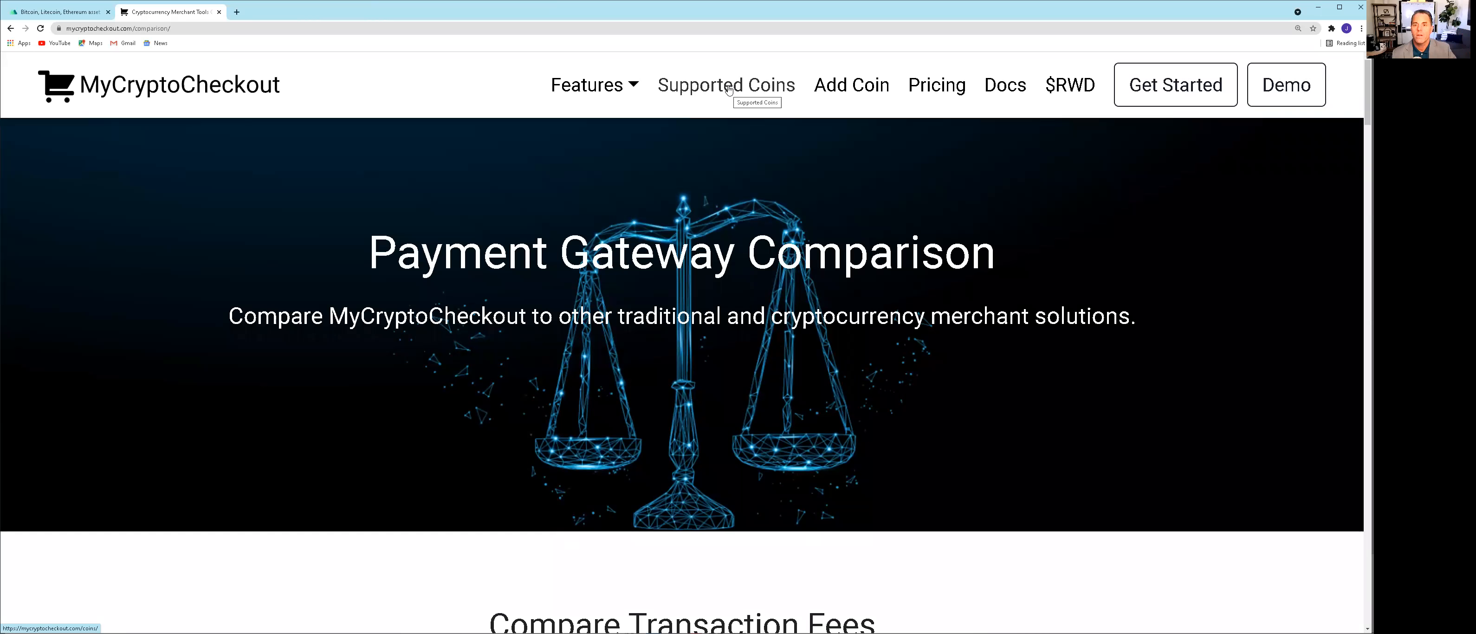
Search the Supported Coins list for CNS, leaving only Centric SWAP (CNS)
click(727, 84)
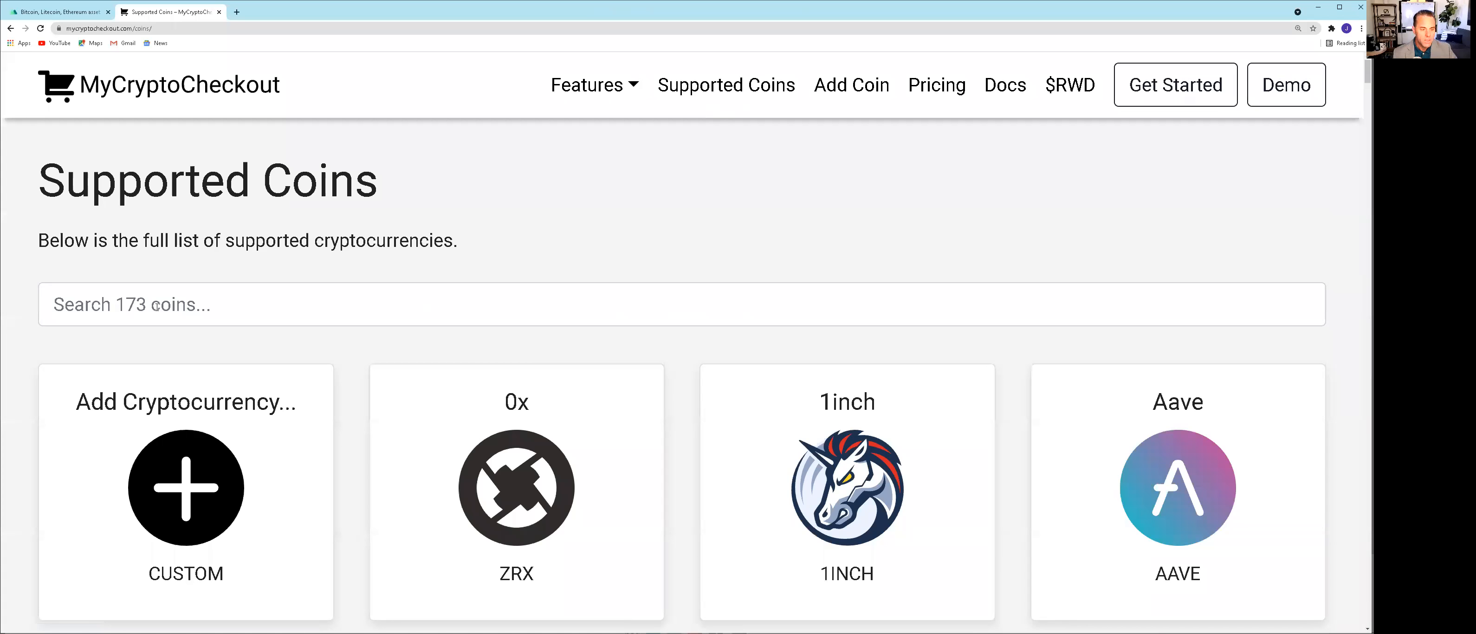
click(680, 304)
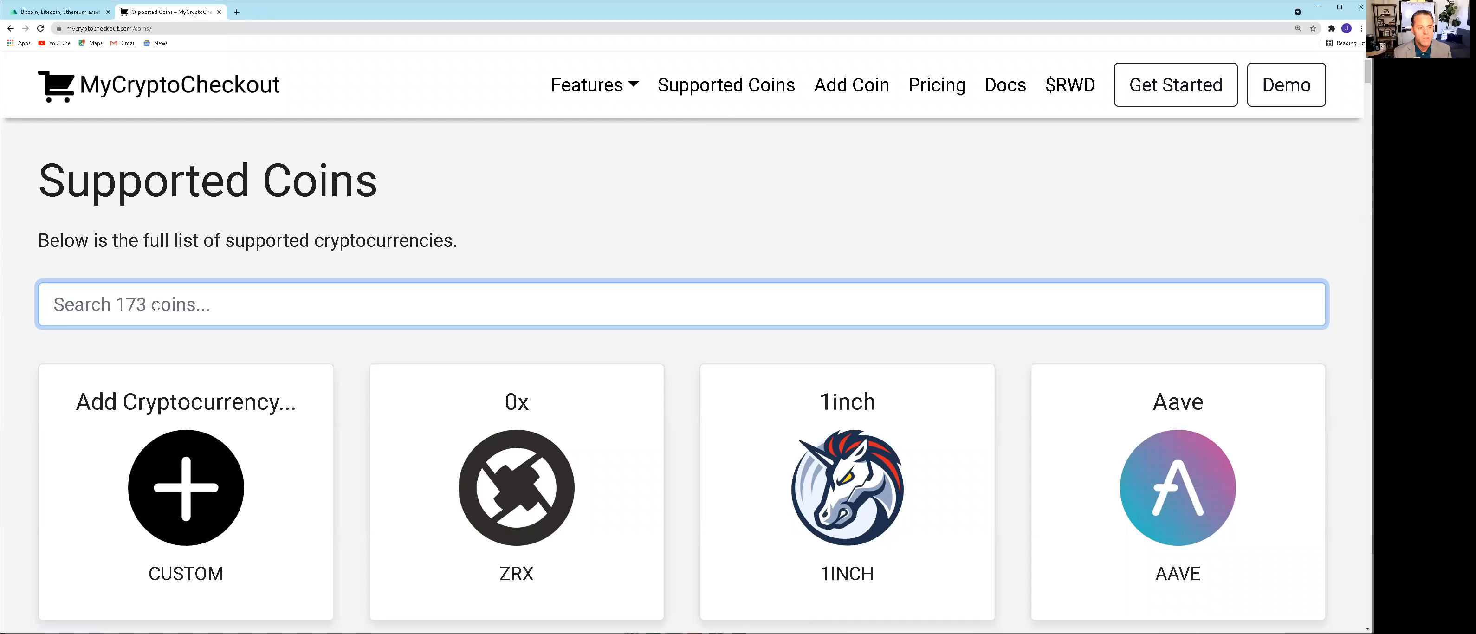
text(CNS)
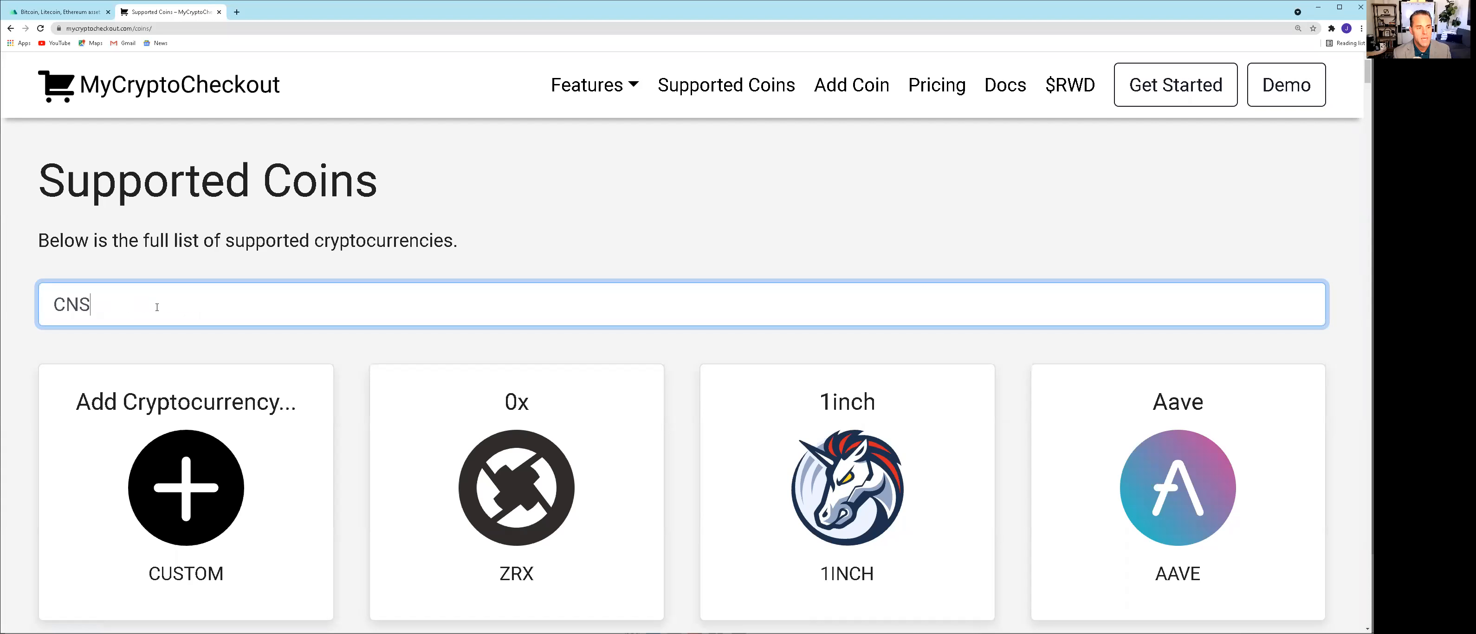
text(CNS)
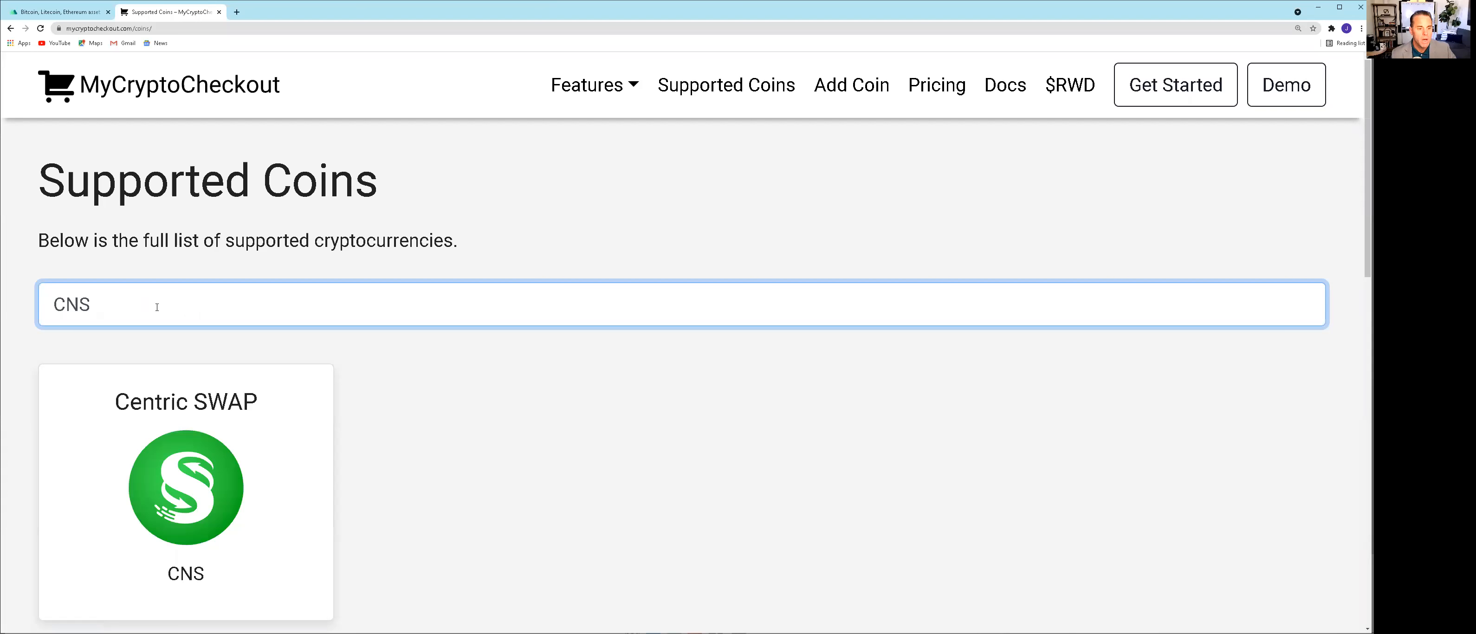
scroll(down, 3)
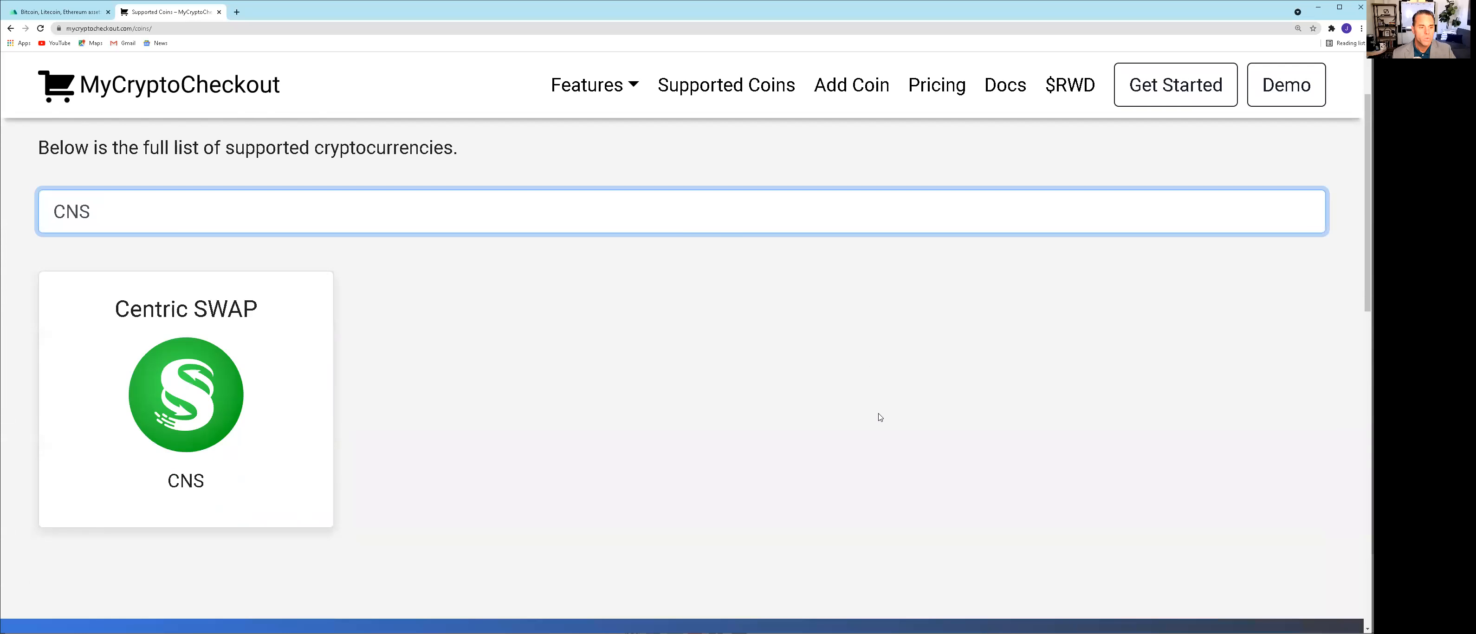
mouse_move(827, 421)
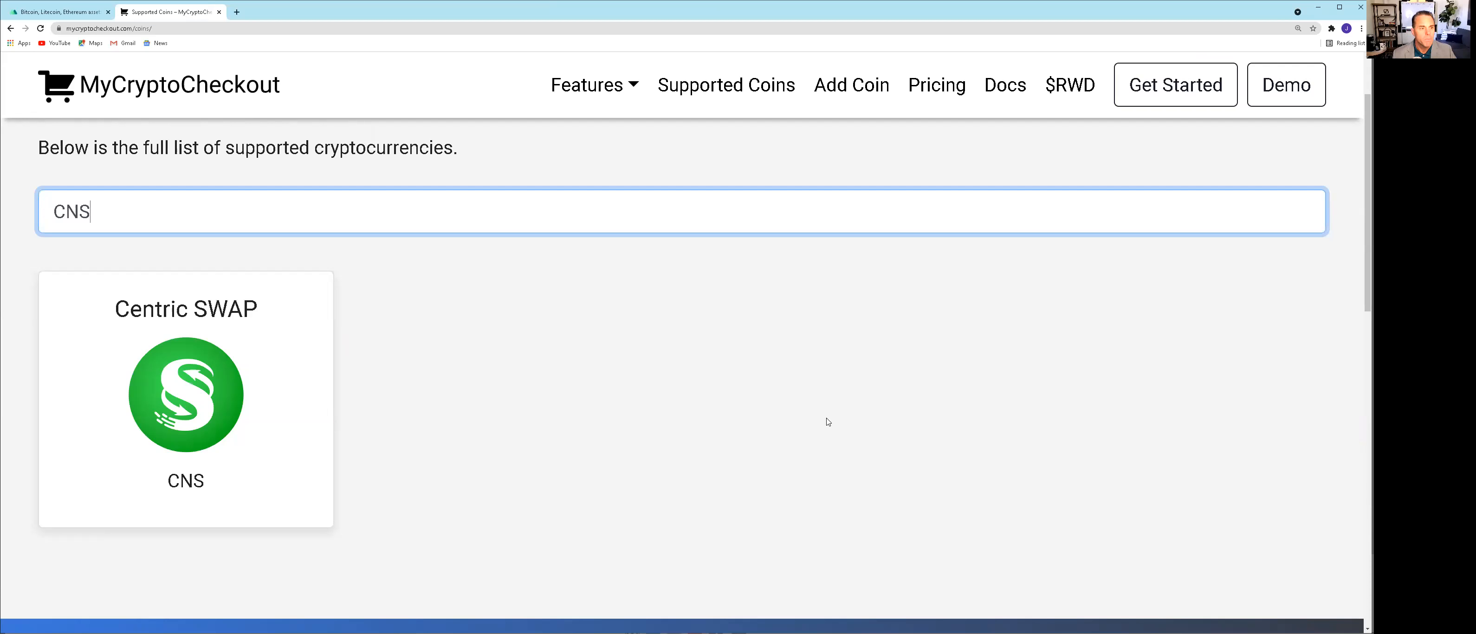
mouse_move(867, 435)
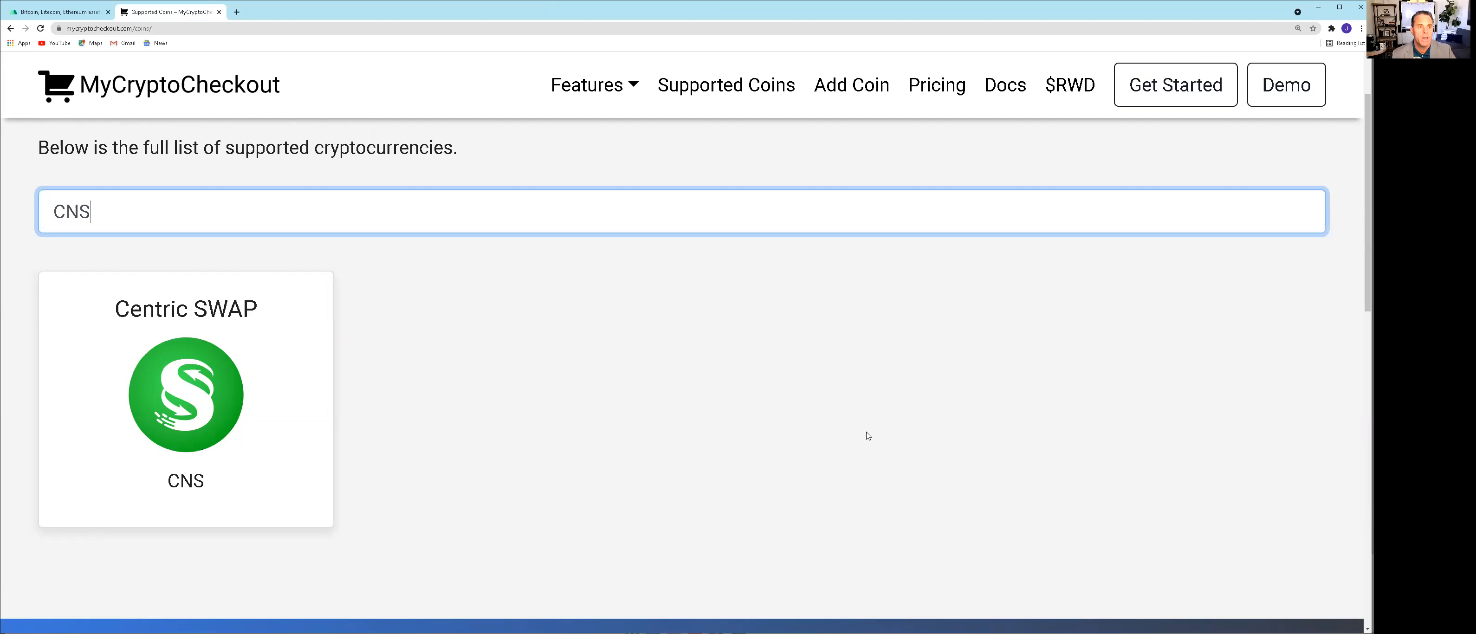